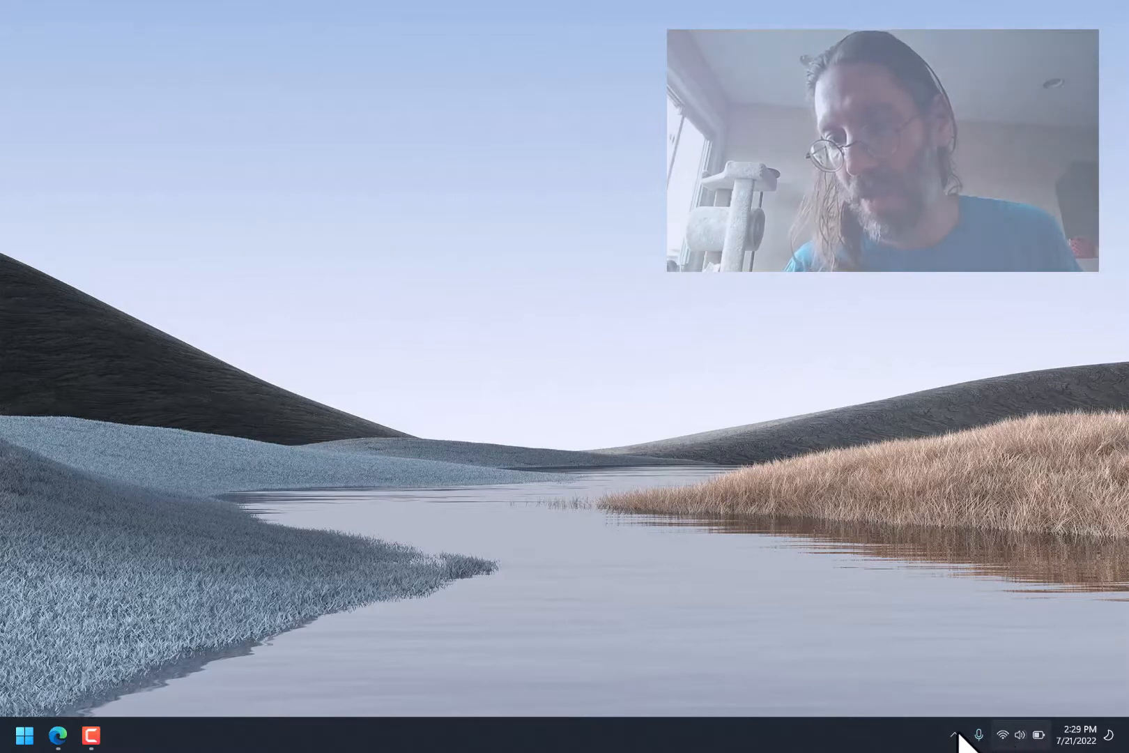
mouse_move(1041, 734)
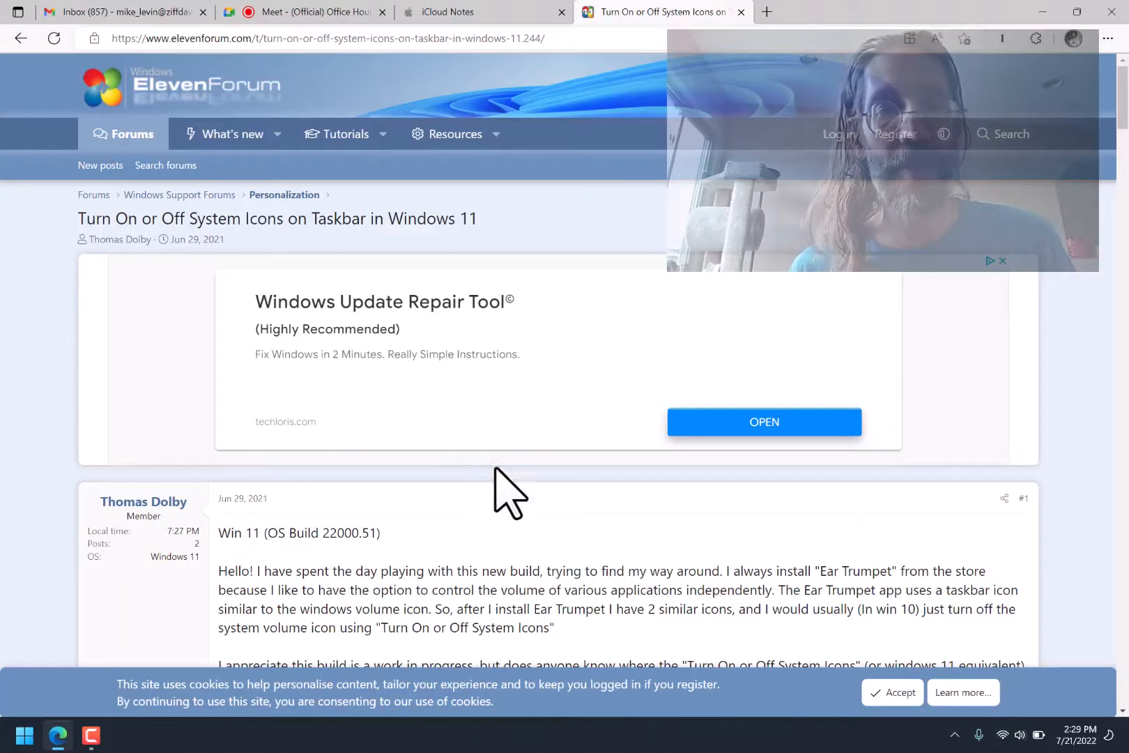
mouse_move(526, 546)
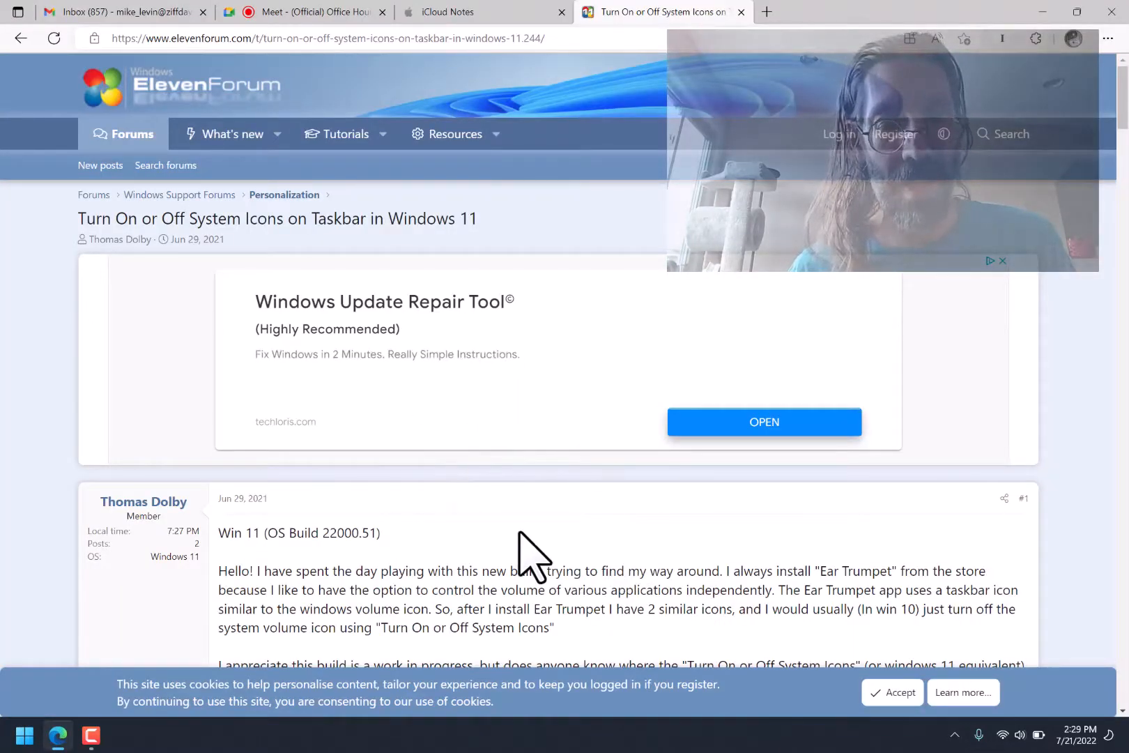
Read the ElevenForum thread and copy the shell:::{05d7b0f4-…} command from the answer.
scroll("down", 3)
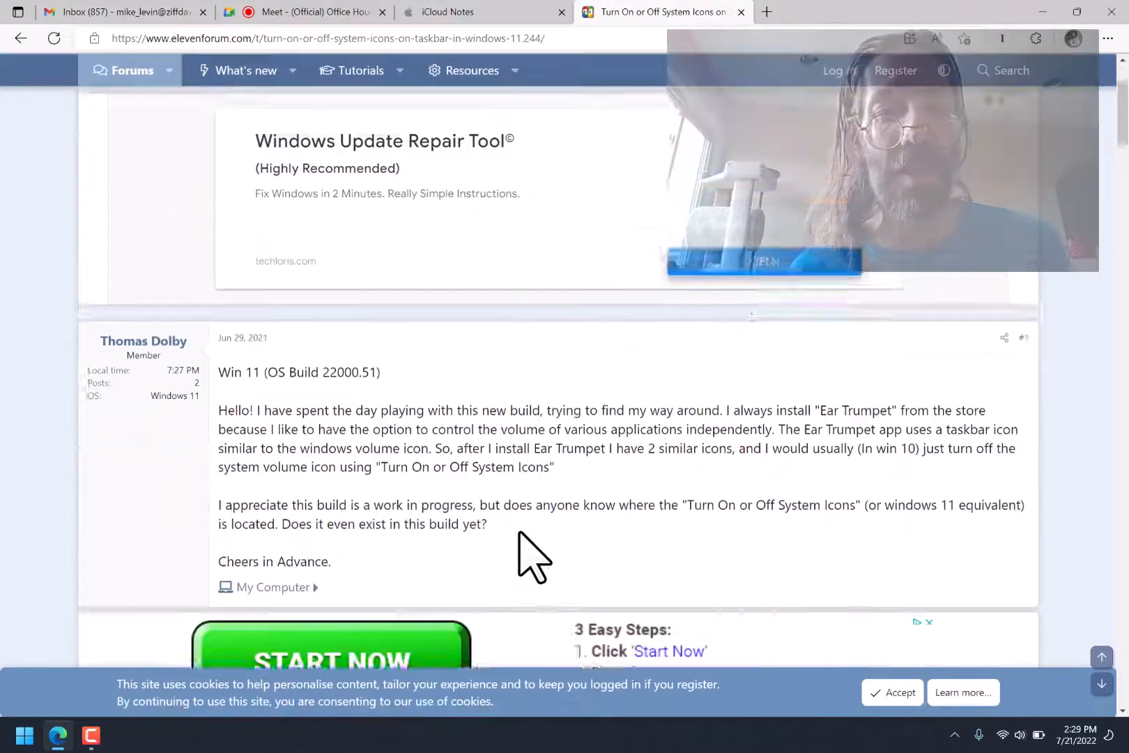
scroll("down", 3)
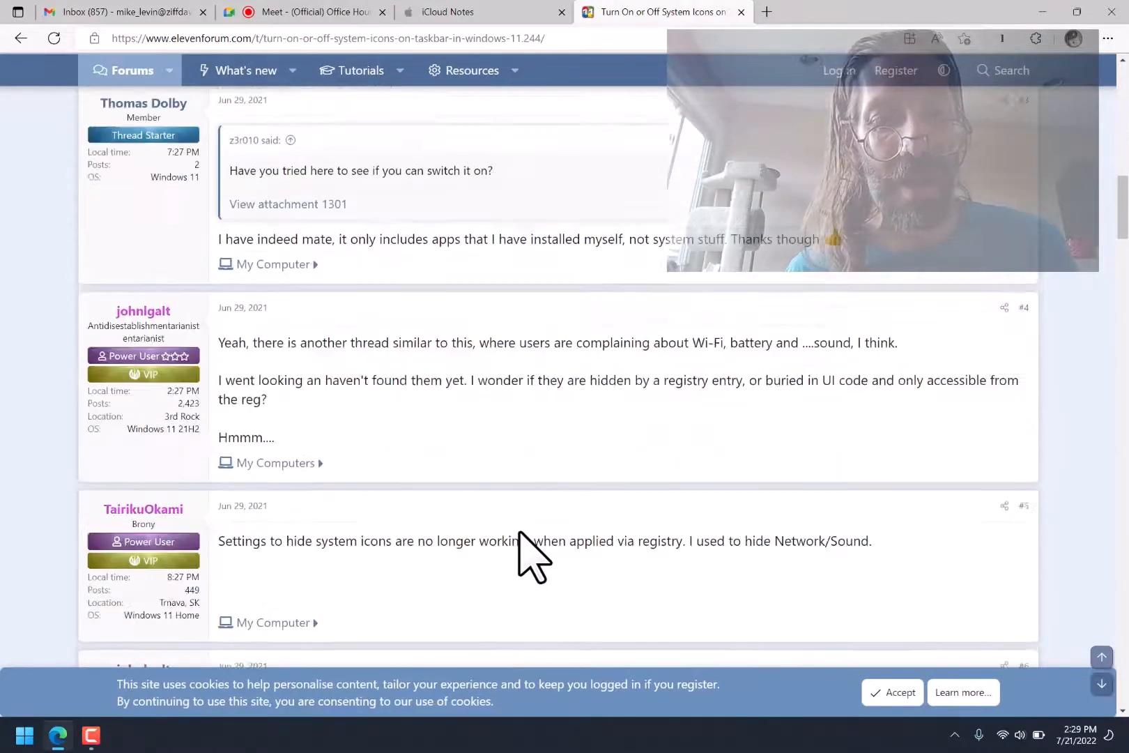
scroll("down", 3)
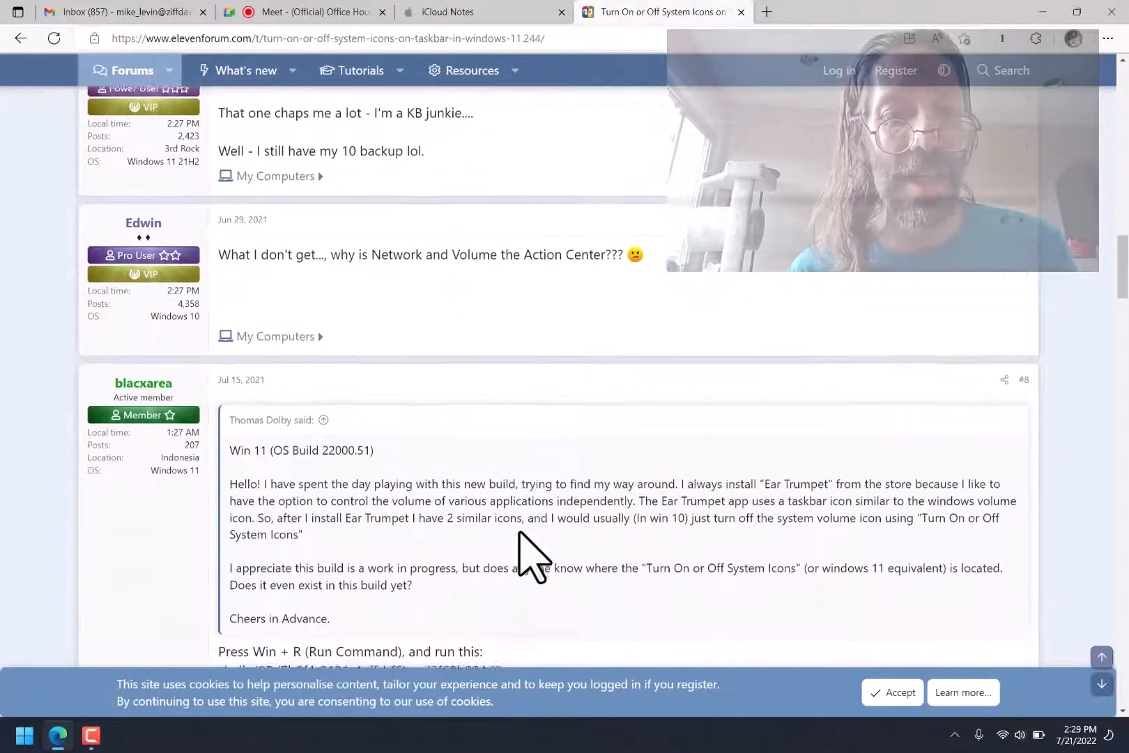
scroll("down", 3)
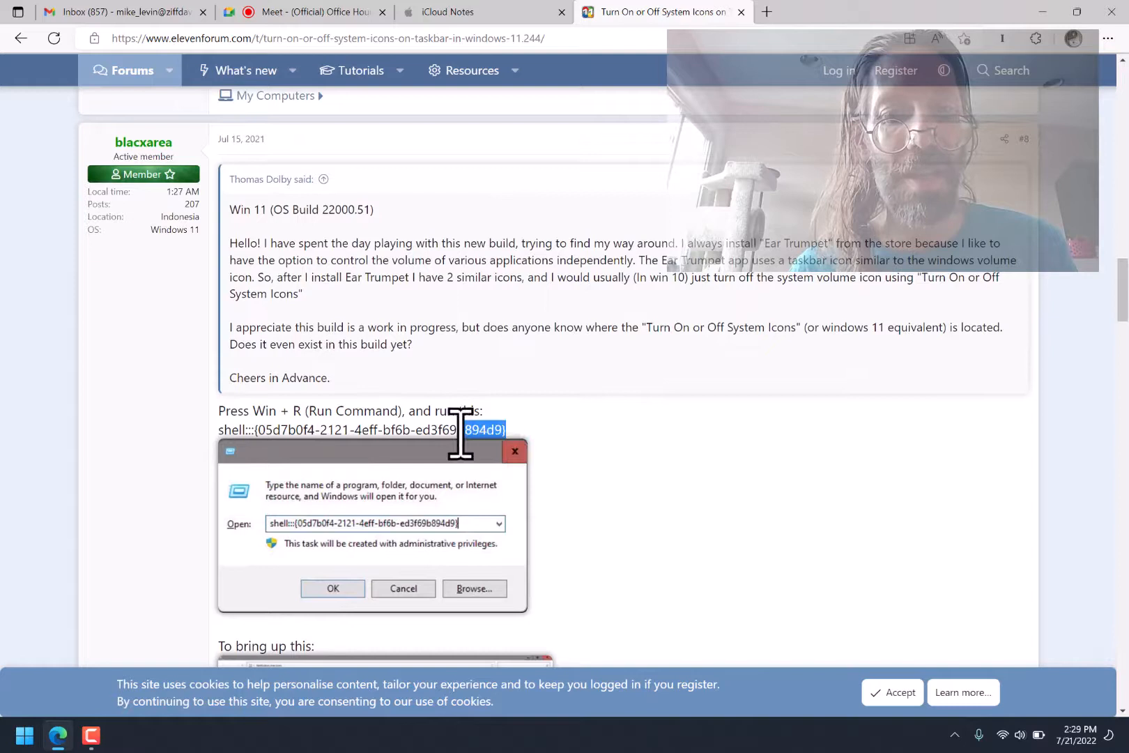
left_click_drag(469, 430, 223, 430)
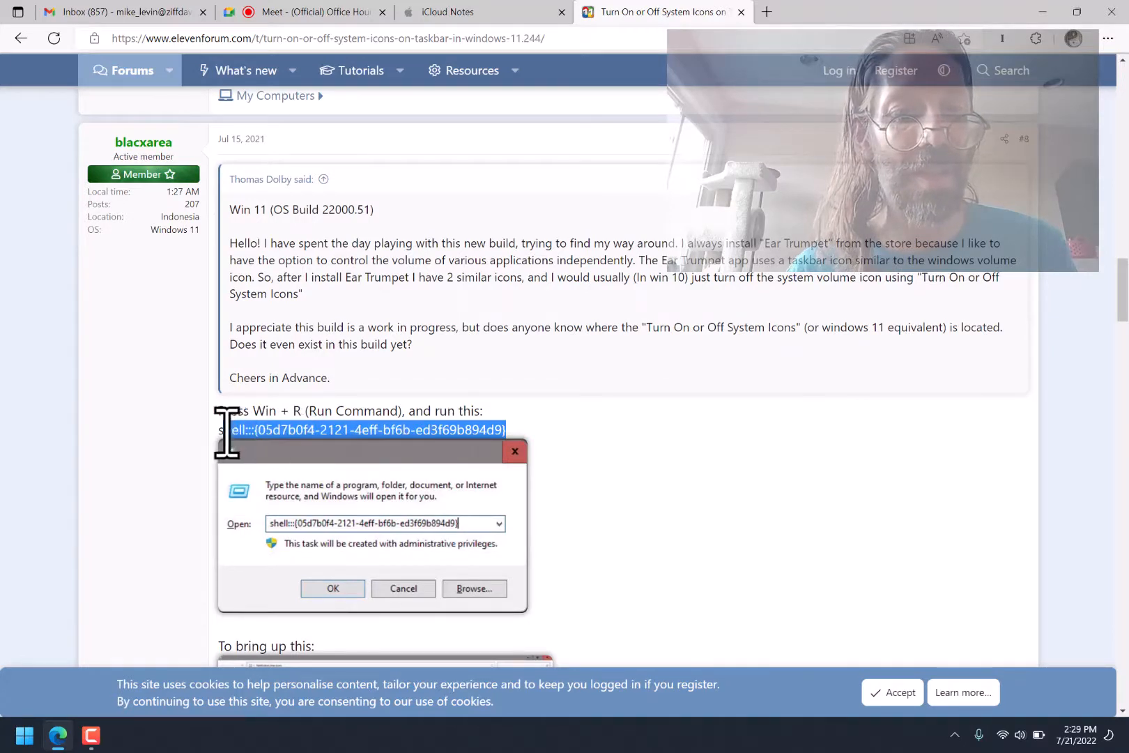
mouse_move(717, 497)
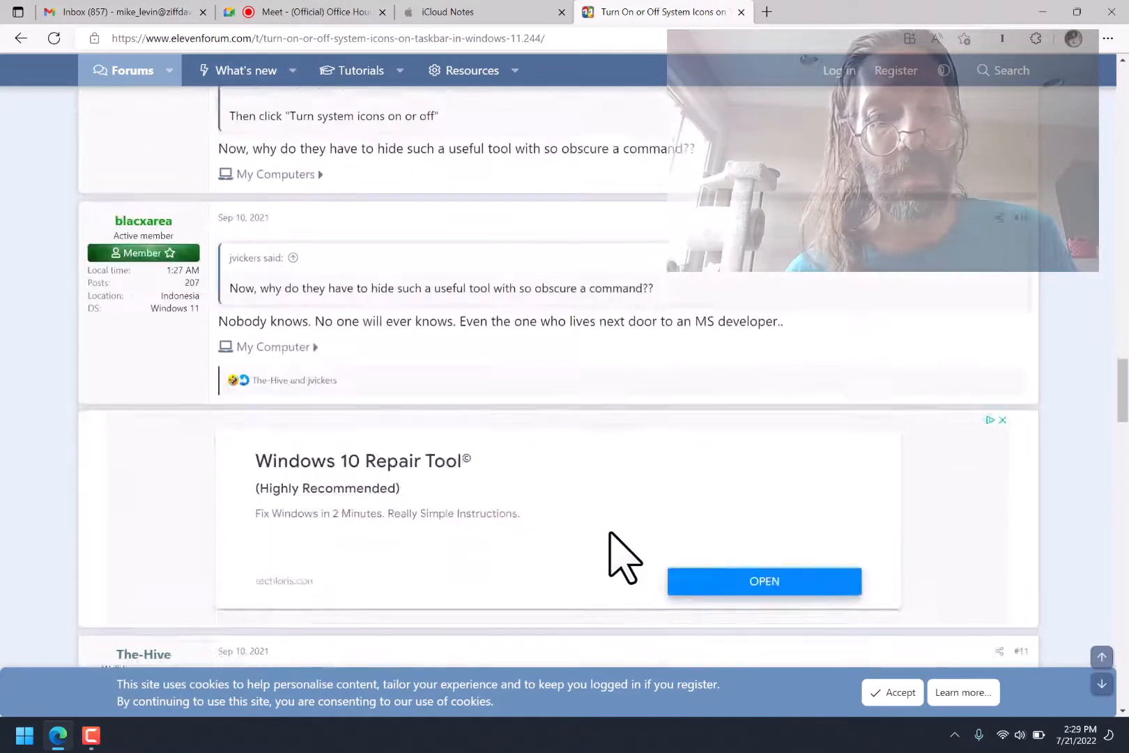
scroll("down", 3)
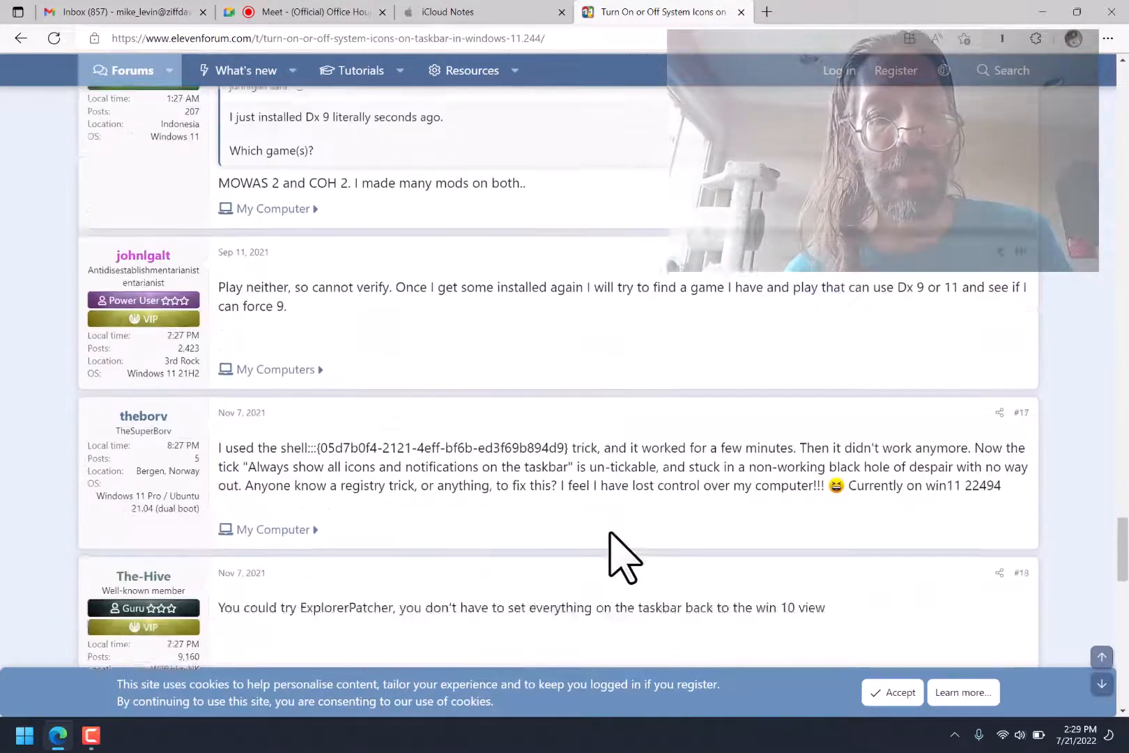
scroll("down", 3)
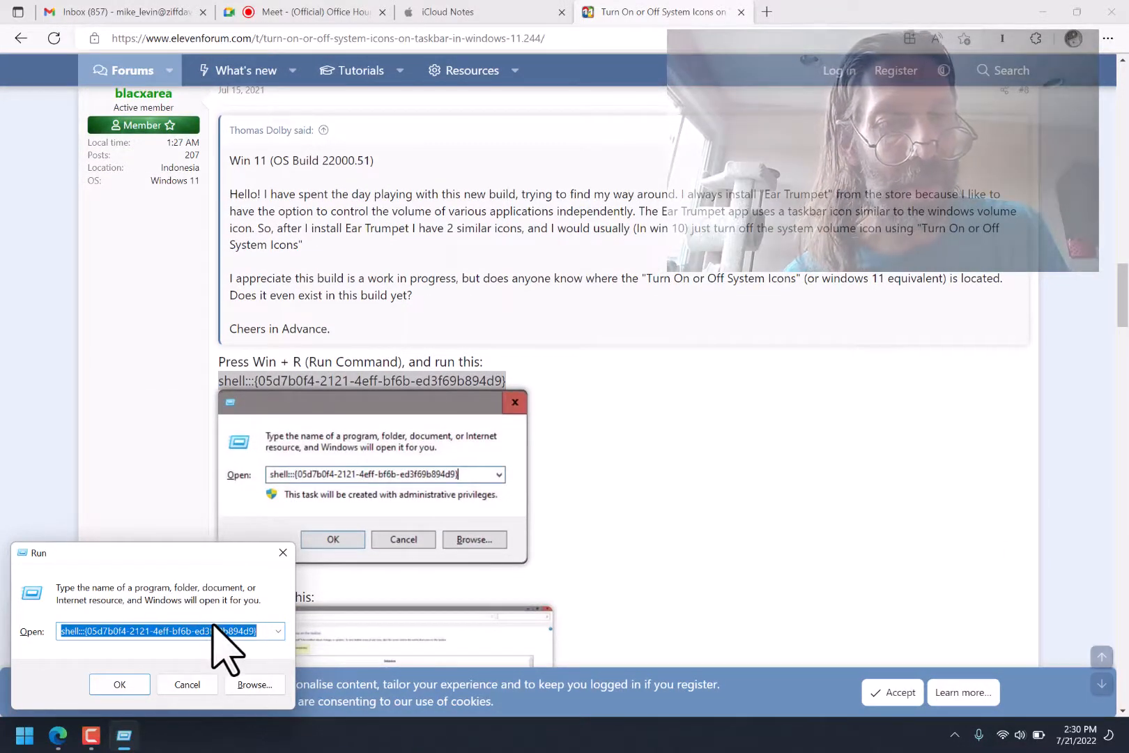
Run the pasted shell:::{05d7b0f4-…} command from the Windows Run dialog.
left_click(148, 631)
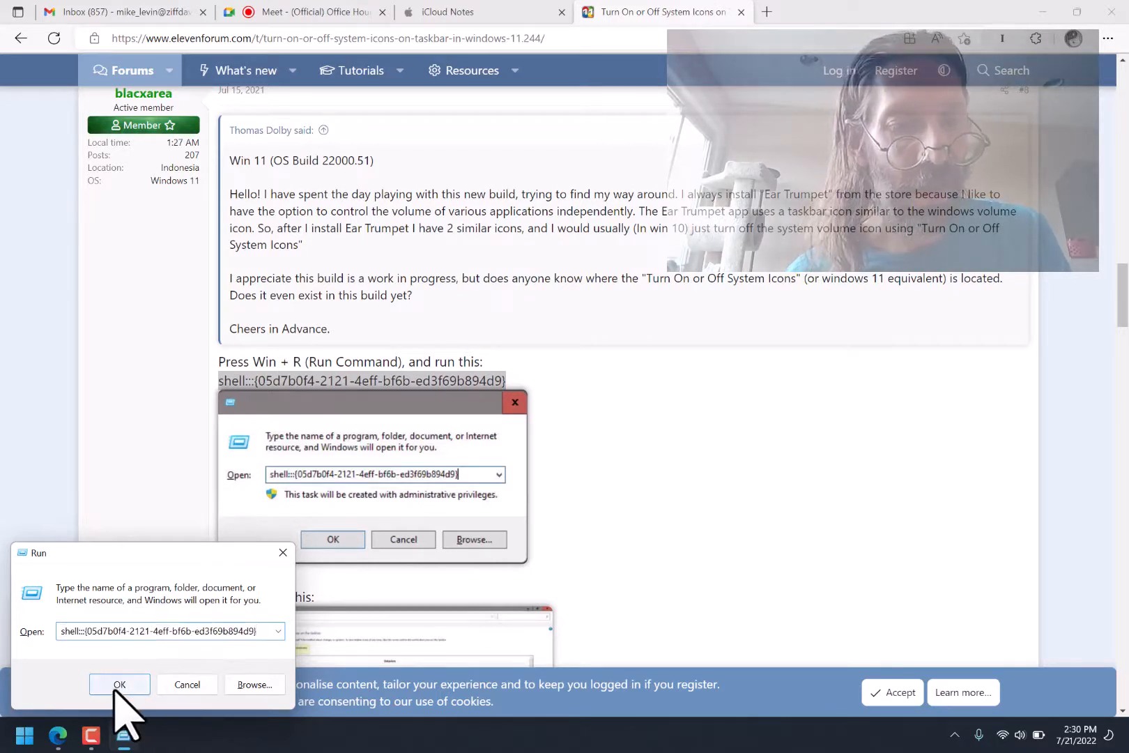
left_click(120, 685)
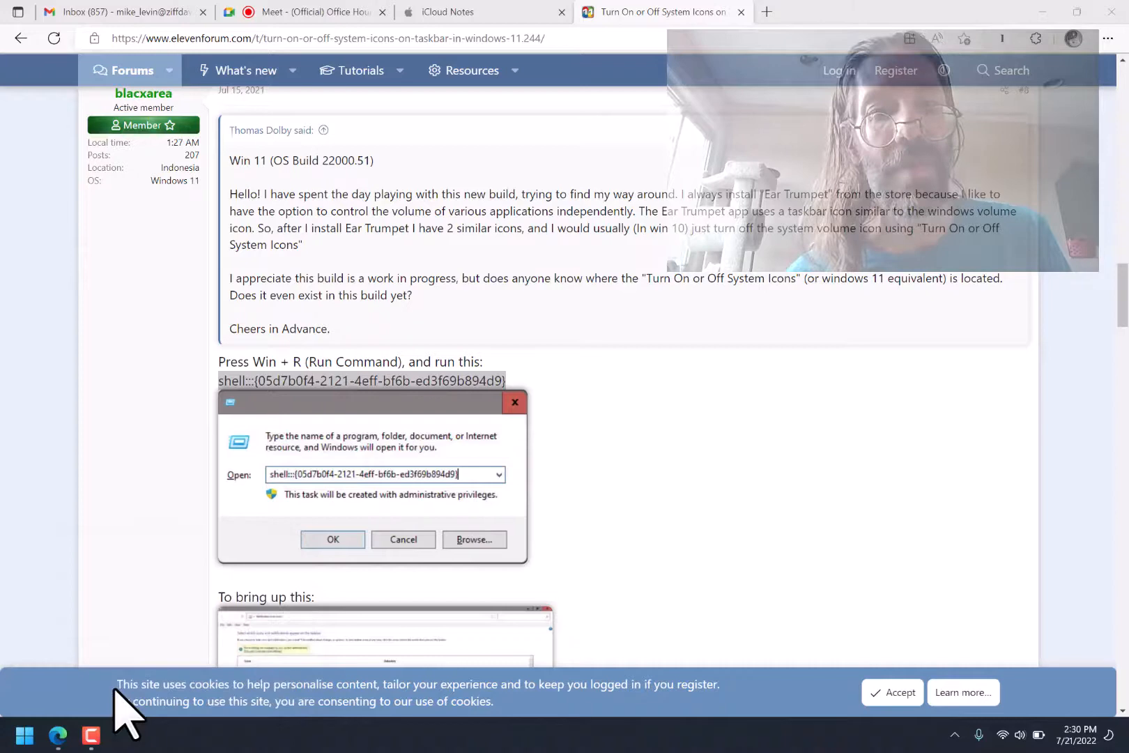
Bring up the Notification Area Icons window, minimize Edge and review the Behaviors list.
left_click(333, 538)
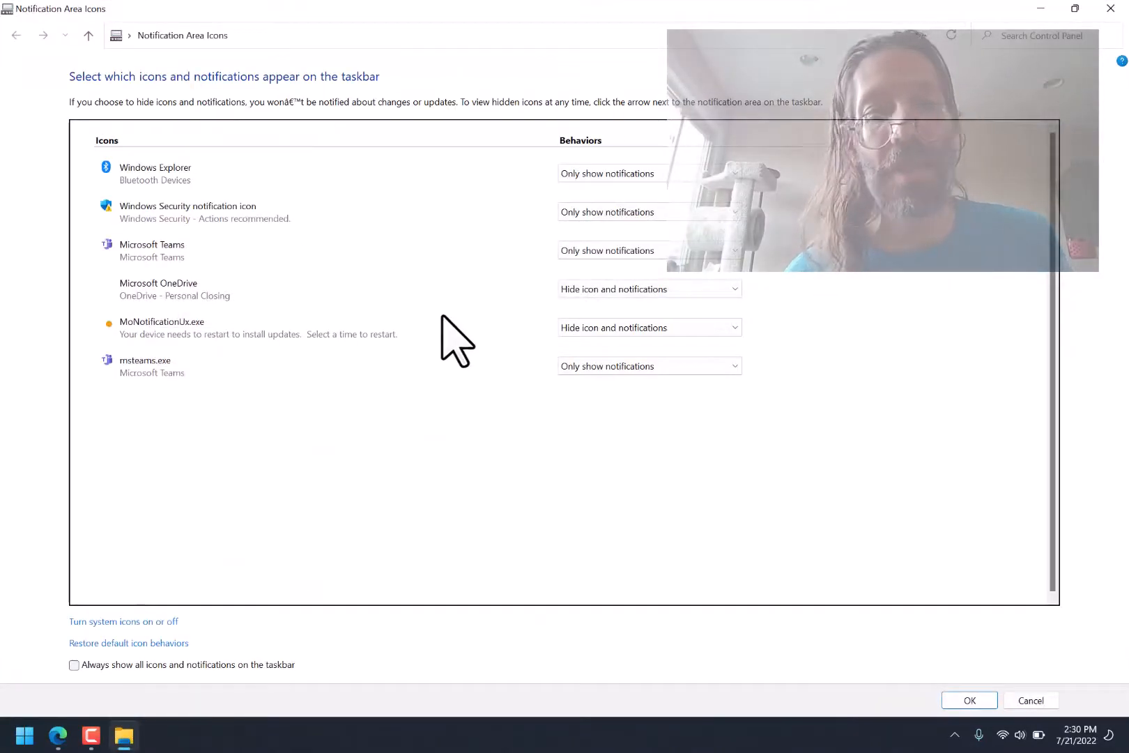
mouse_move(587, 639)
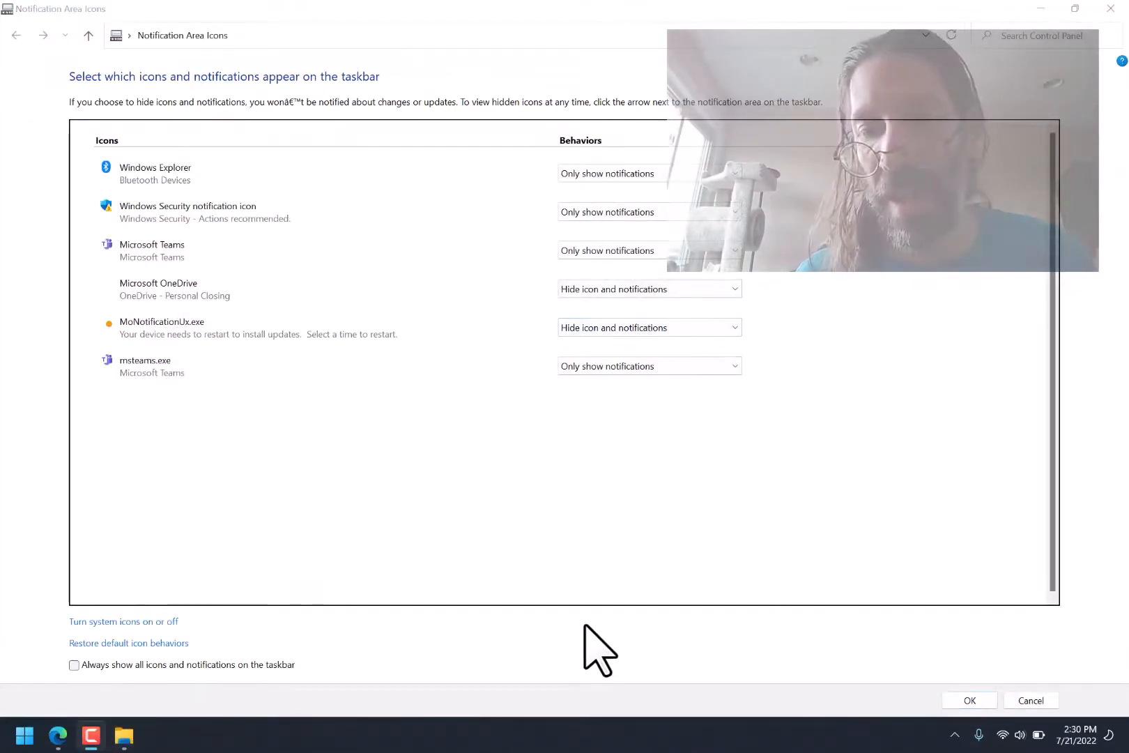
mouse_move(524, 330)
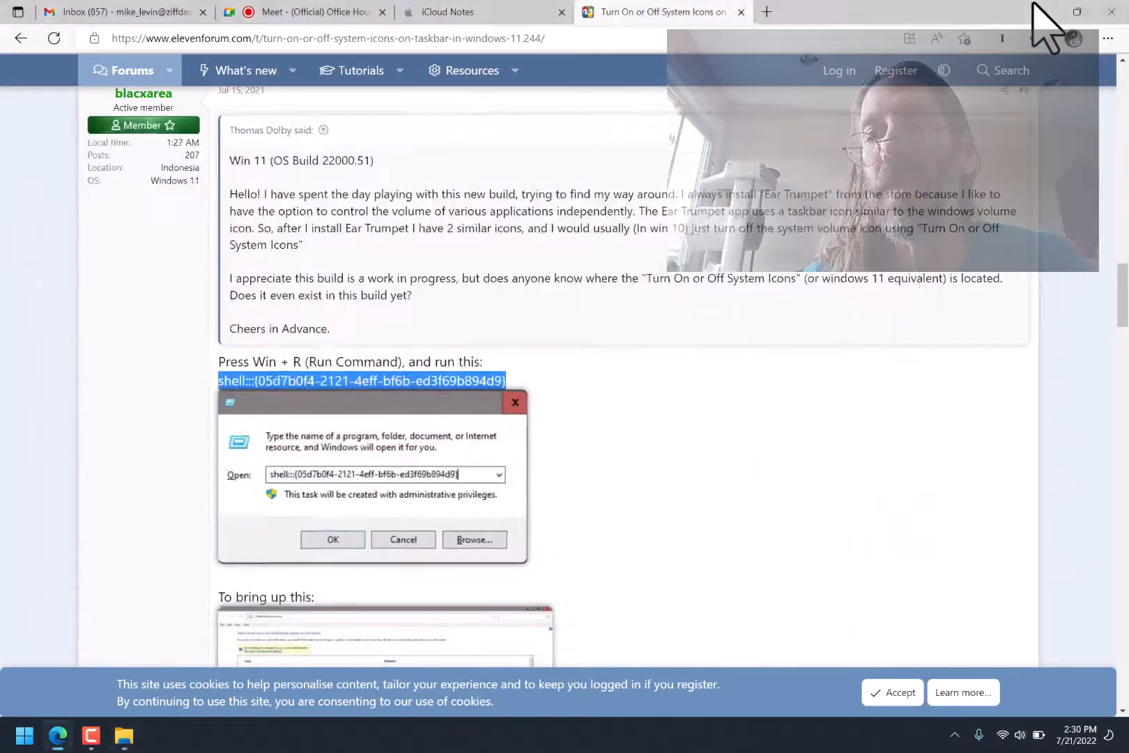
left_click(333, 539)
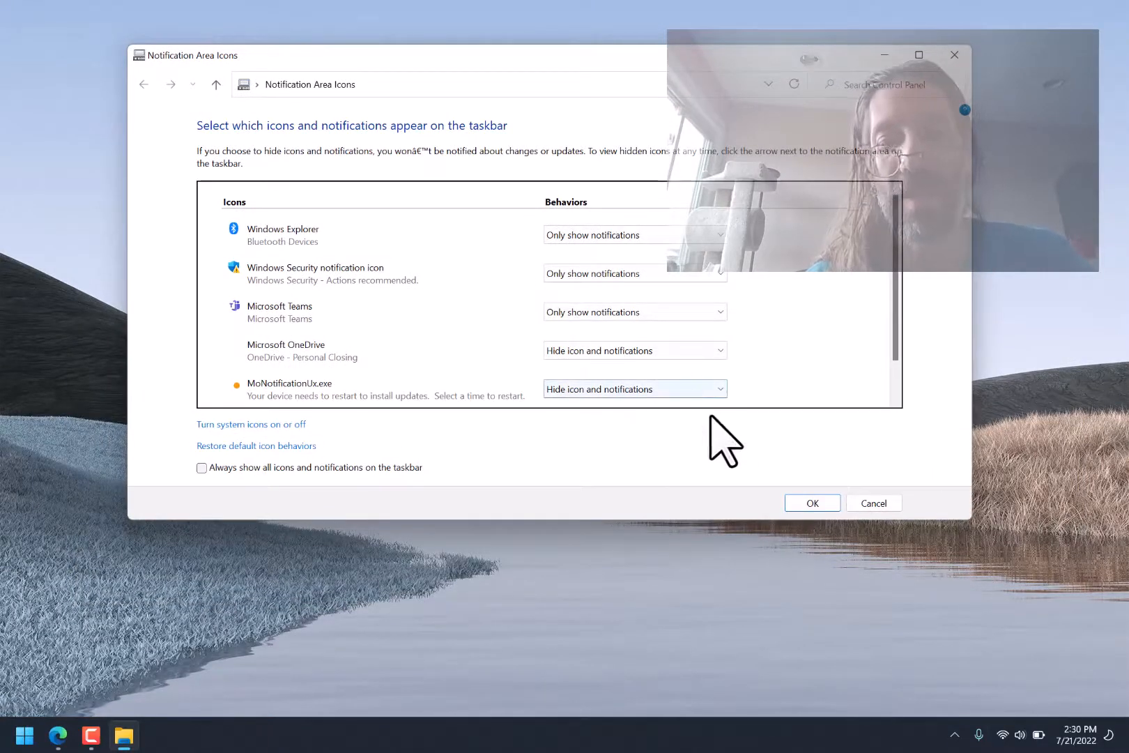
mouse_move(685, 582)
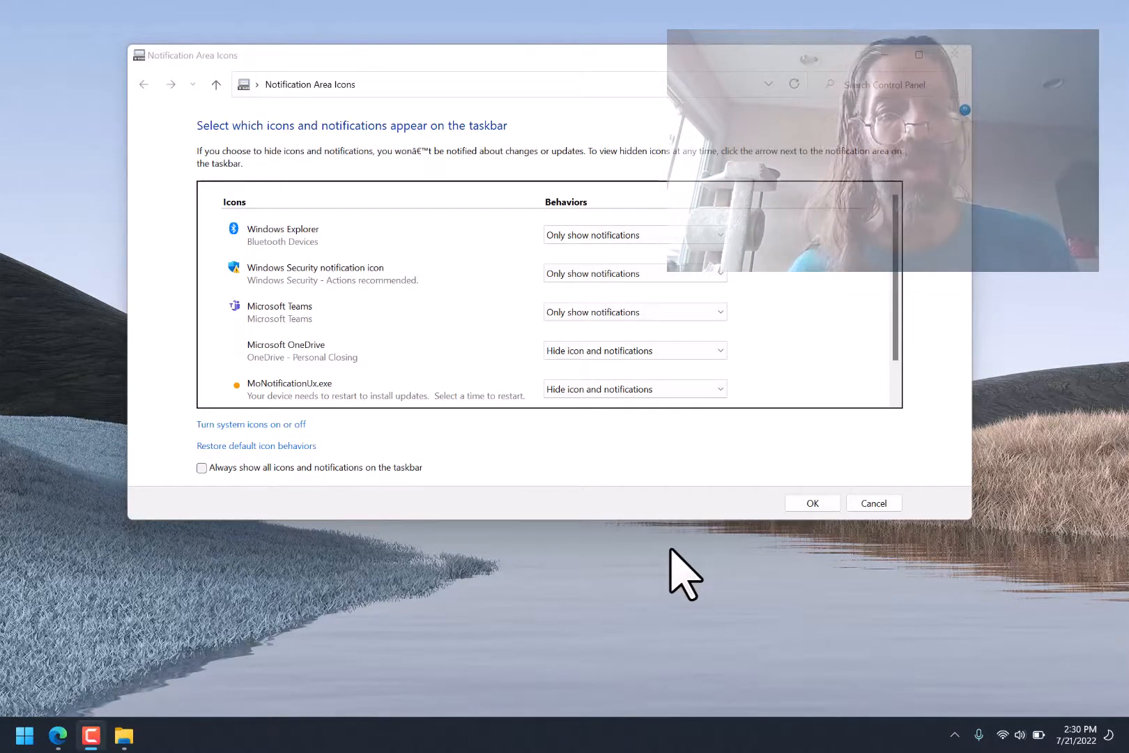
left_click(873, 503)
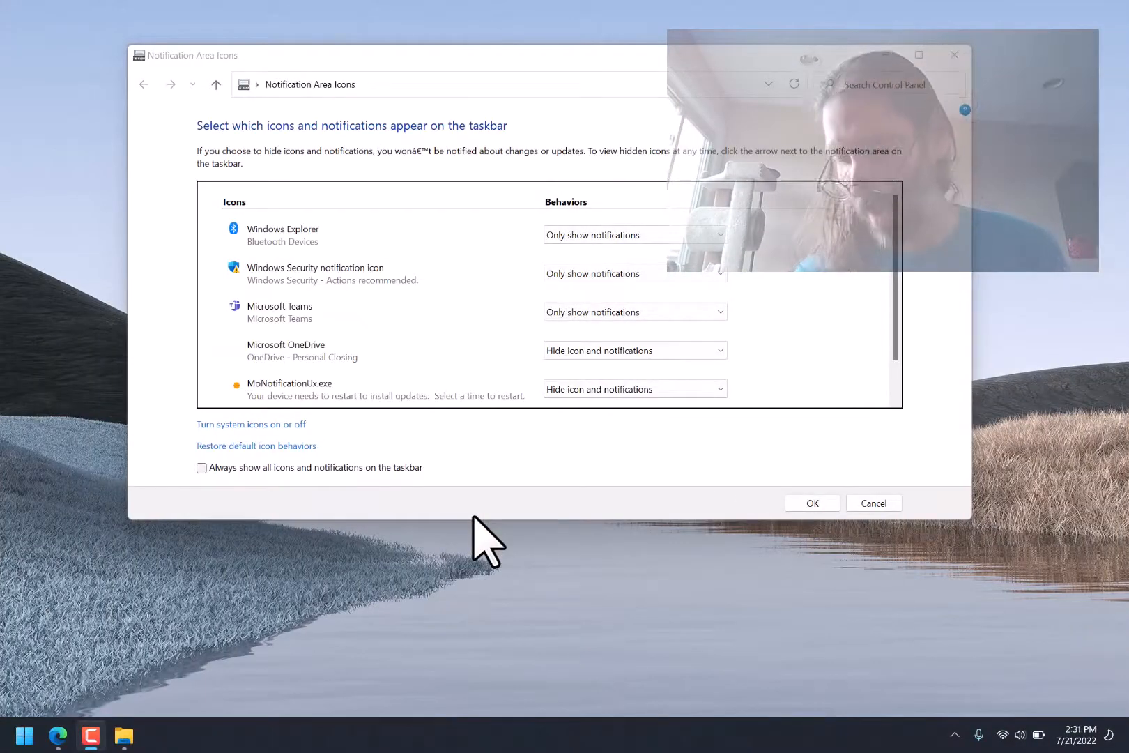
mouse_move(483, 601)
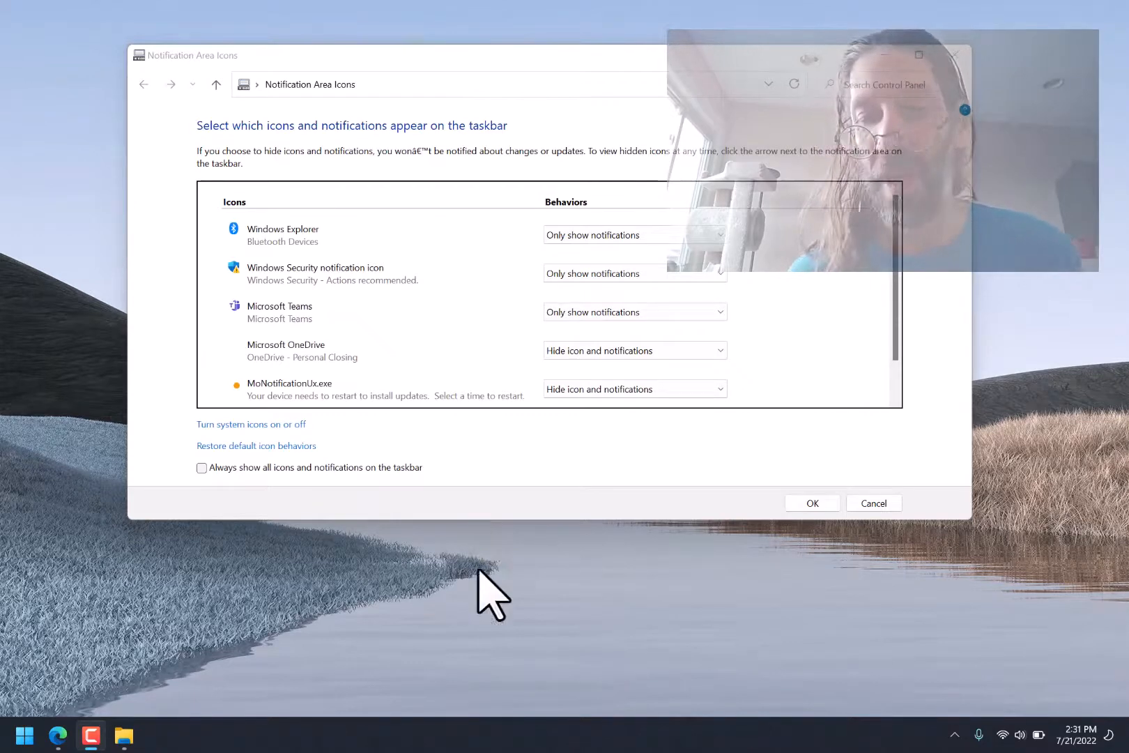
mouse_move(442, 641)
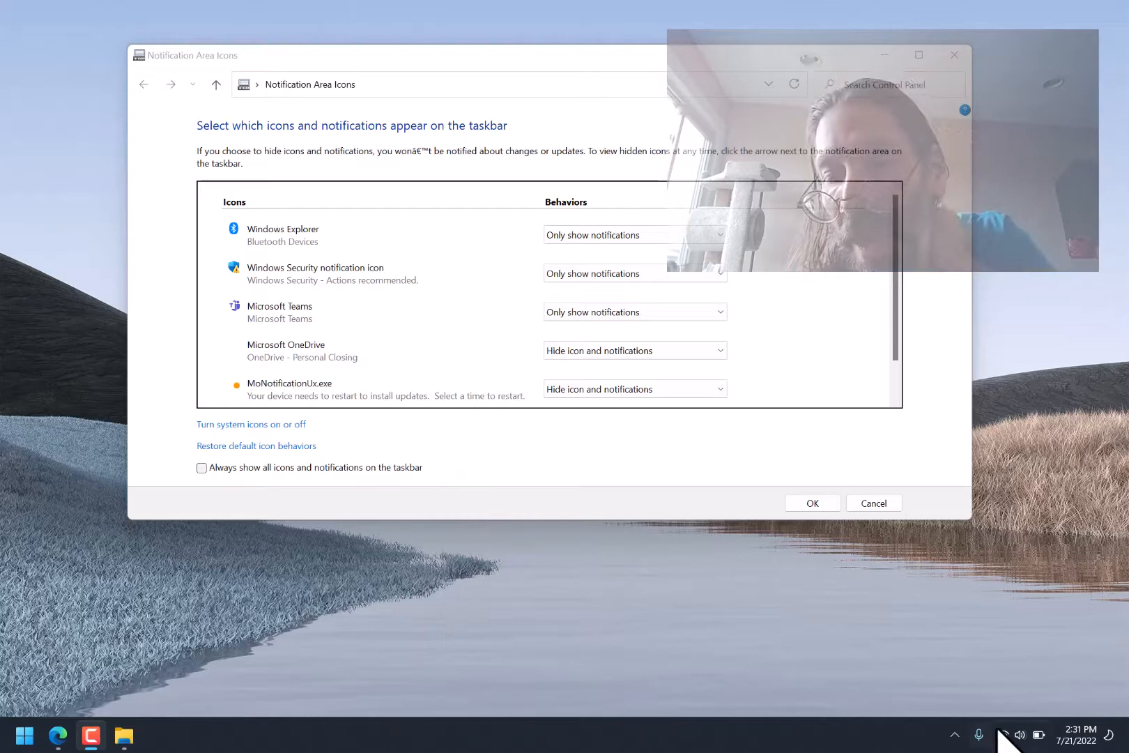
mouse_move(317, 288)
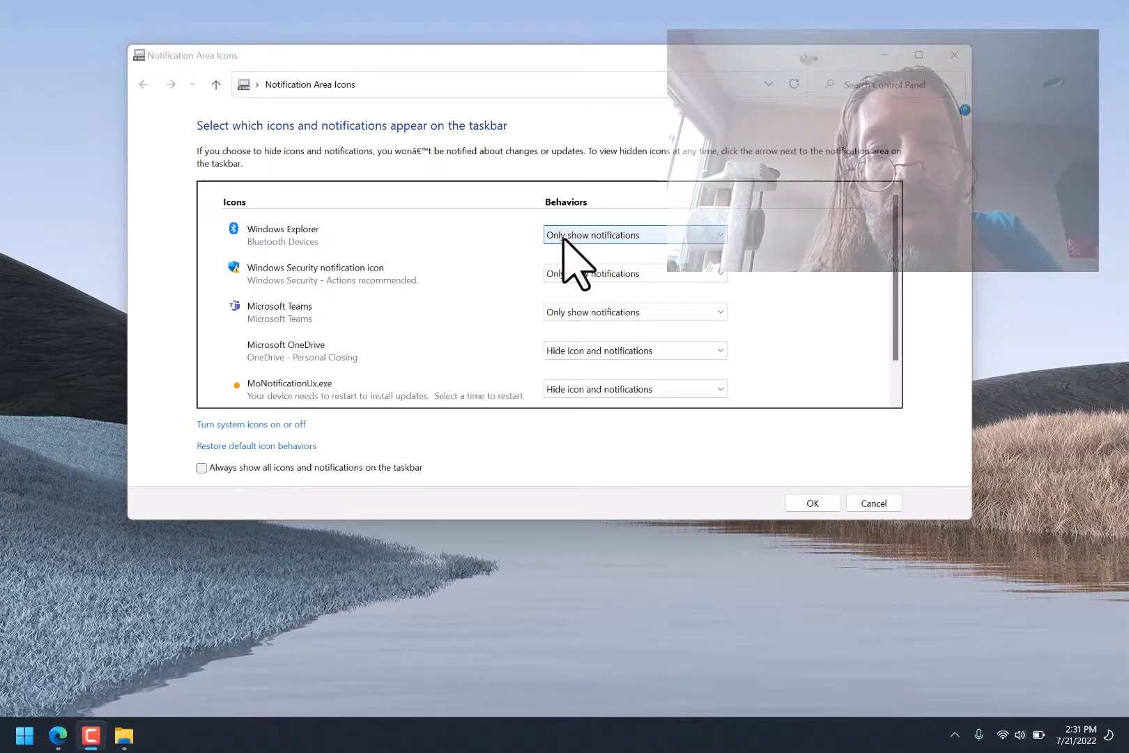
Set Bluetooth Devices' behavior to 'Hide icon and notifications'.
left_click(634, 235)
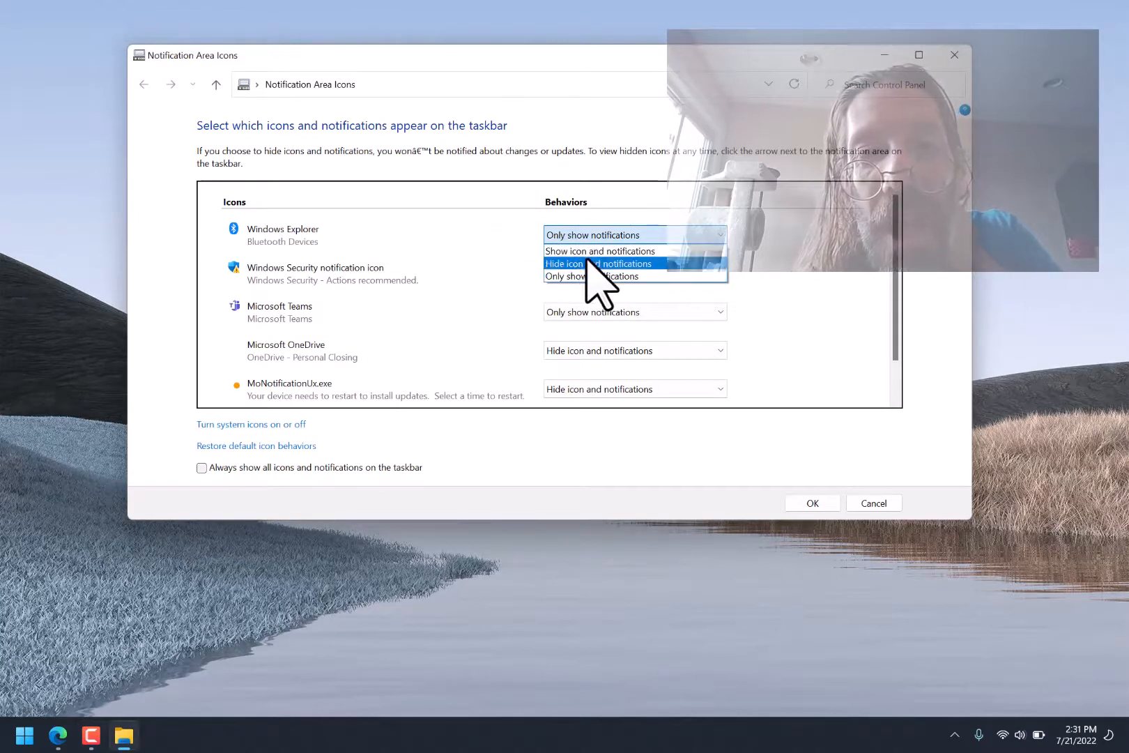
left_click(598, 264)
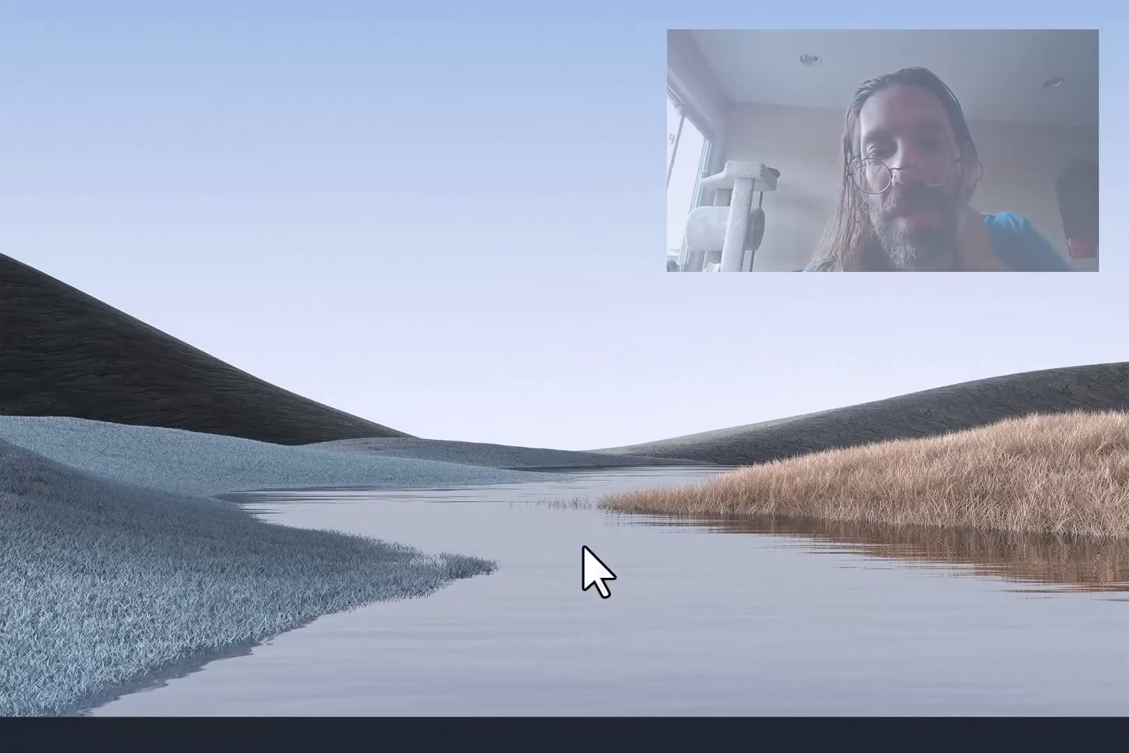
mouse_move(488, 398)
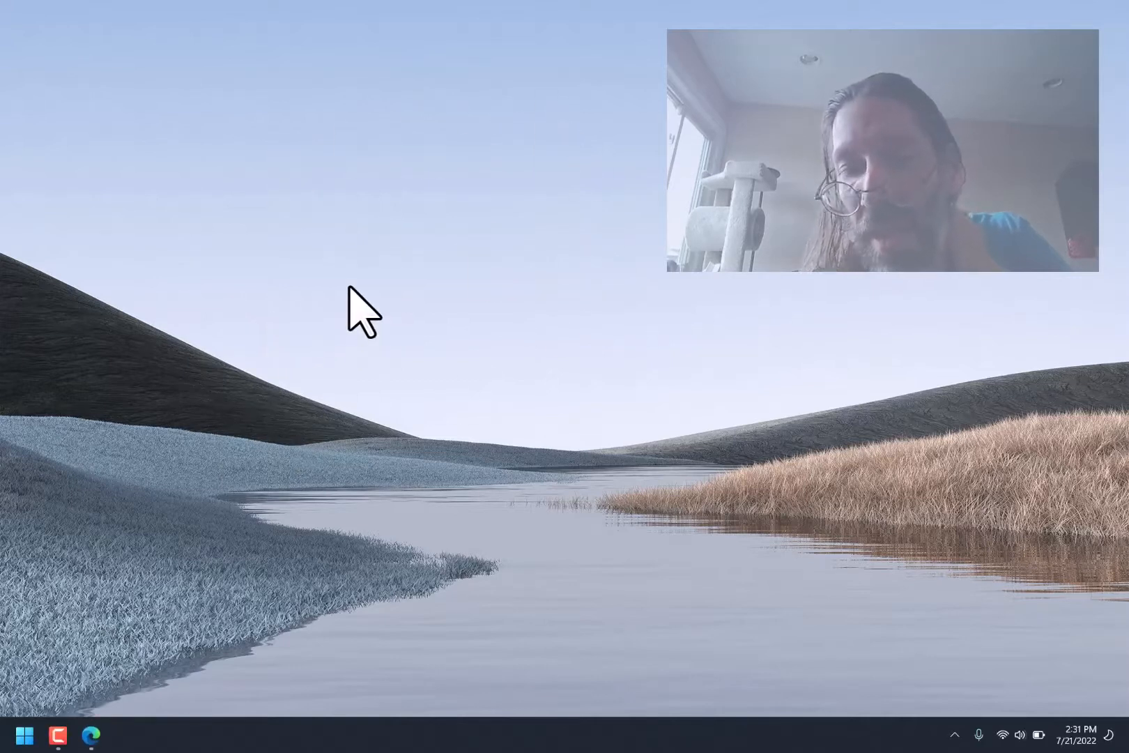
mouse_move(418, 193)
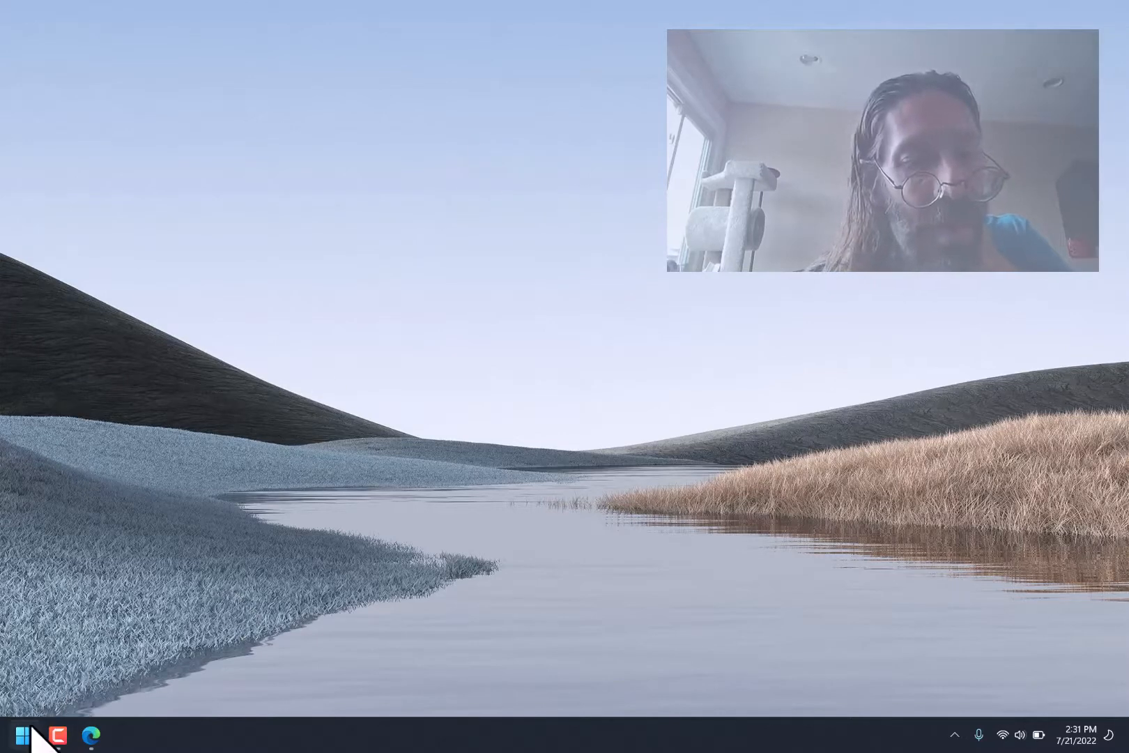
Once the taskbar reloads, open the Start menu to show pinned apps.
left_click(24, 734)
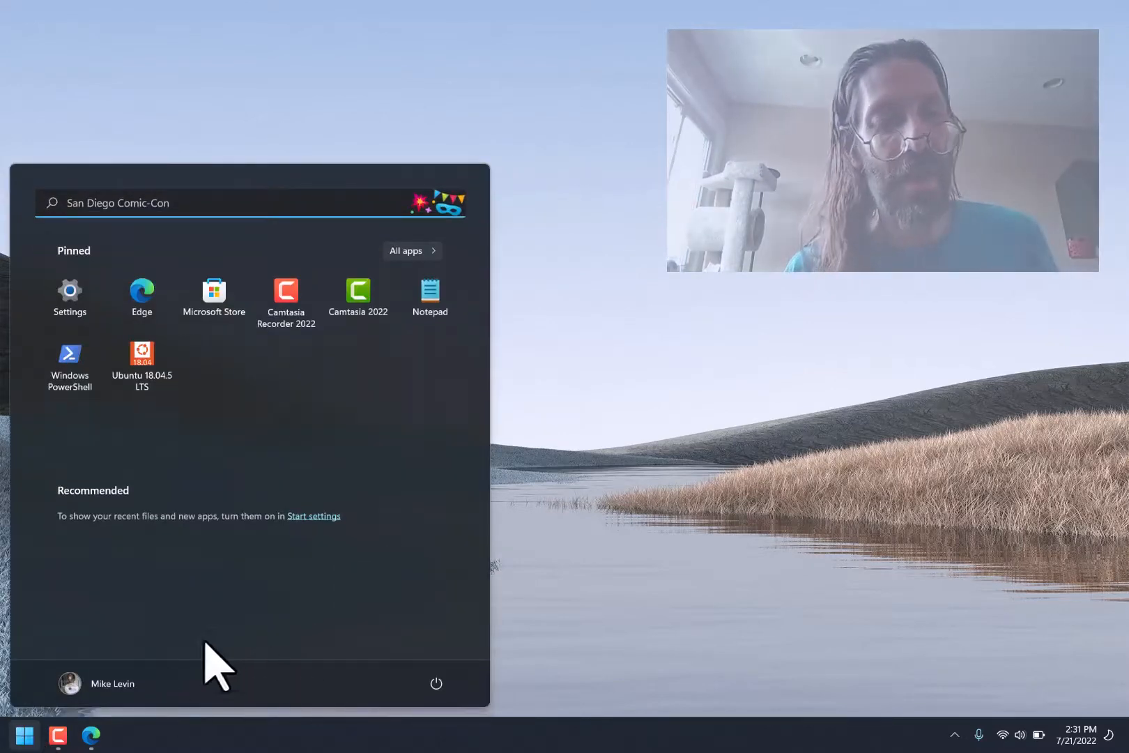
mouse_move(558, 467)
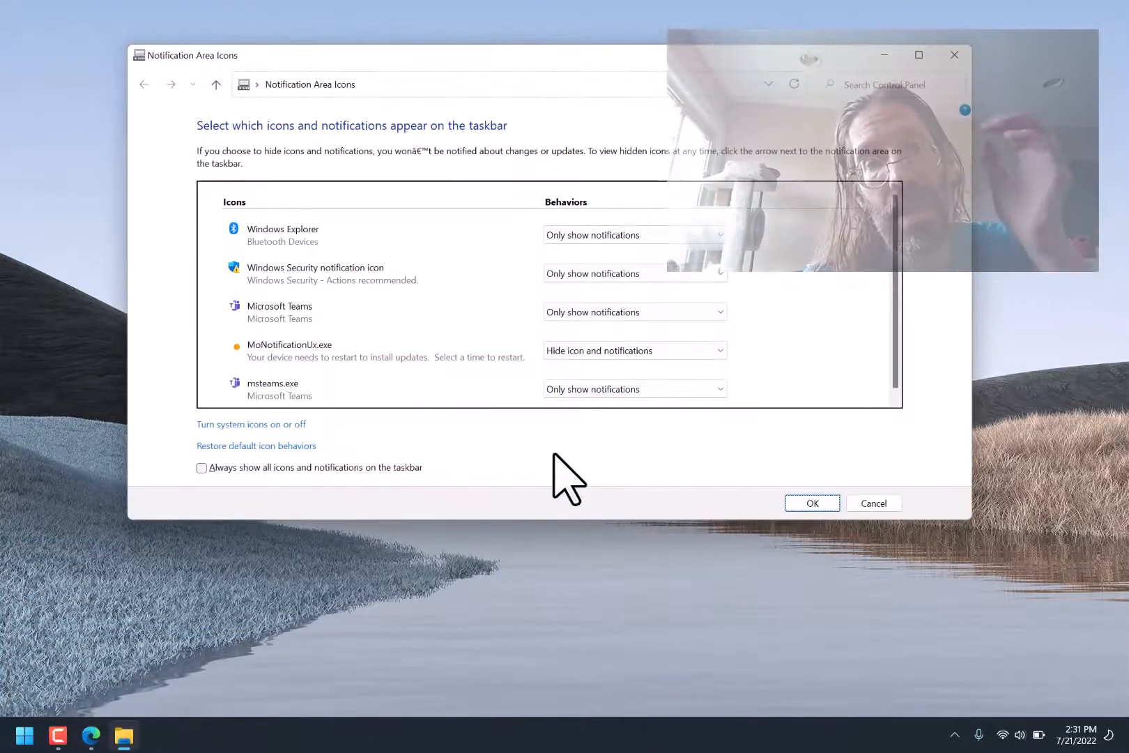
mouse_move(505, 288)
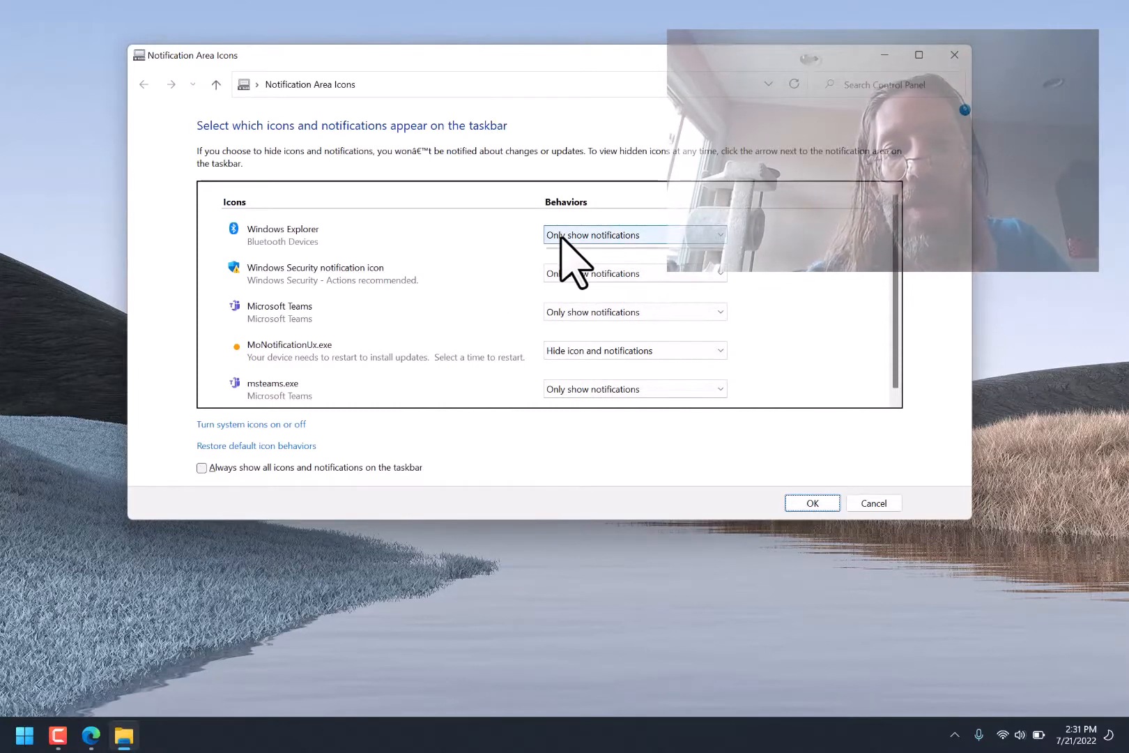
Hide Bluetooth Devices and keep Windows Security on 'Only show notifications'.
left_click(633, 235)
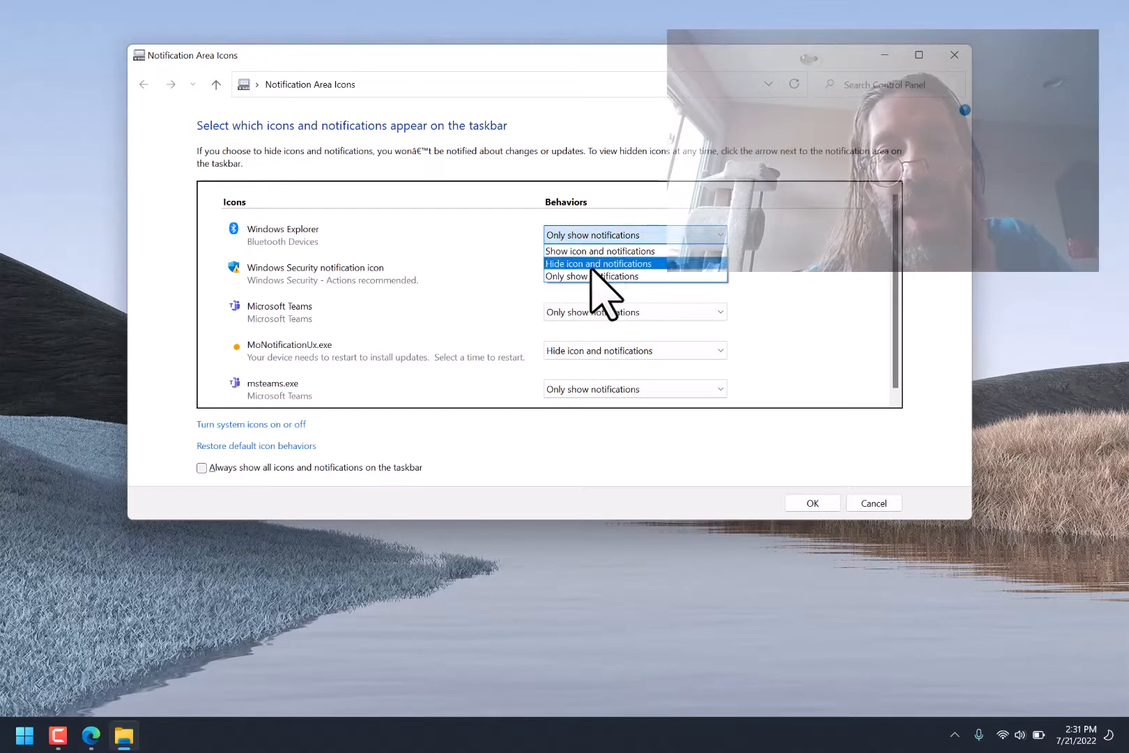
left_click(598, 263)
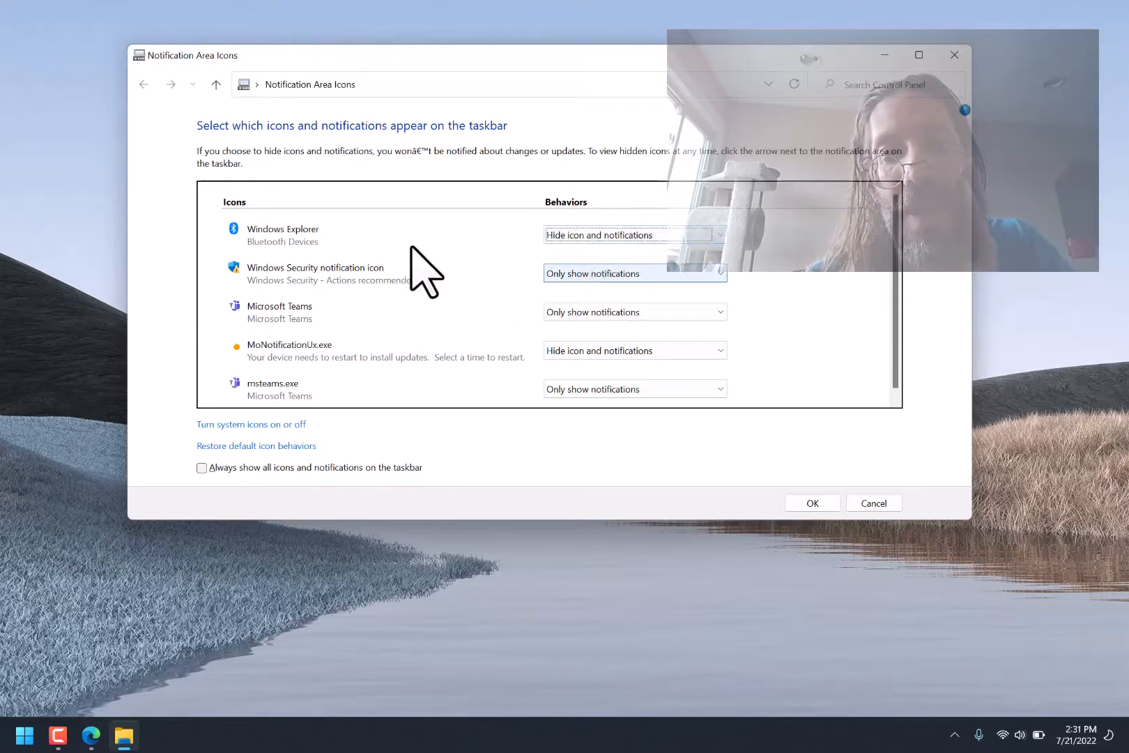
mouse_move(640, 607)
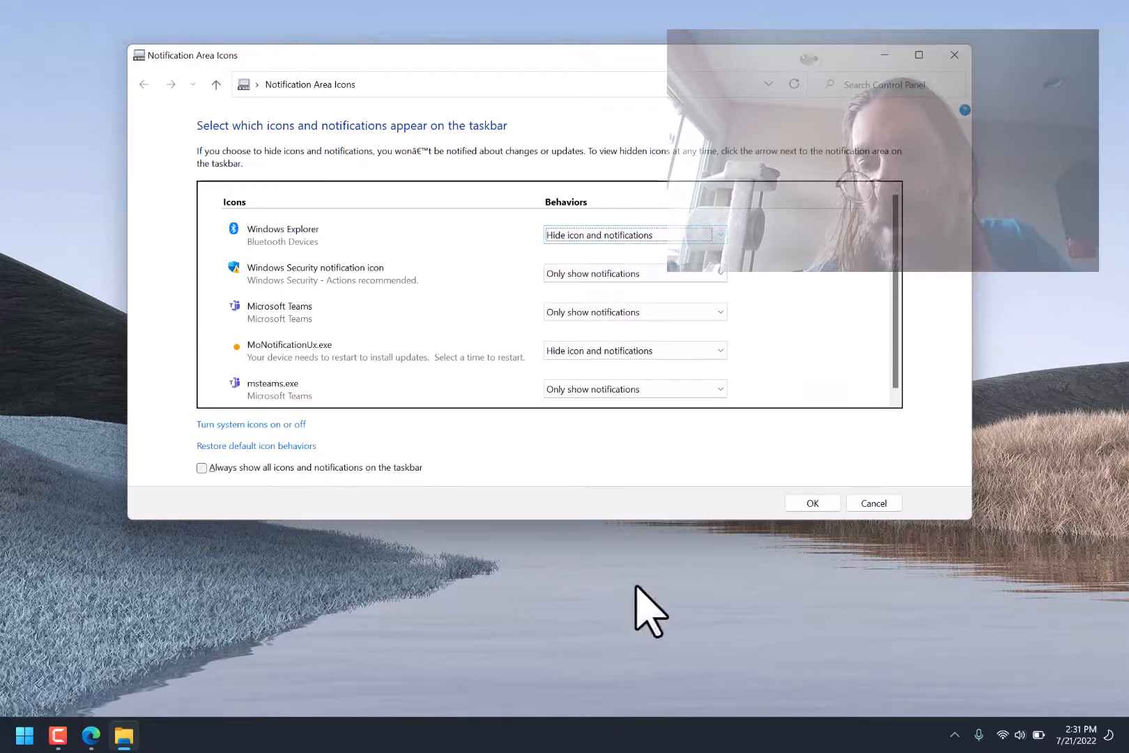
mouse_move(448, 302)
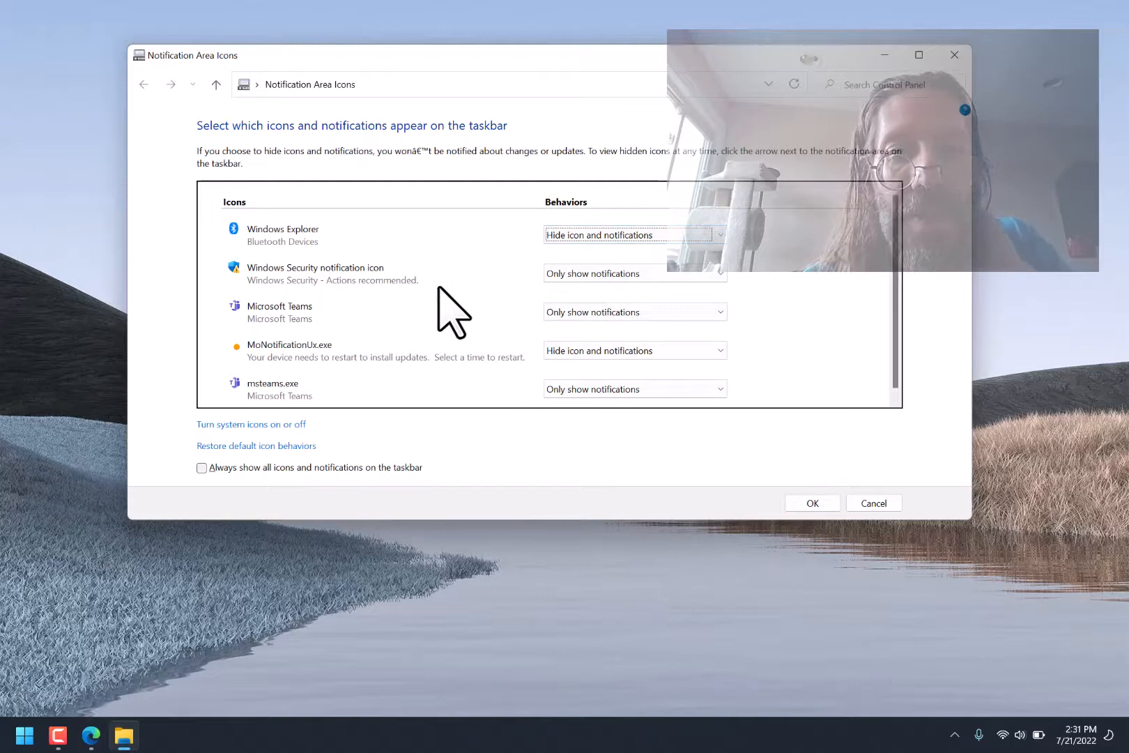
mouse_move(367, 295)
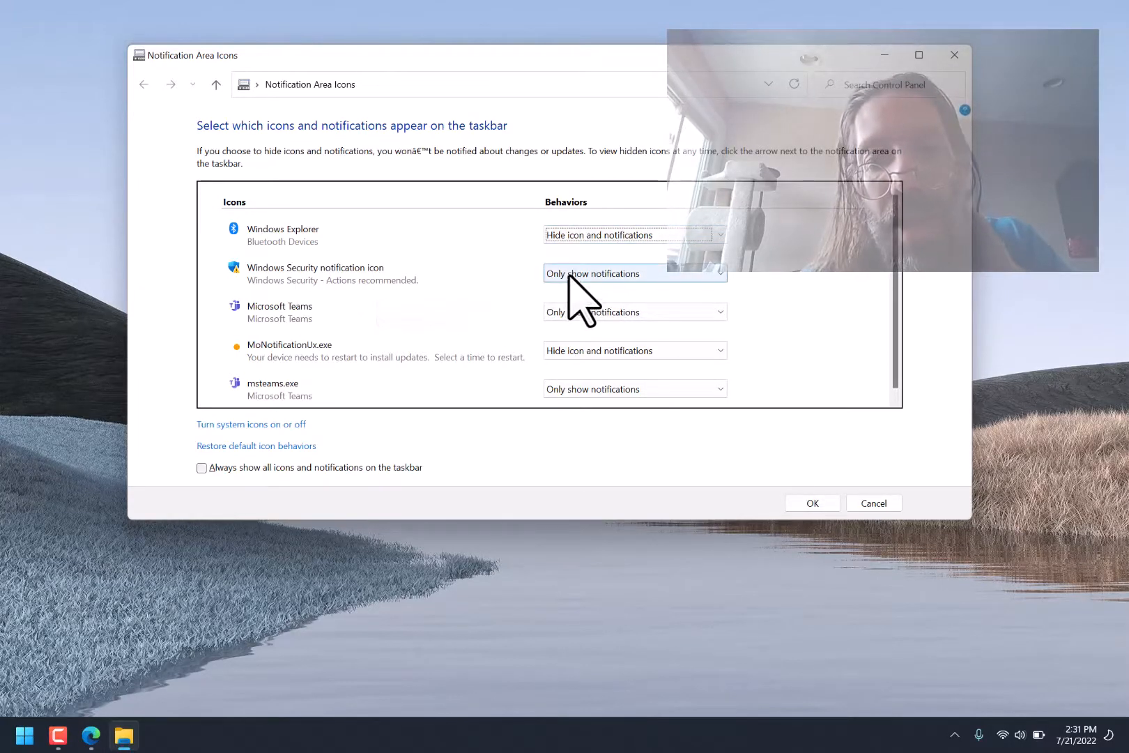
left_click(710, 274)
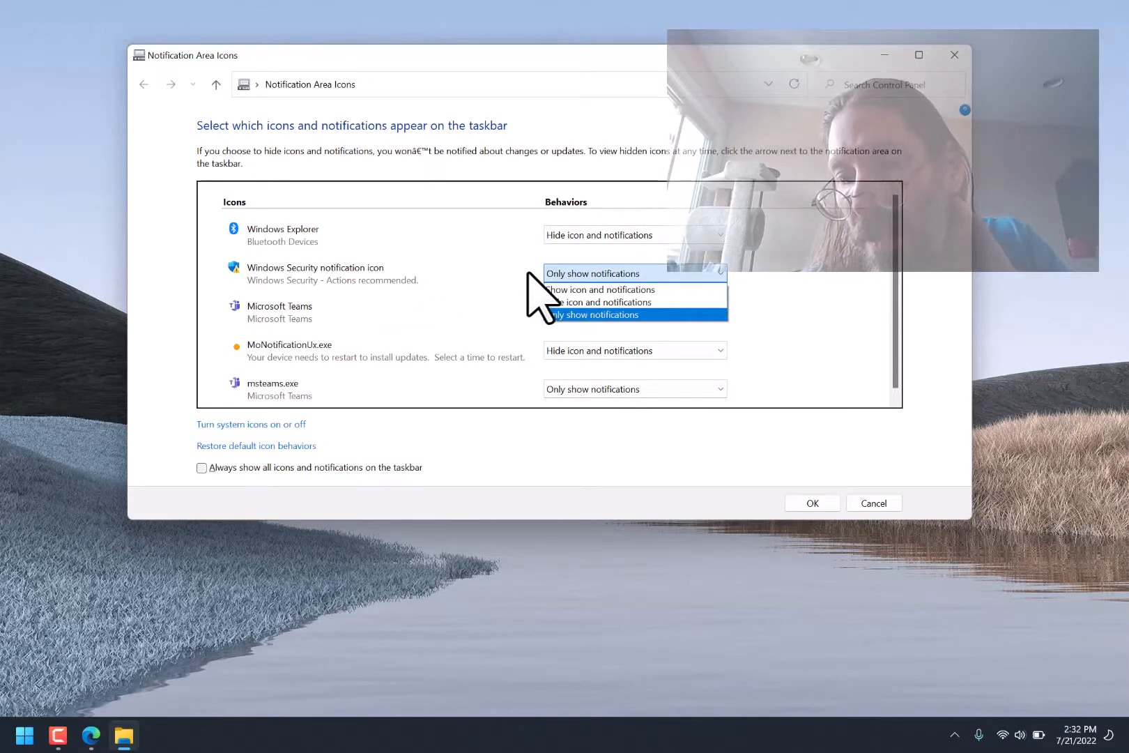
left_click(608, 314)
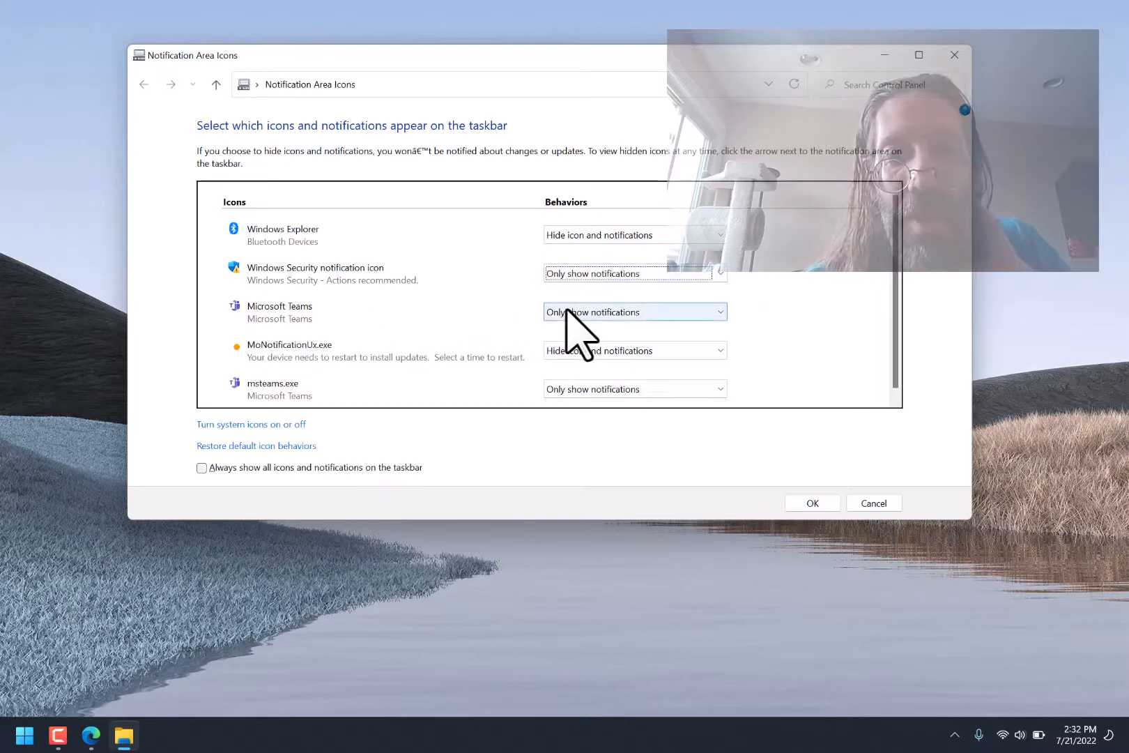
Set Microsoft Teams, MoNotificationUx.exe and msteams.exe to 'Hide icon and notifications'.
left_click(635, 311)
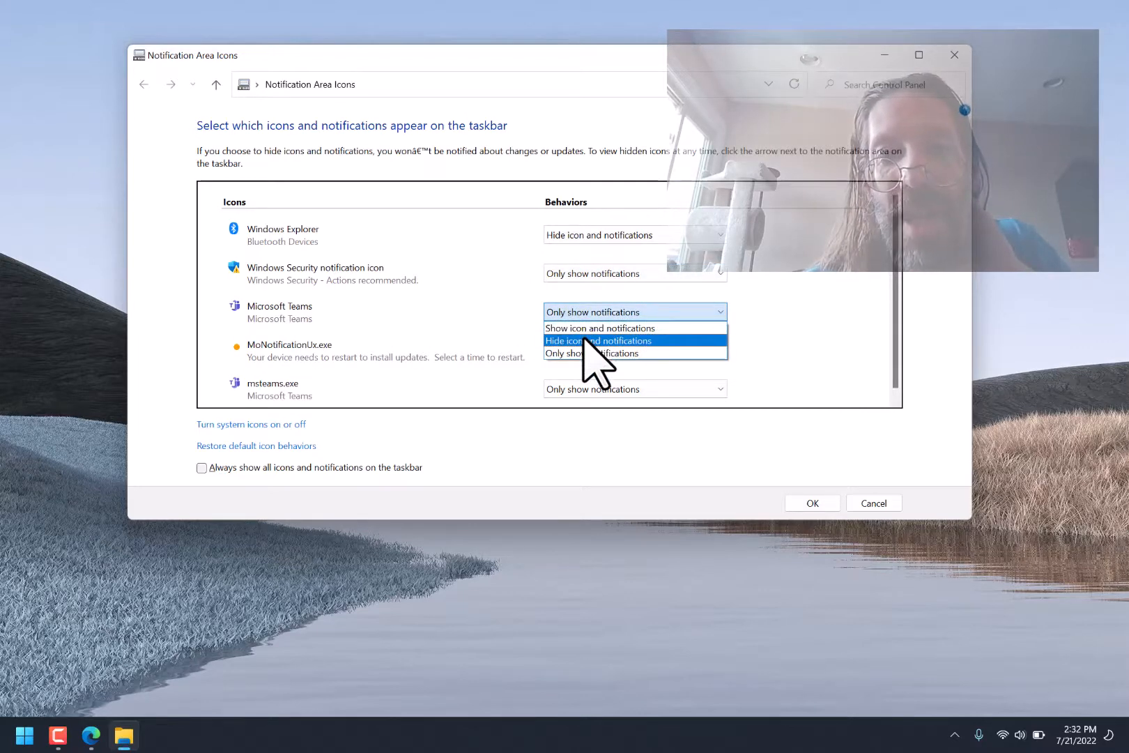
left_click(599, 341)
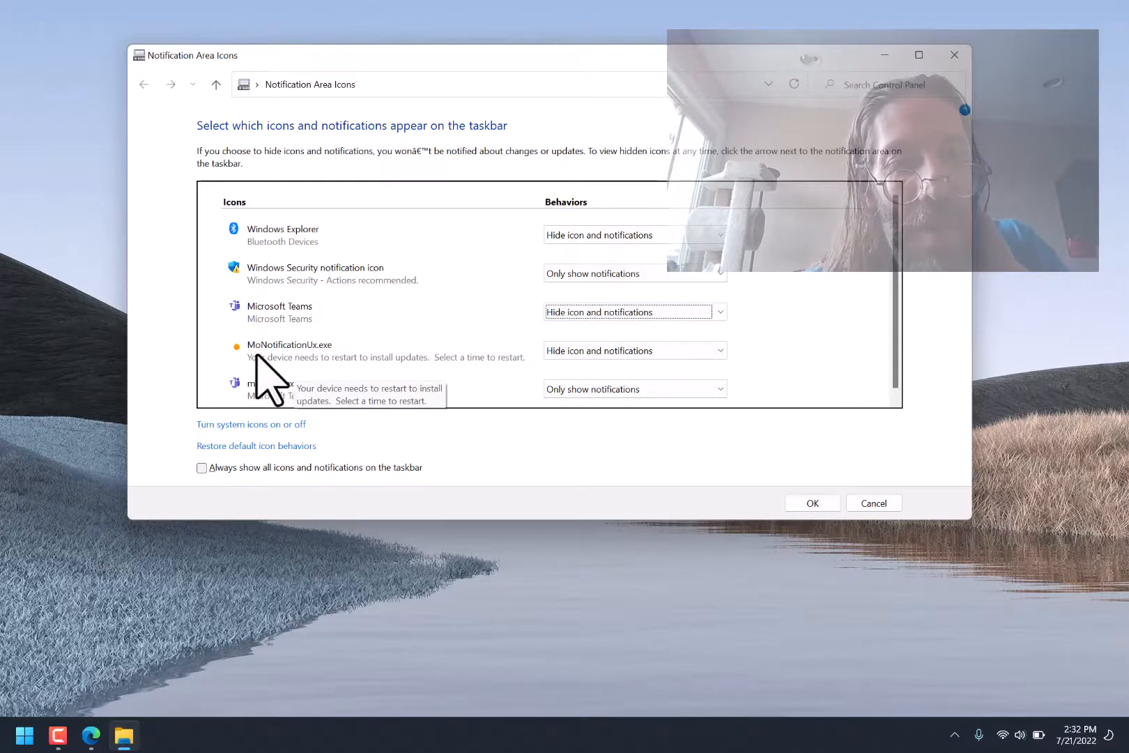
mouse_move(424, 414)
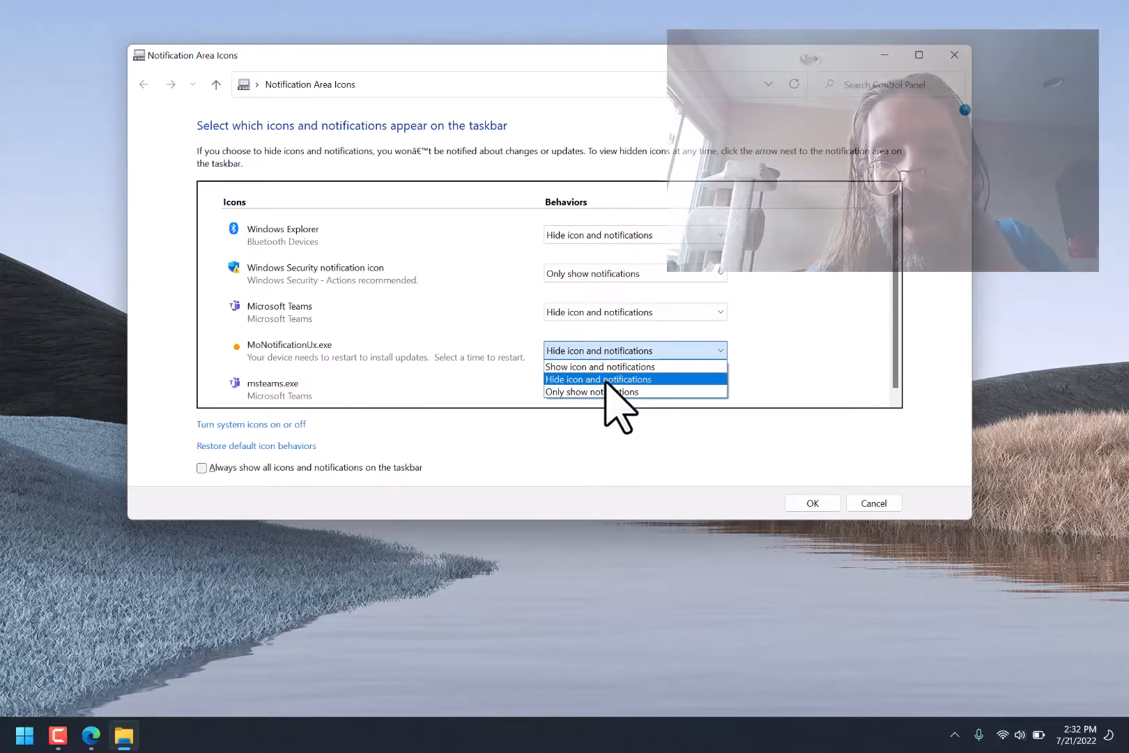
left_click(598, 379)
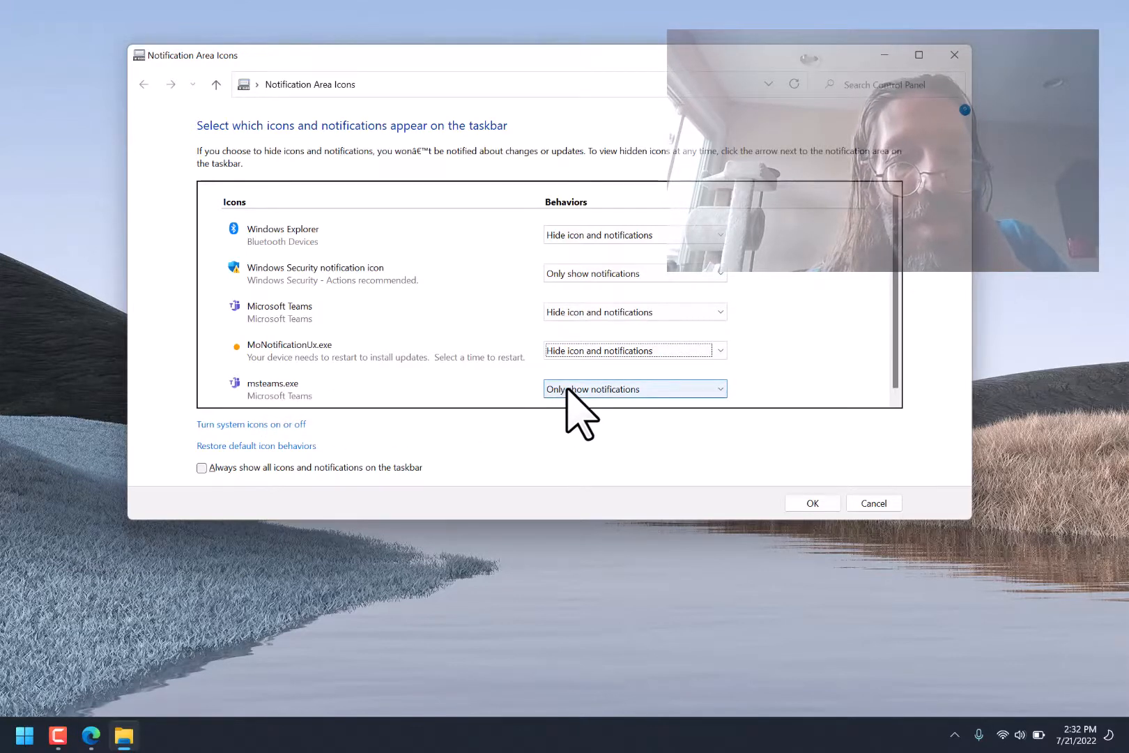
left_click(634, 388)
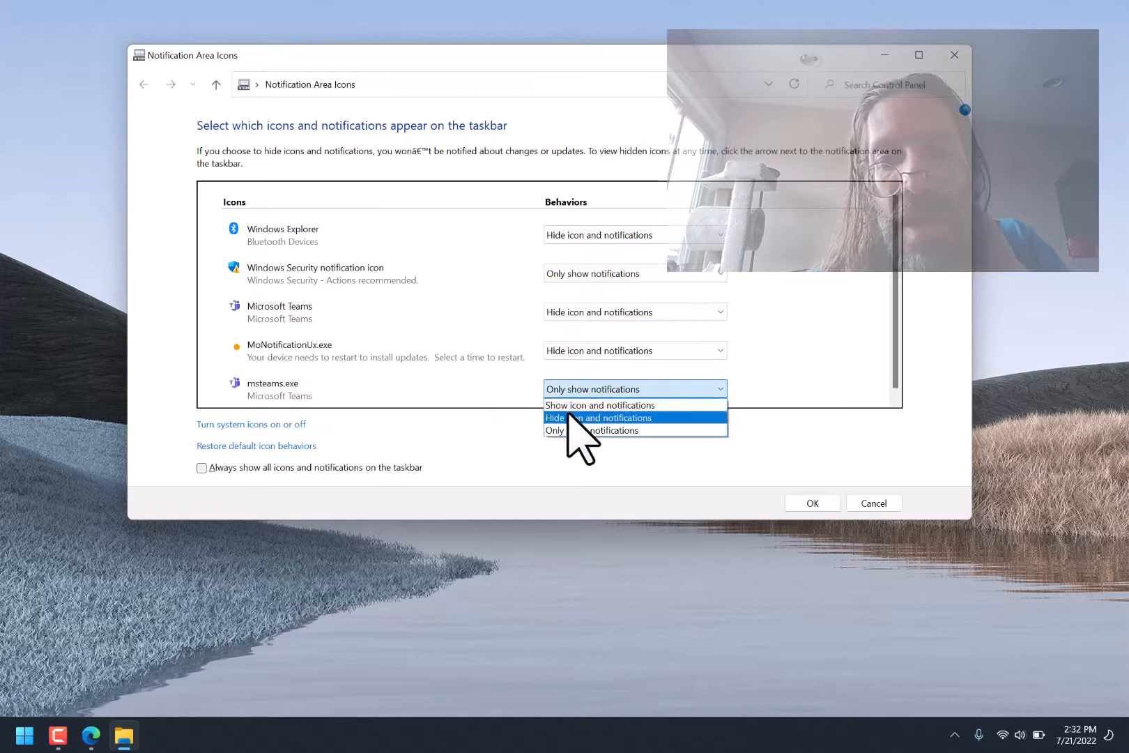
left_click(600, 417)
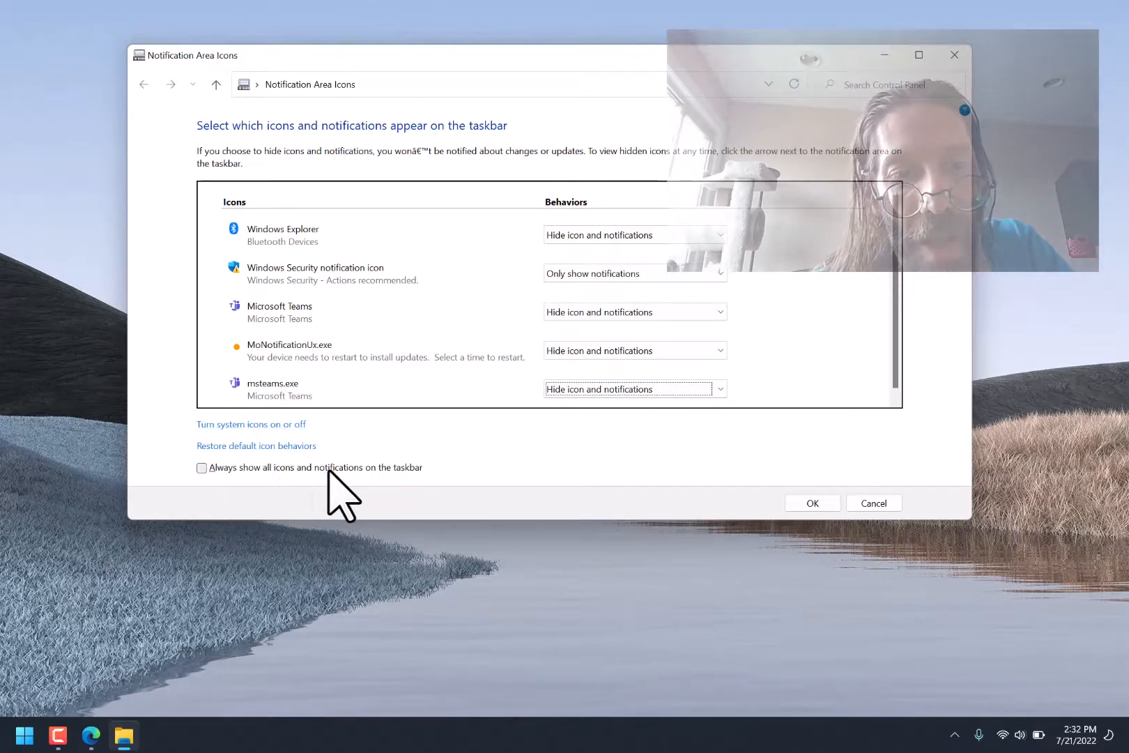
mouse_move(222, 452)
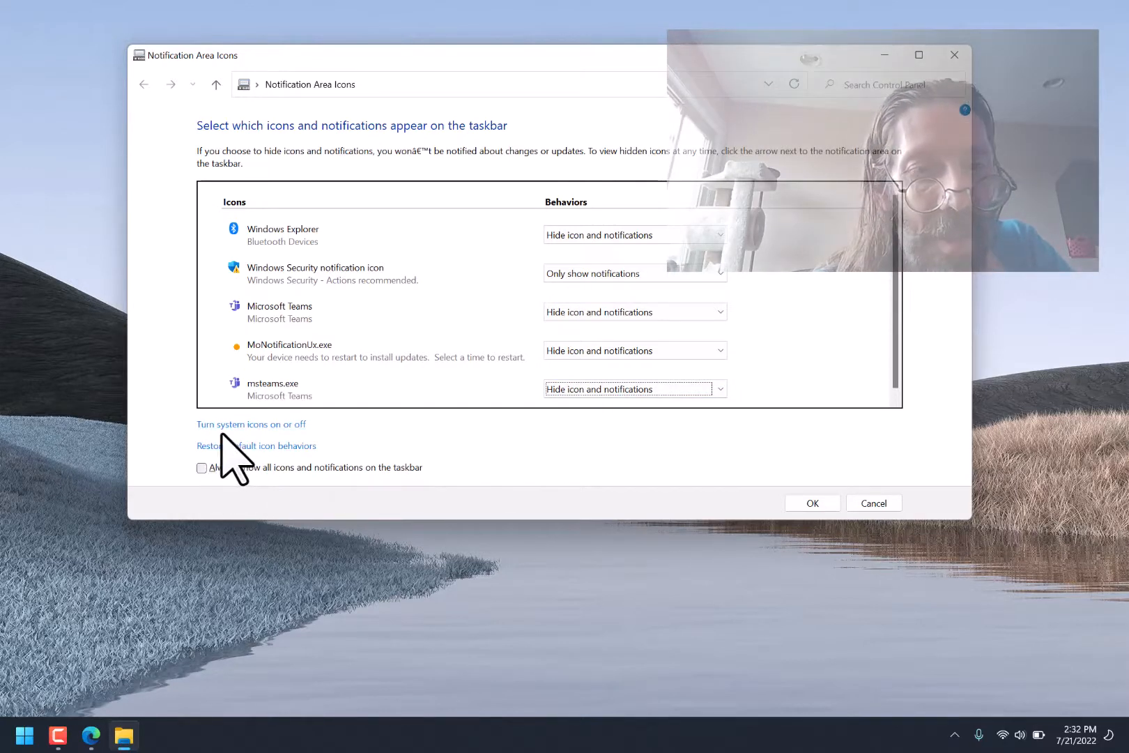
In System Icons, keep Clock set to Off and confirm with OK.
left_click(250, 424)
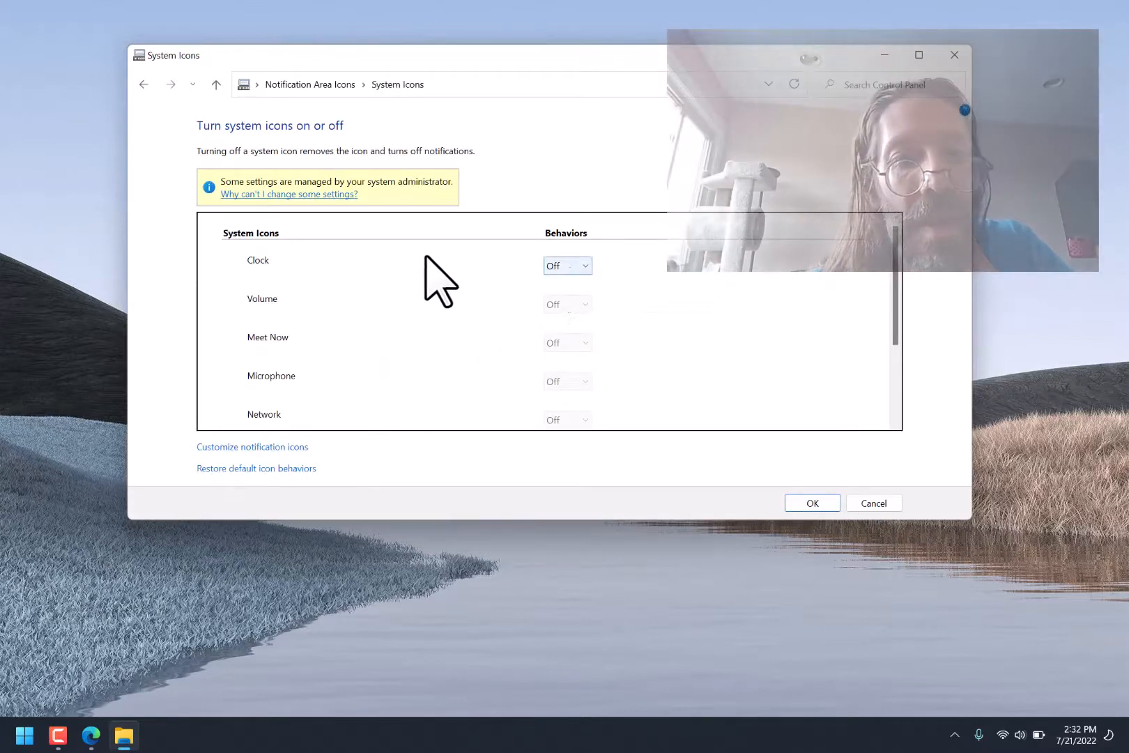
left_click(567, 266)
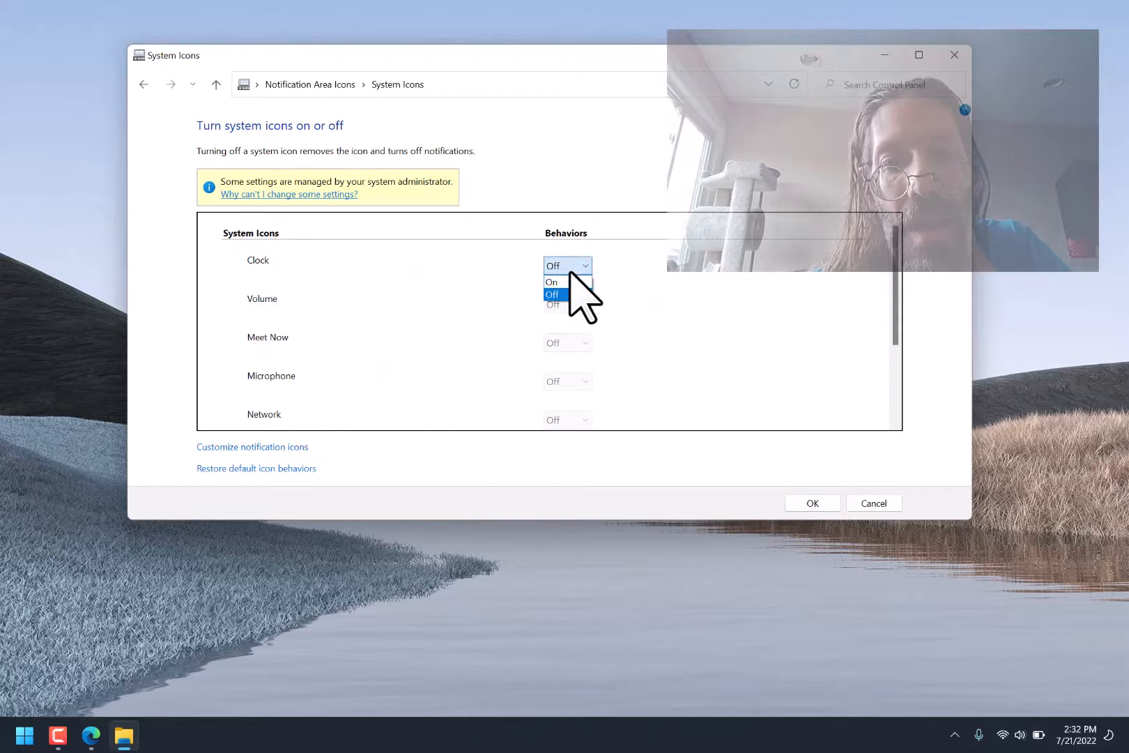
left_click(552, 294)
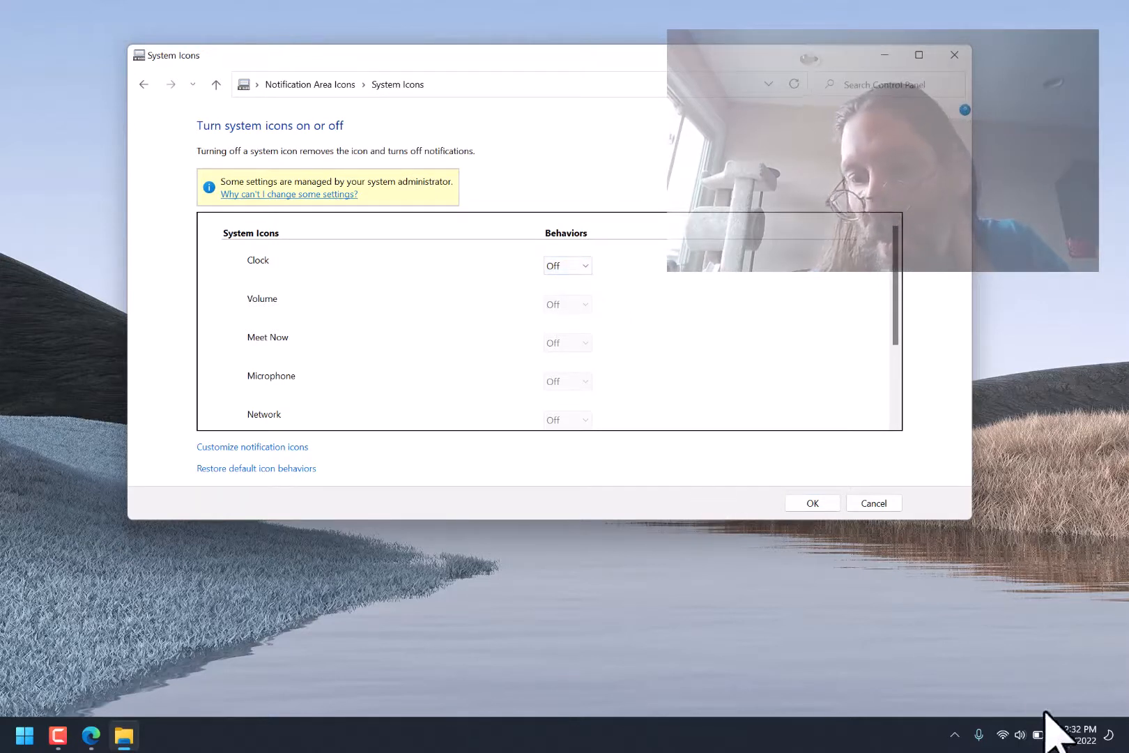
mouse_move(533, 317)
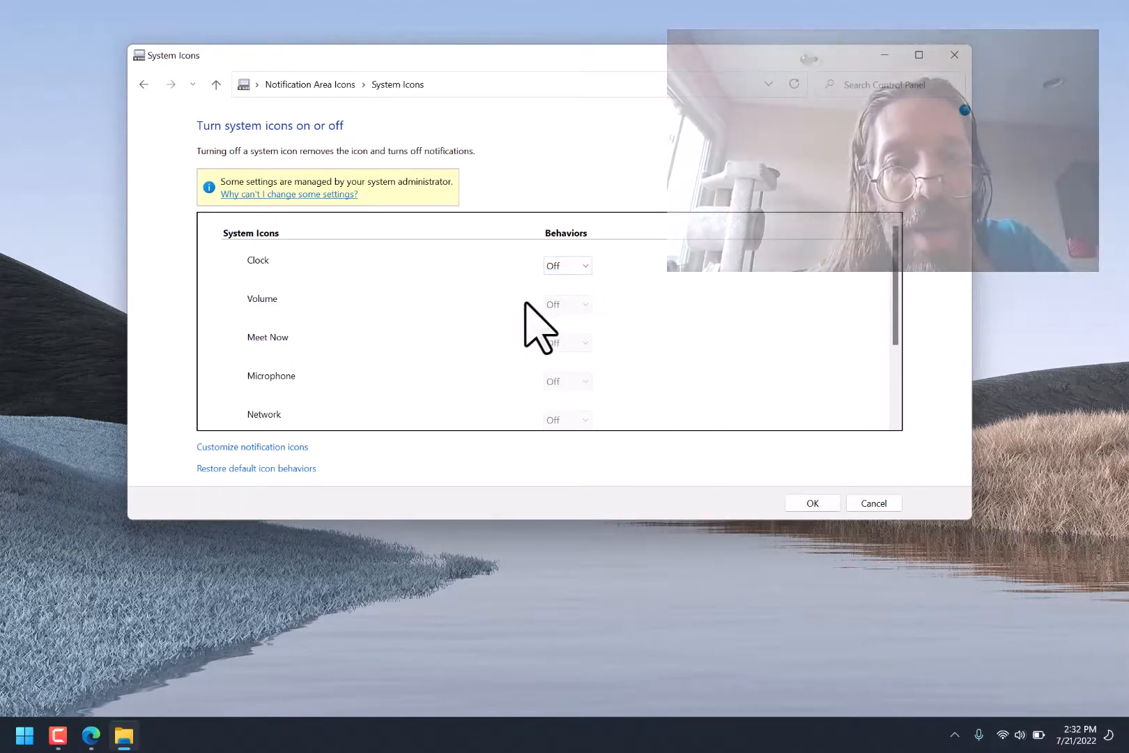
mouse_move(565, 343)
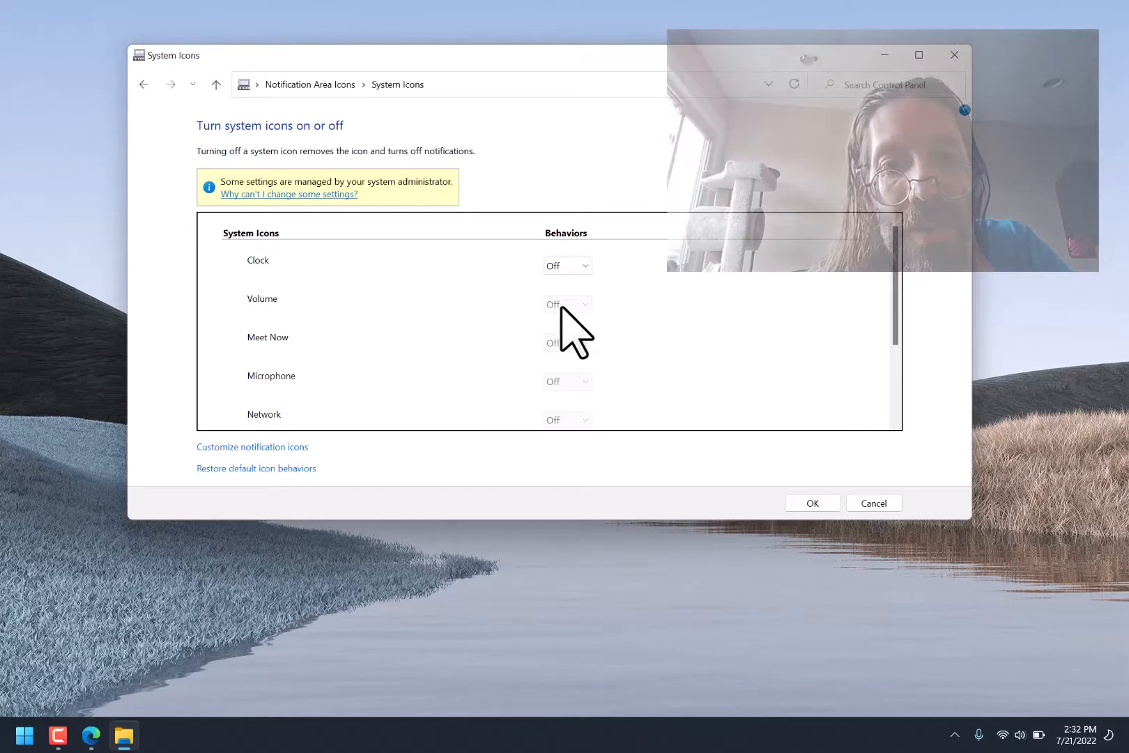
mouse_move(327, 202)
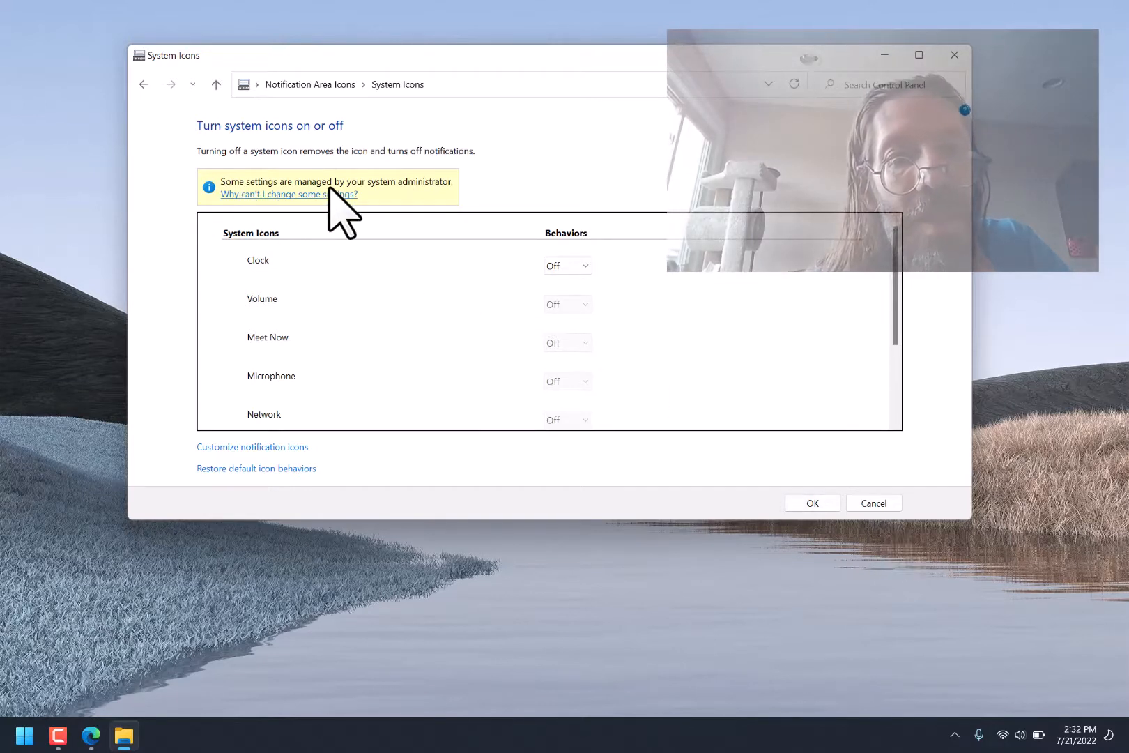
mouse_move(439, 213)
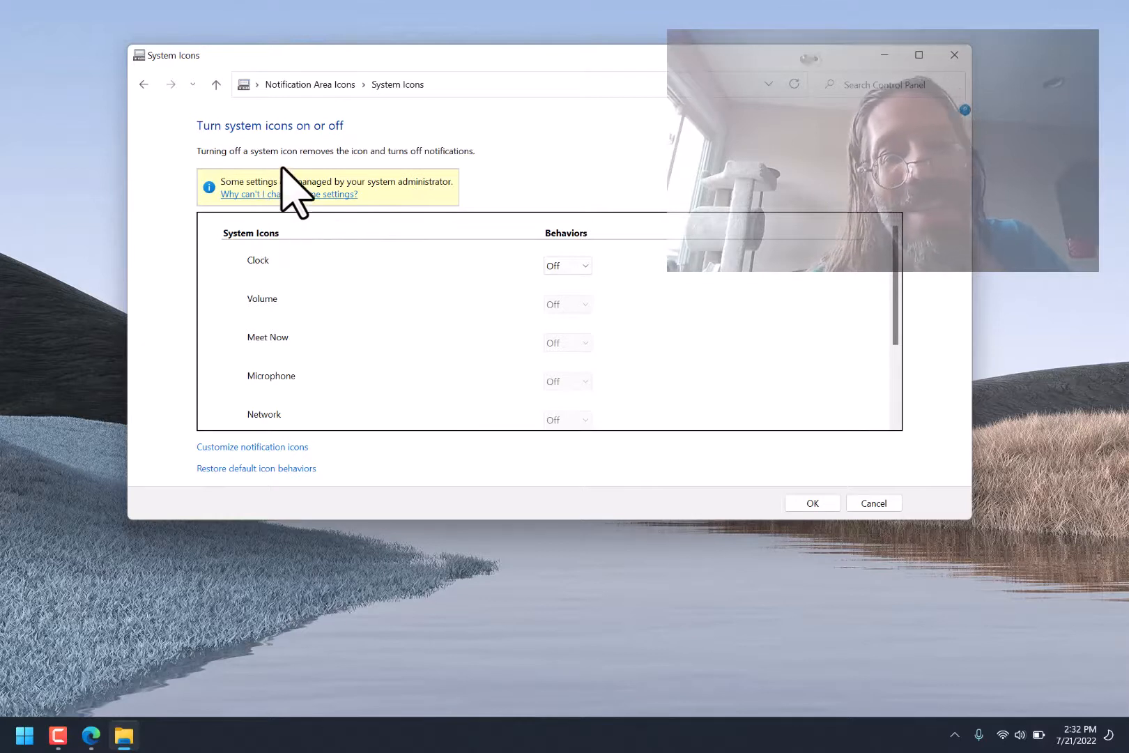
mouse_move(258, 476)
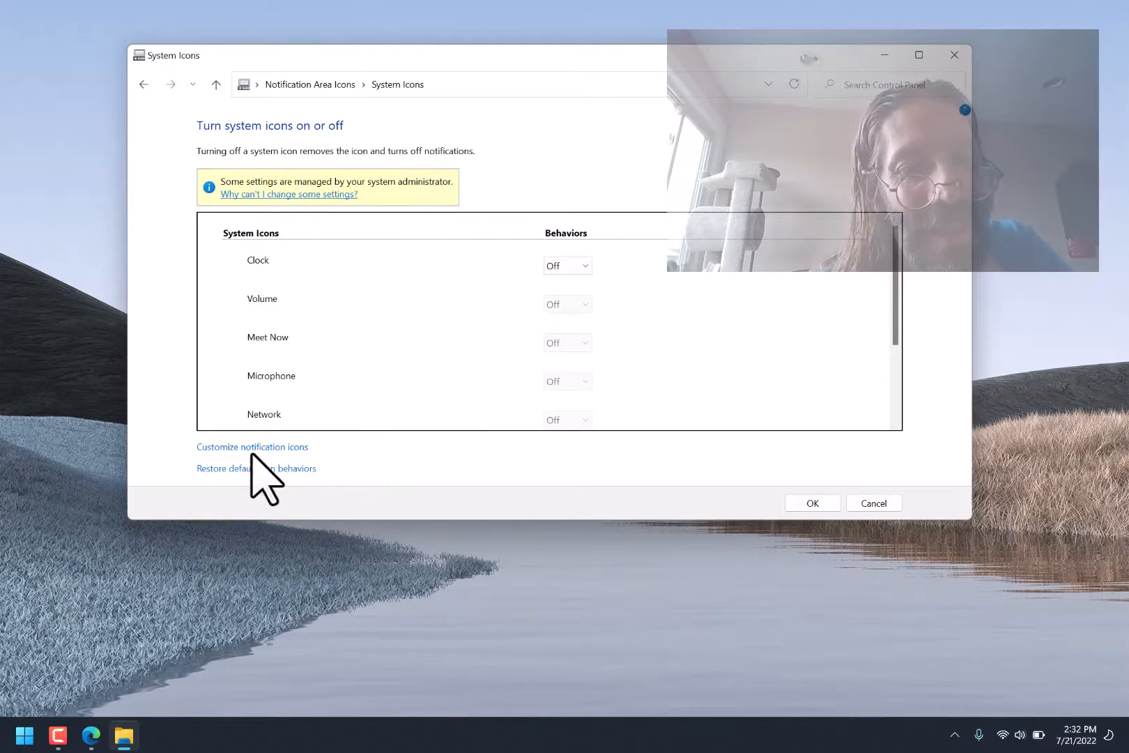
mouse_move(251, 371)
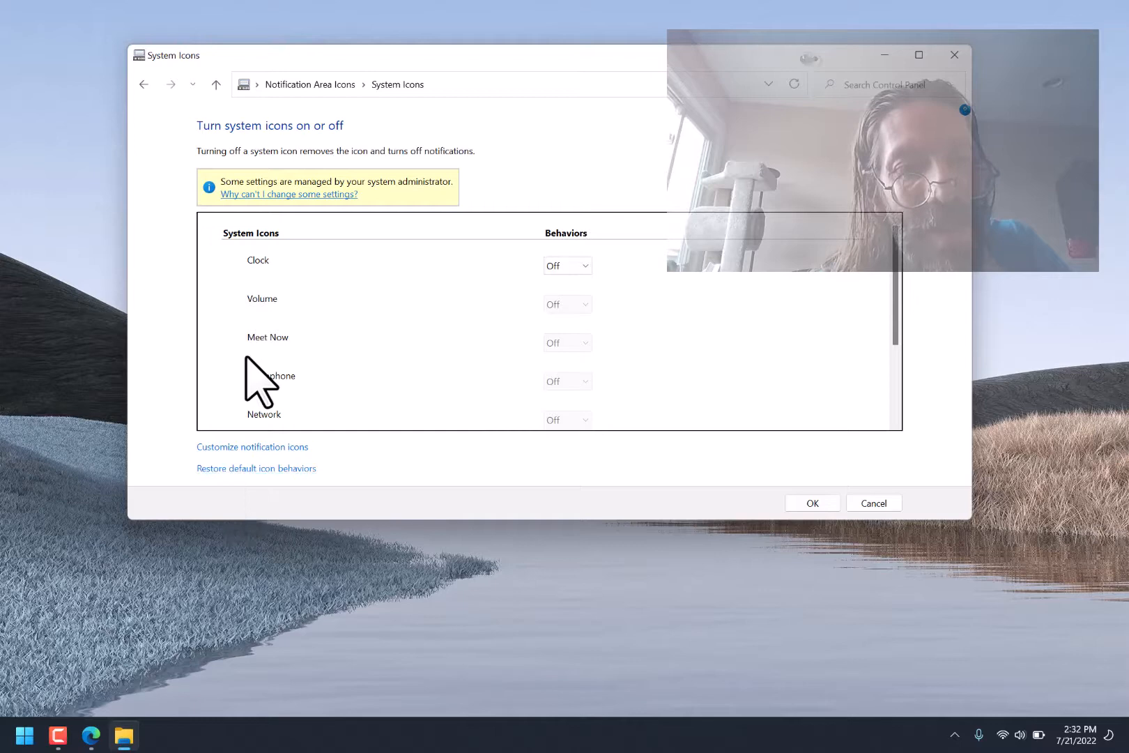
mouse_move(558, 435)
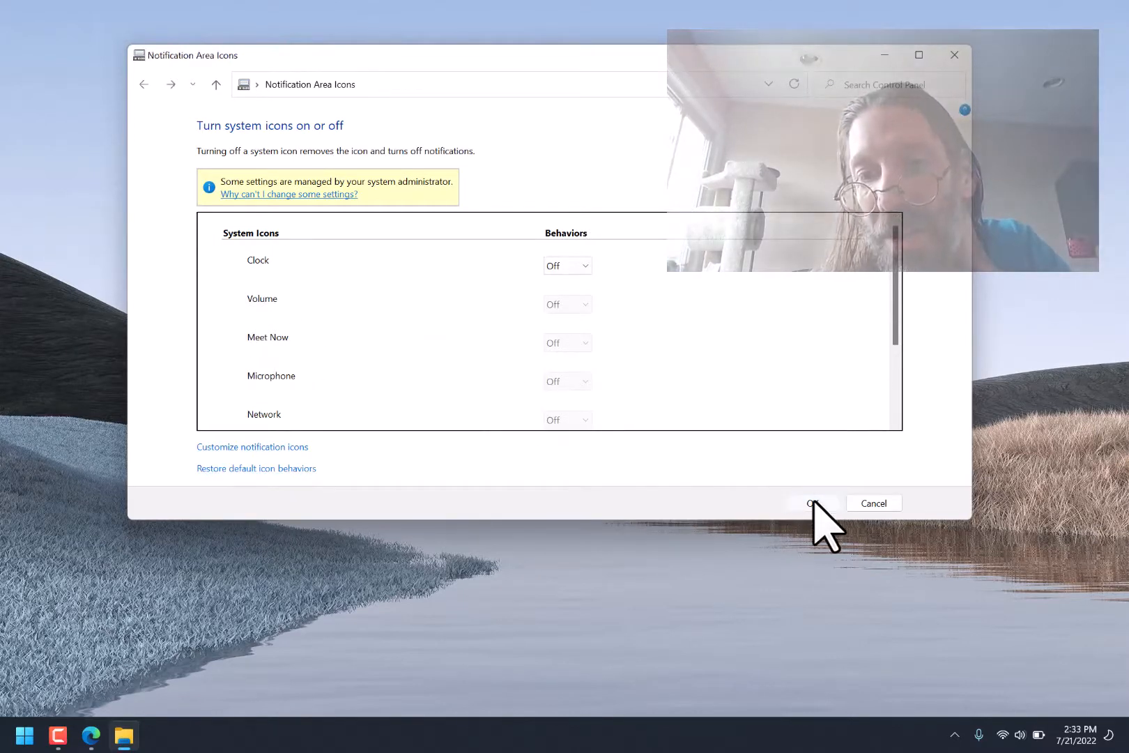
left_click(812, 503)
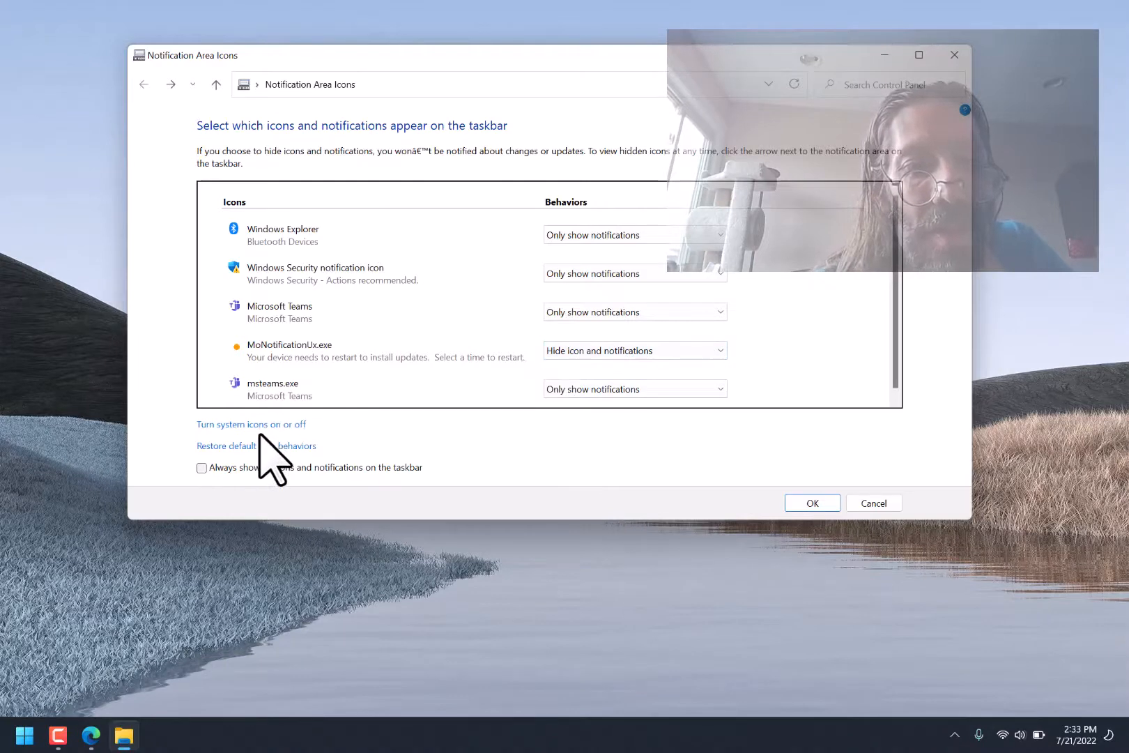
Turn the Clock system icon On and apply, then set it back to Off.
left_click(251, 423)
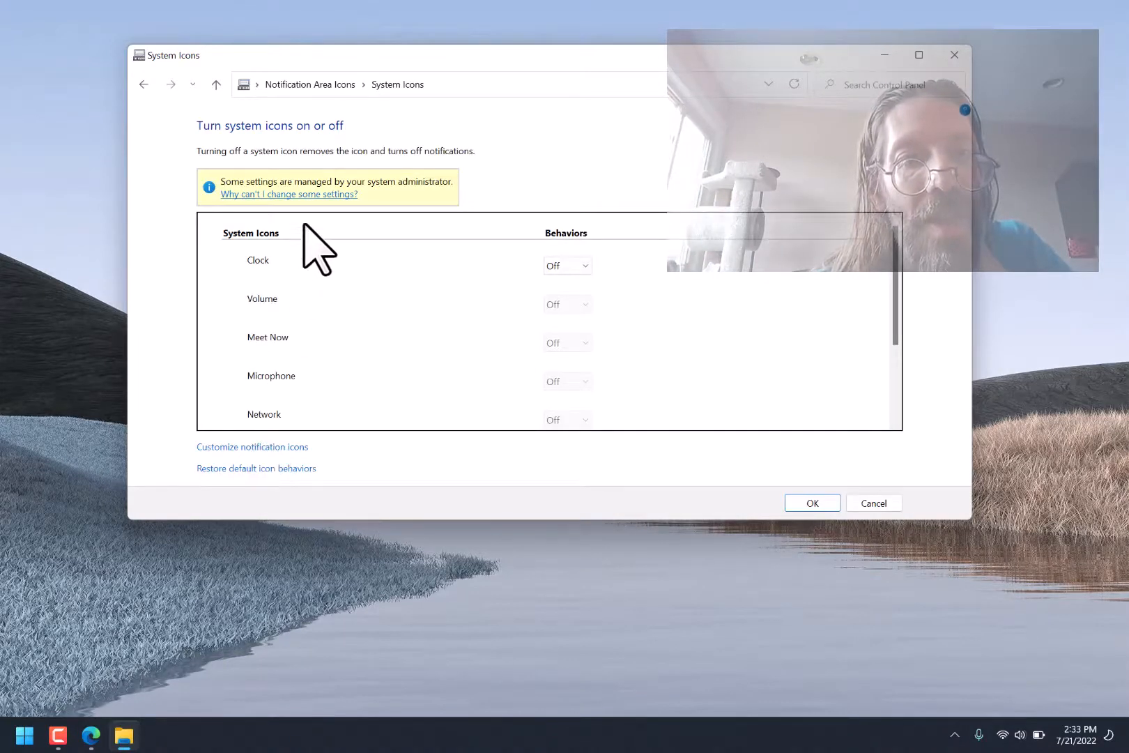
mouse_move(542, 281)
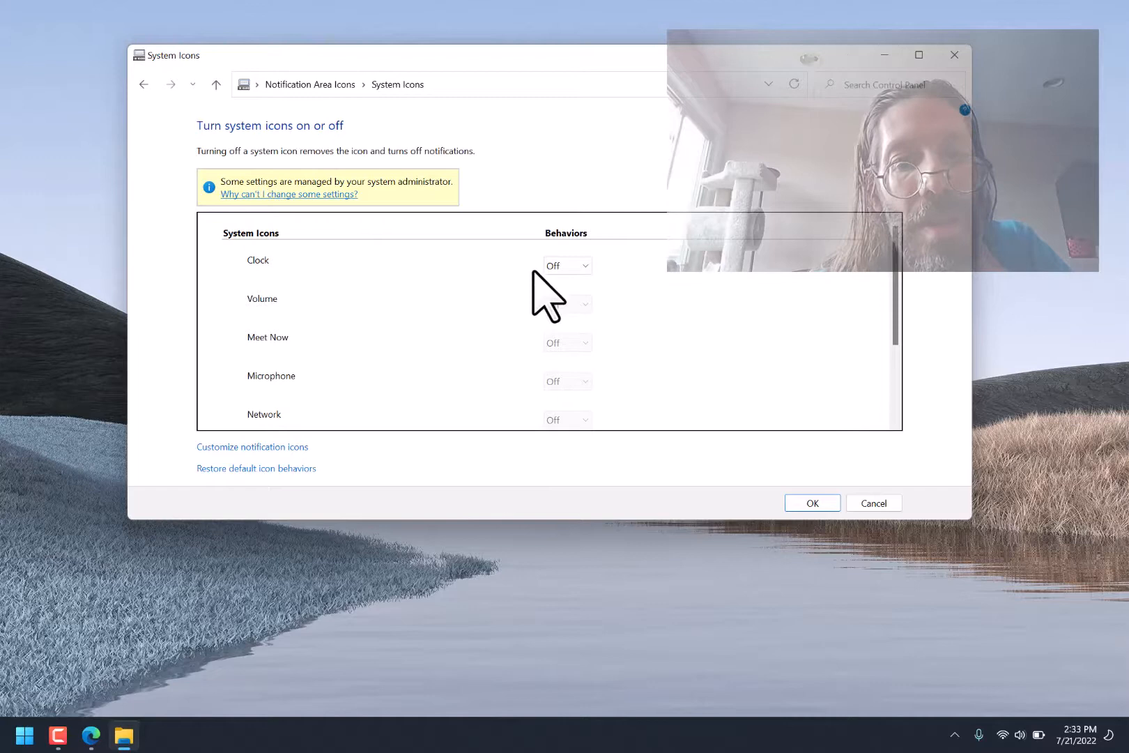
left_click(565, 265)
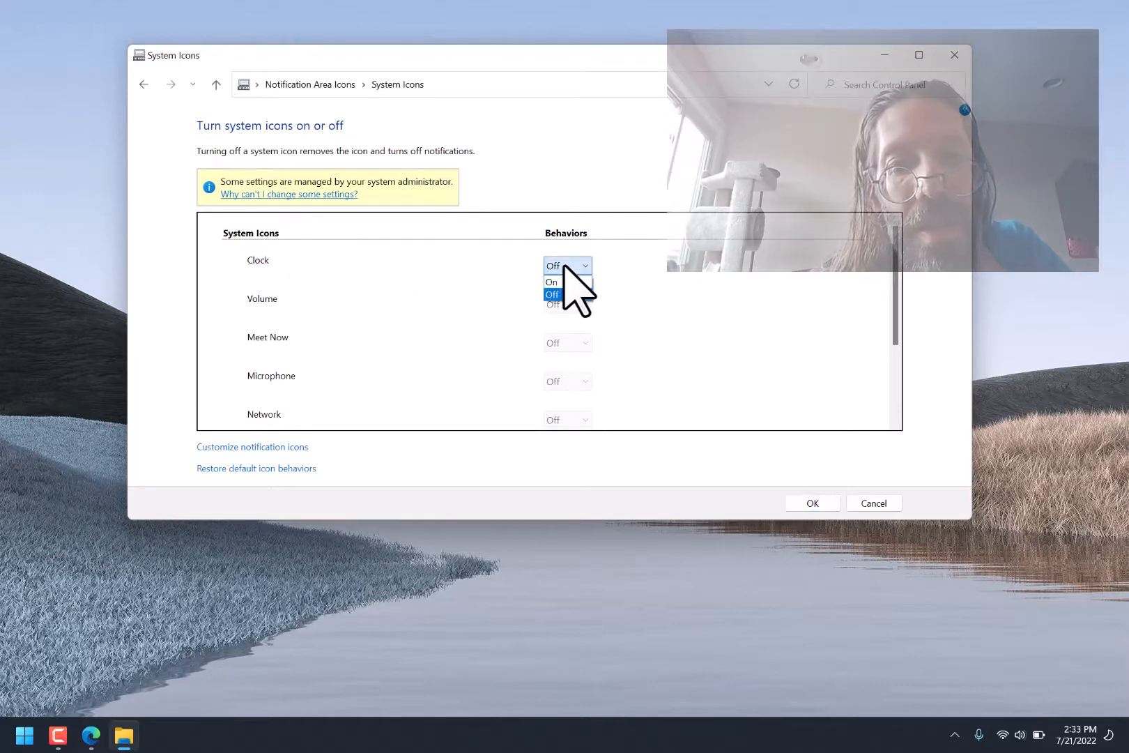
left_click(551, 282)
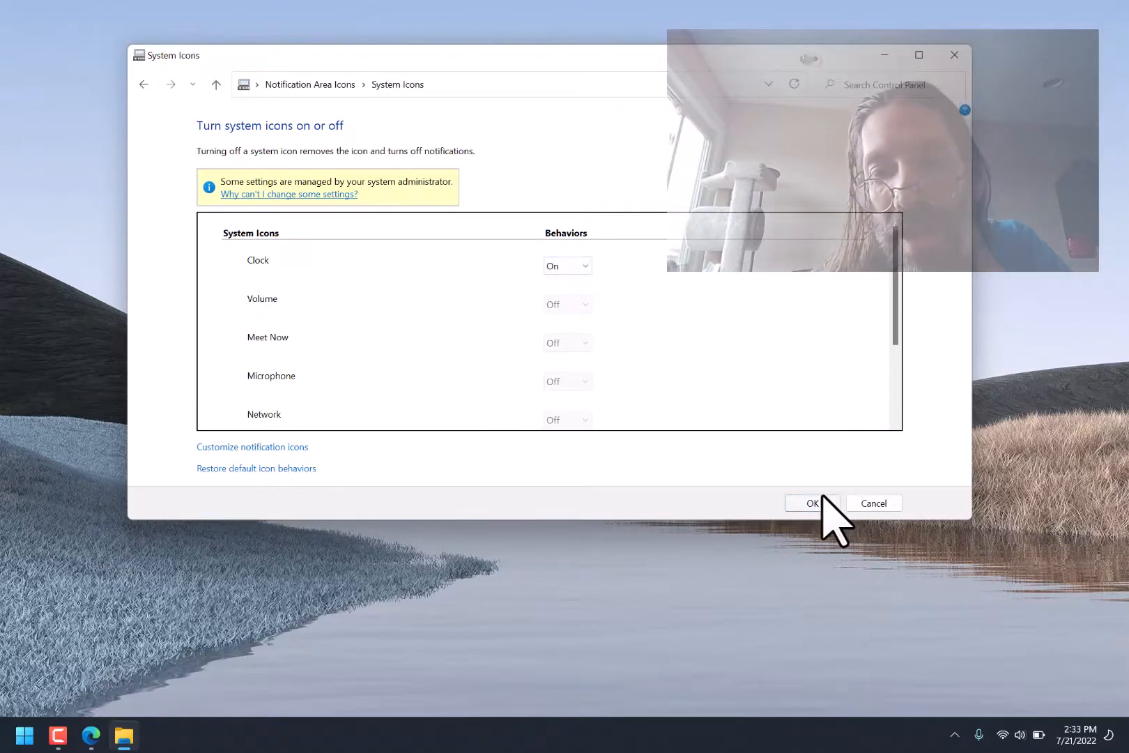
left_click(812, 503)
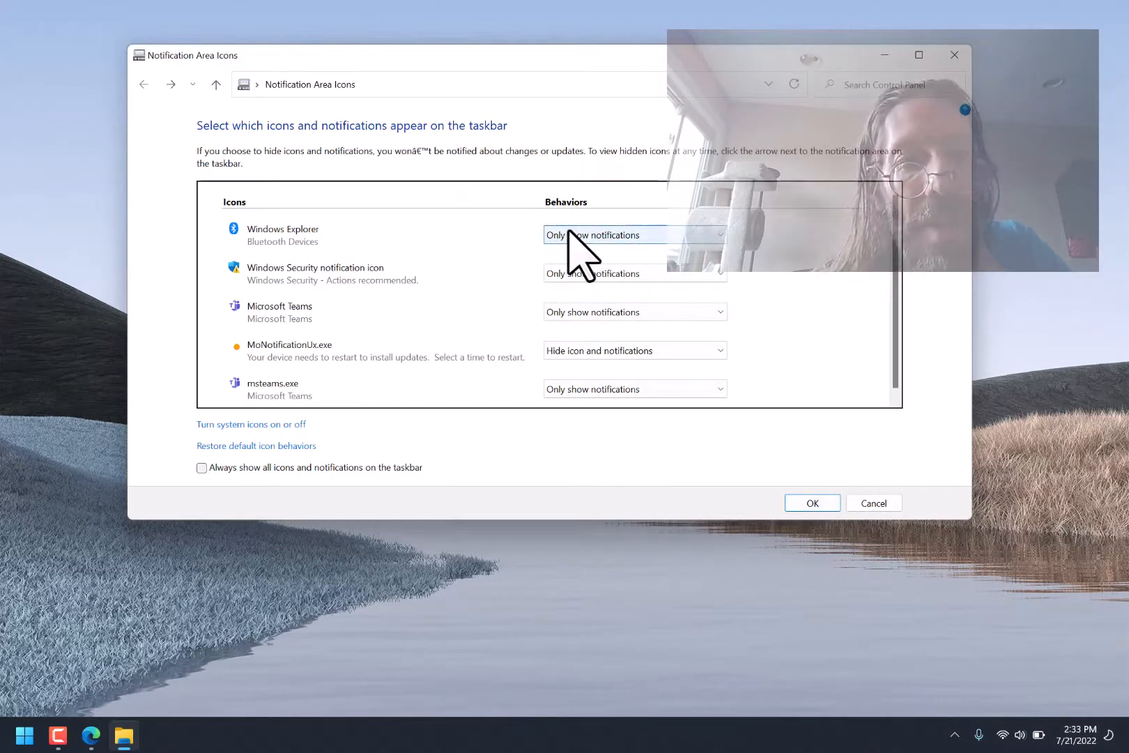
left_click(251, 424)
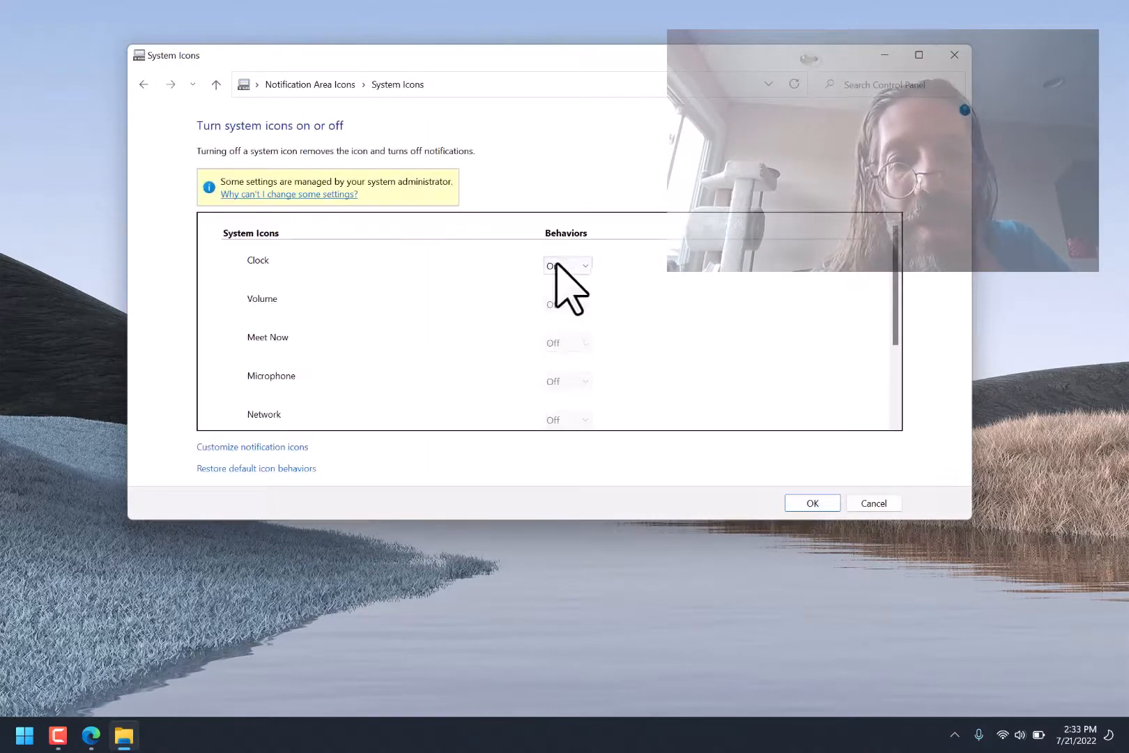
left_click(566, 265)
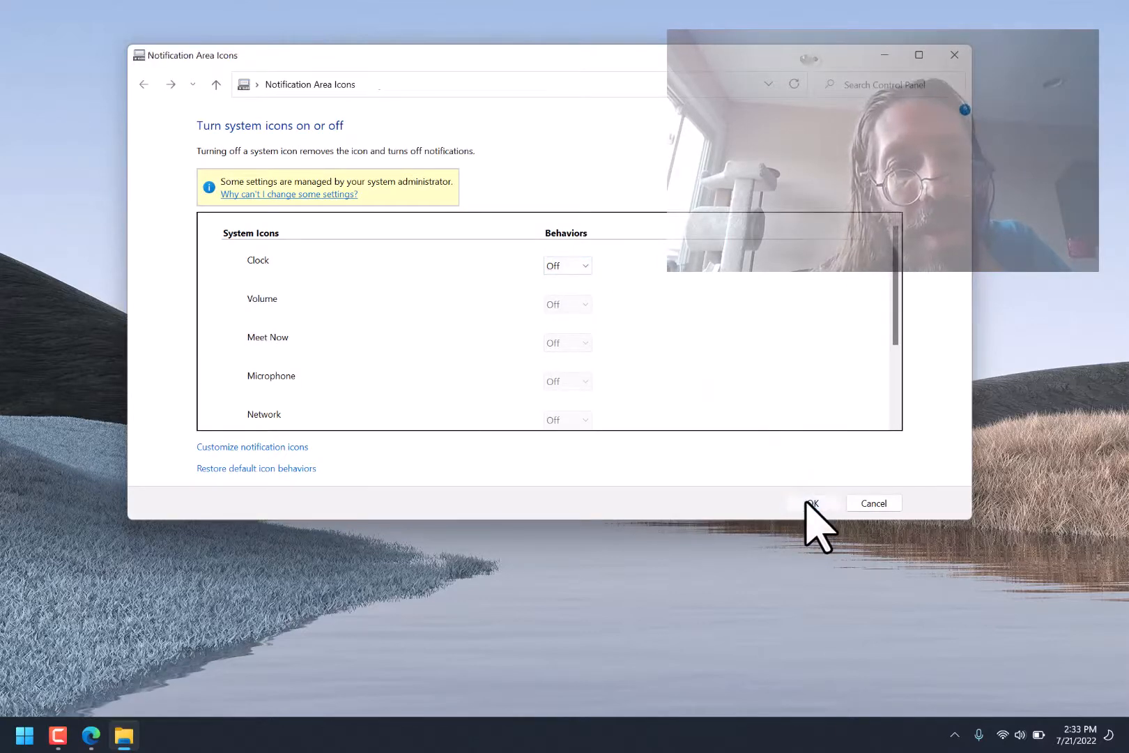
left_click(812, 502)
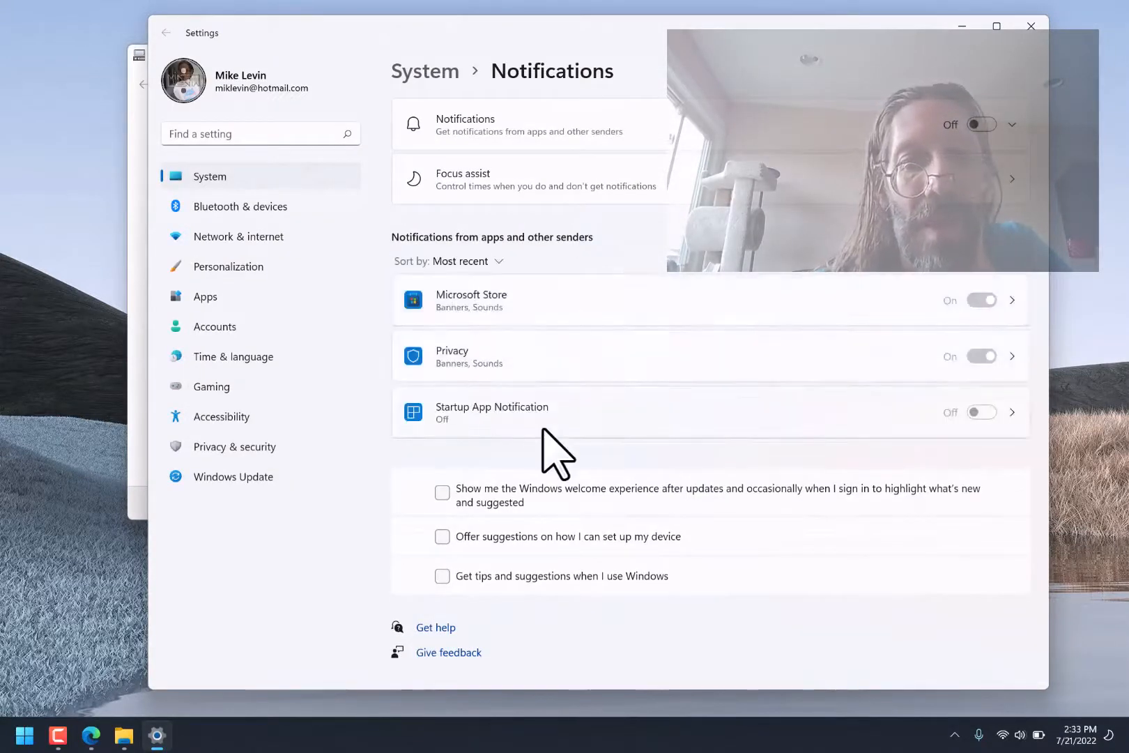
mouse_move(409, 213)
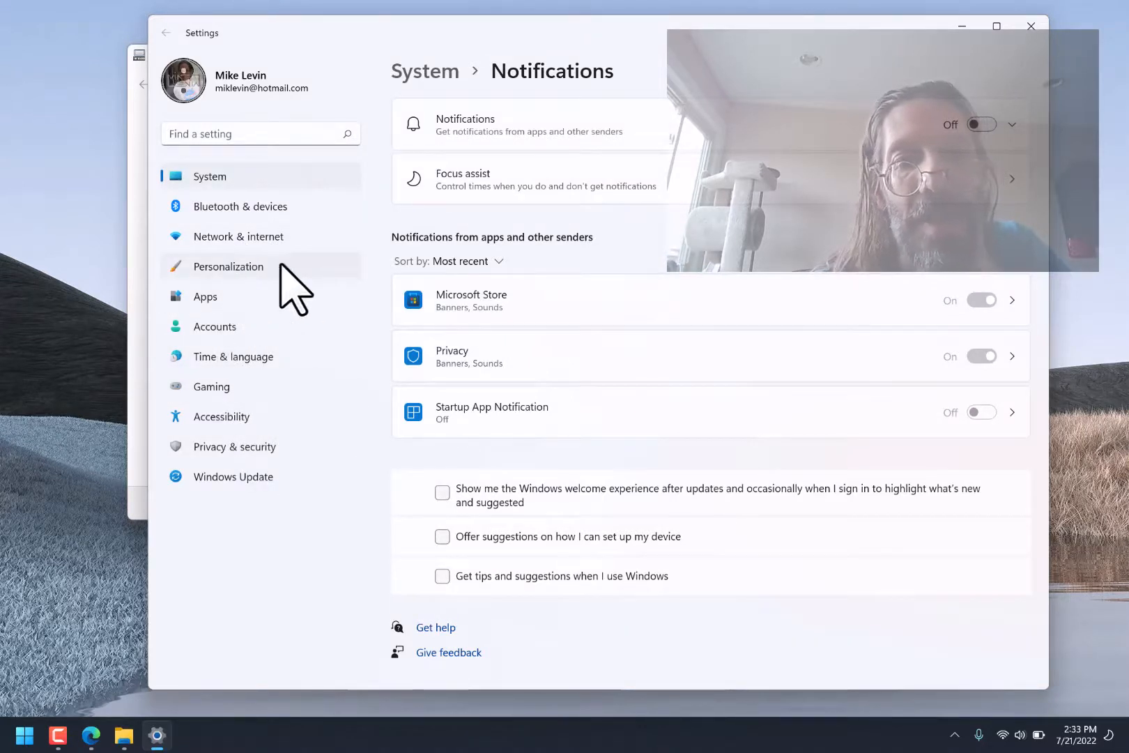
mouse_move(522, 139)
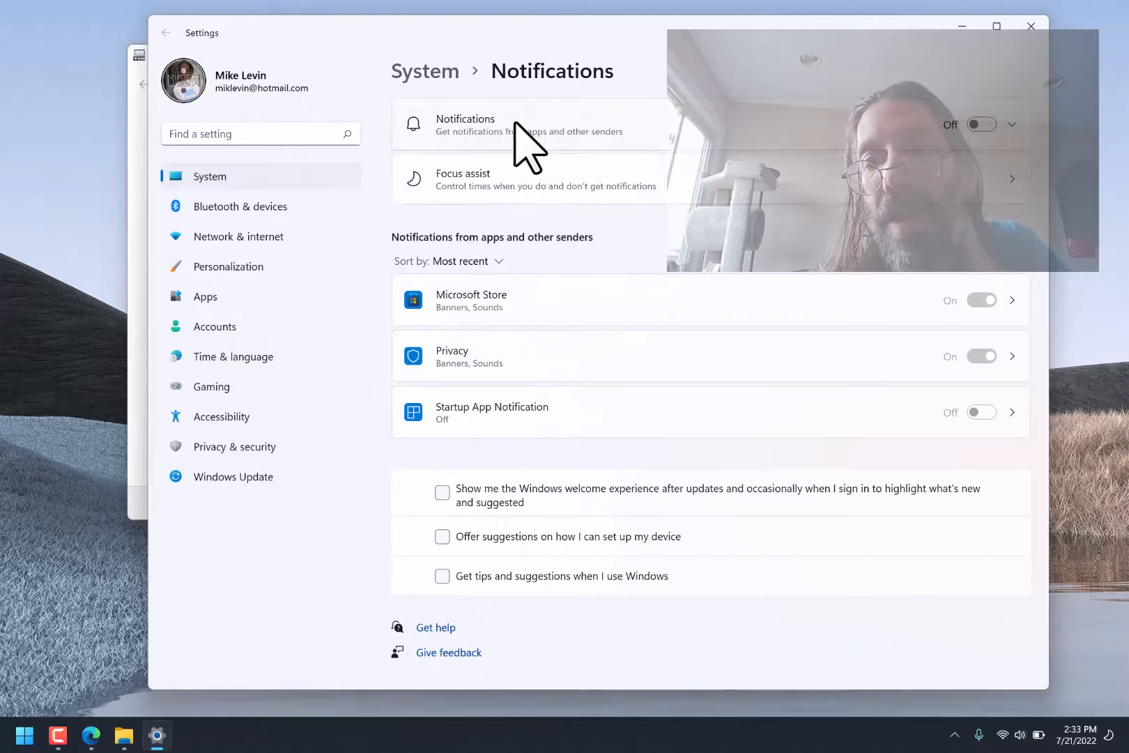
mouse_move(356, 292)
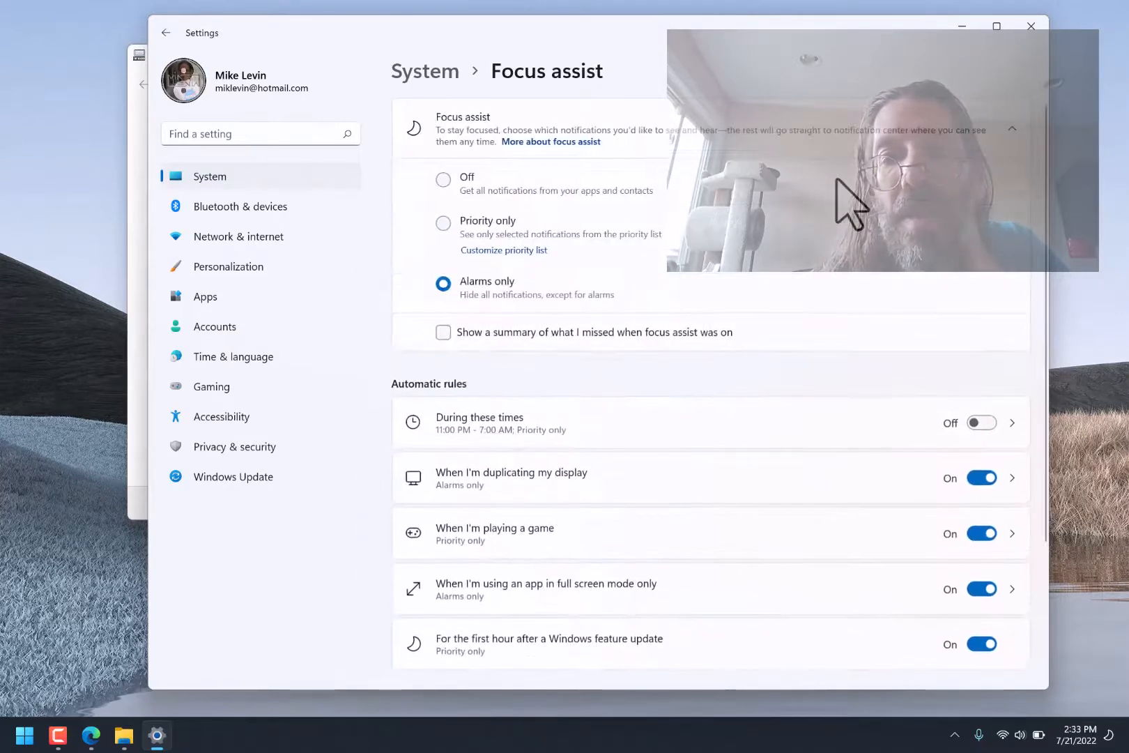
Switch Focus assist from Alarms only to Off and scroll down the page.
left_click(443, 180)
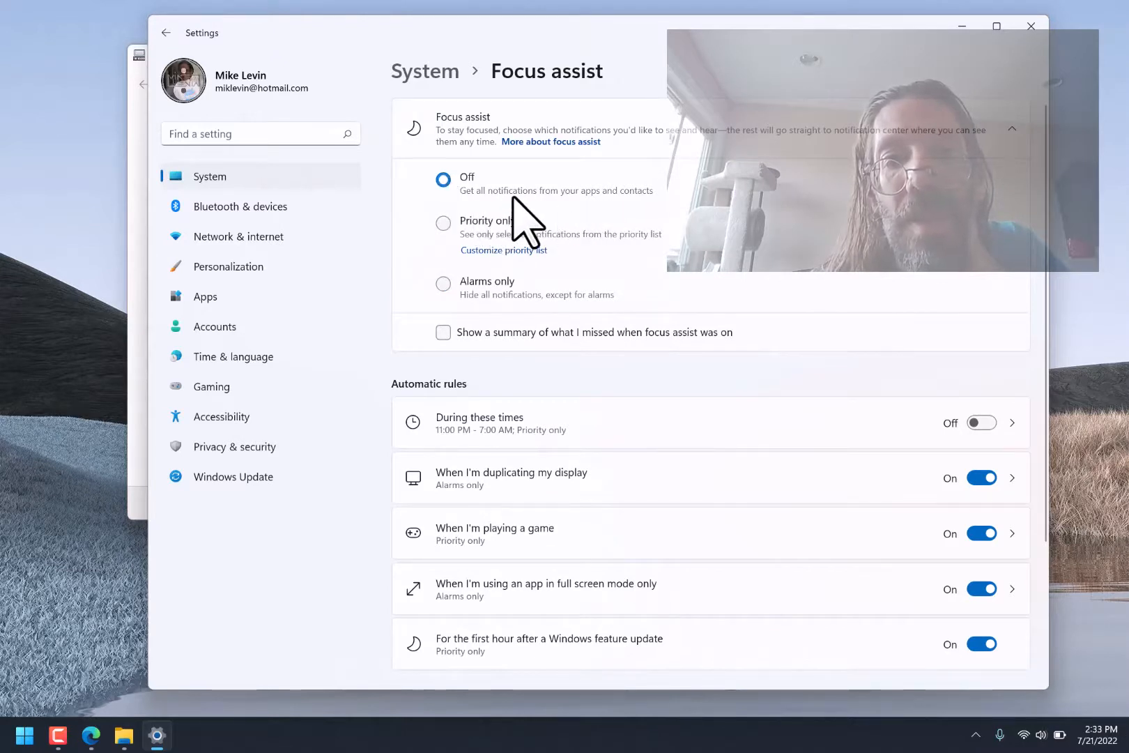
mouse_move(470, 304)
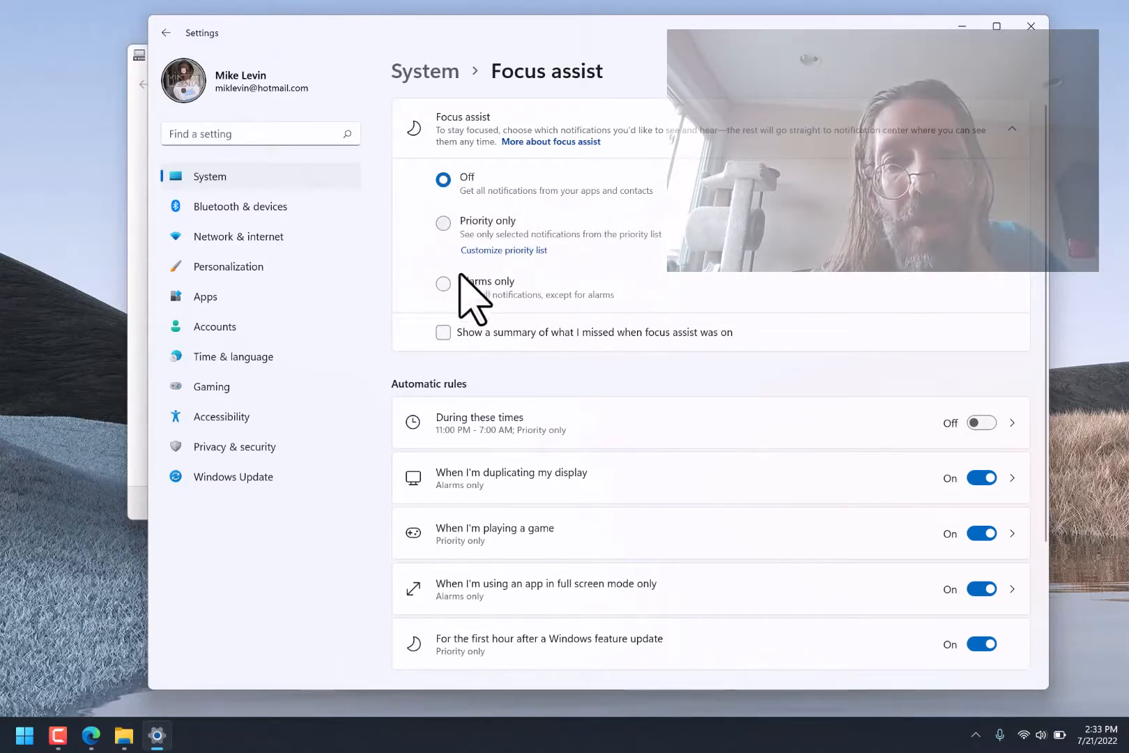
mouse_move(594, 345)
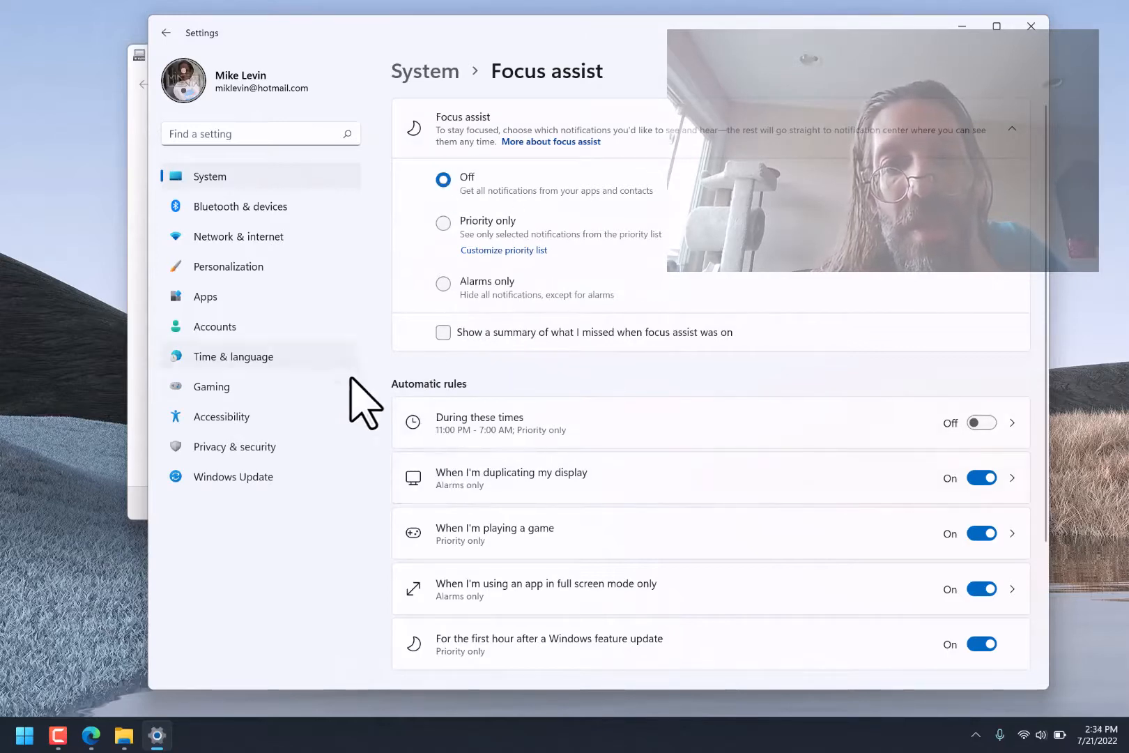
scroll("down", 3)
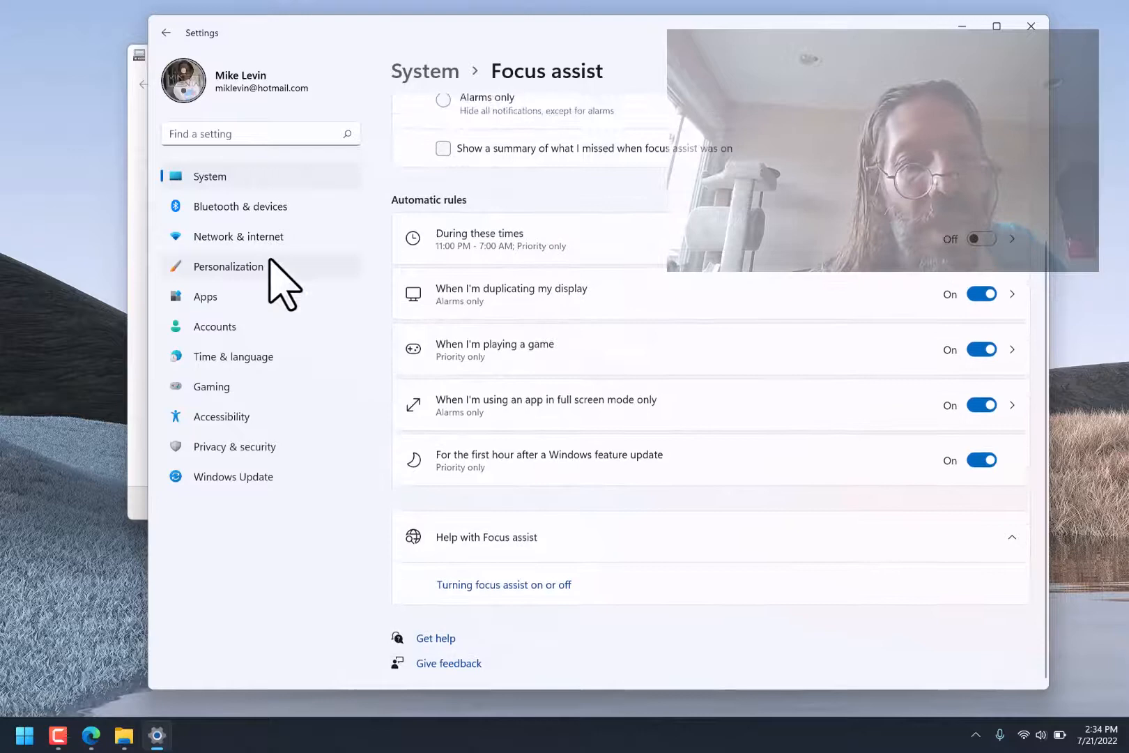
Show the Personalization > Taskbar page and scroll through its taskbar items and corner icons.
left_click(227, 267)
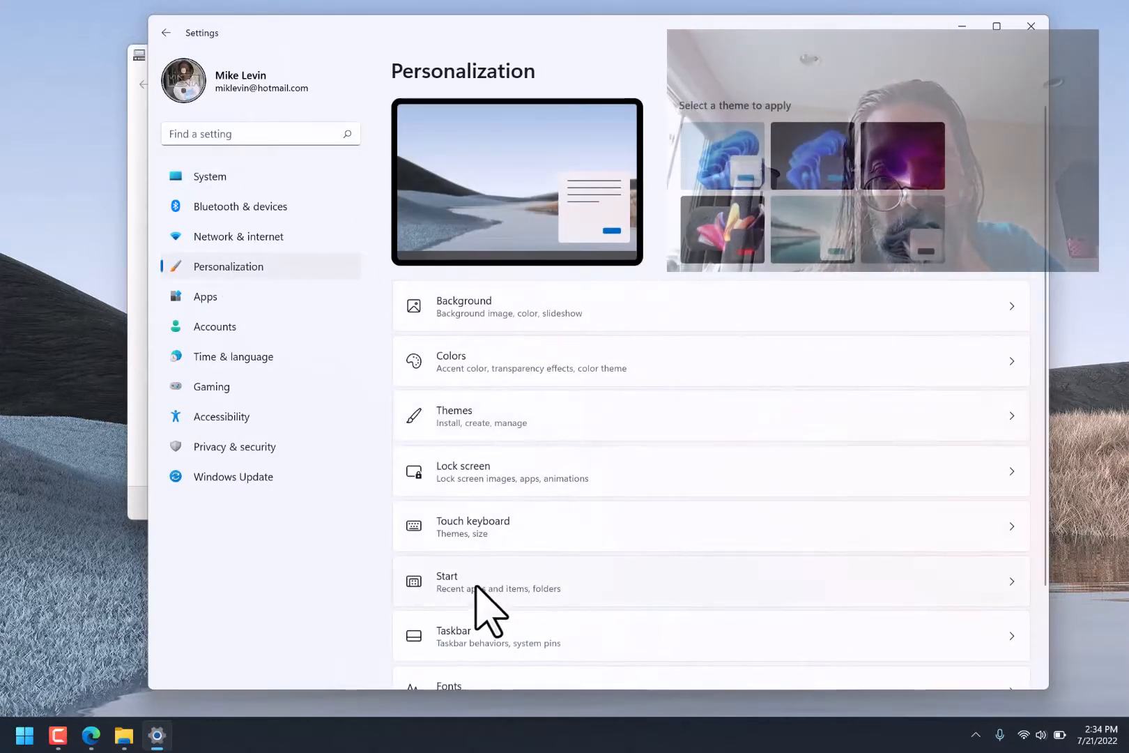
mouse_move(497, 655)
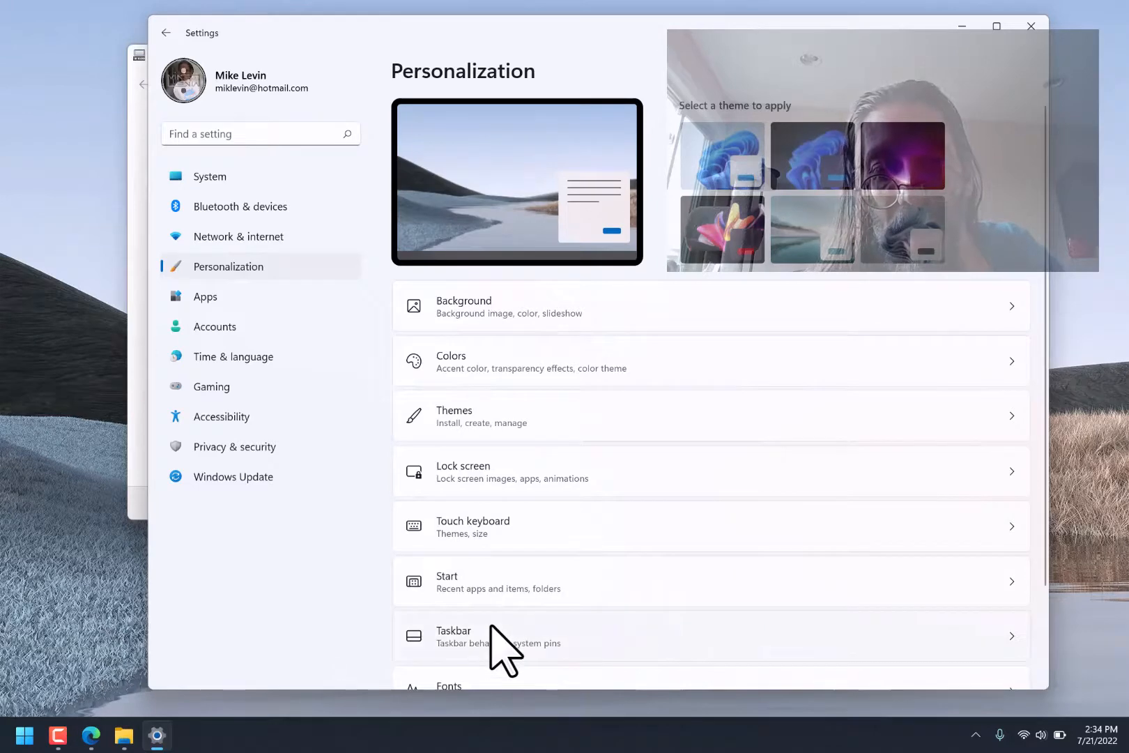
left_click(483, 637)
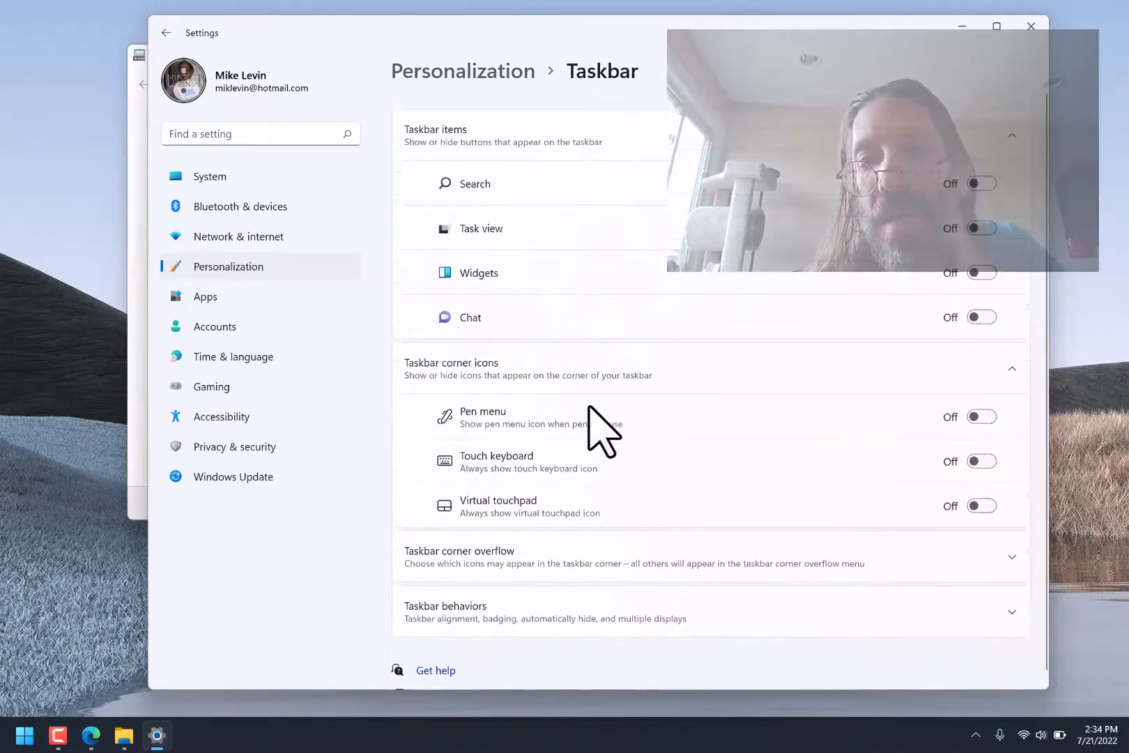
scroll("down", 3)
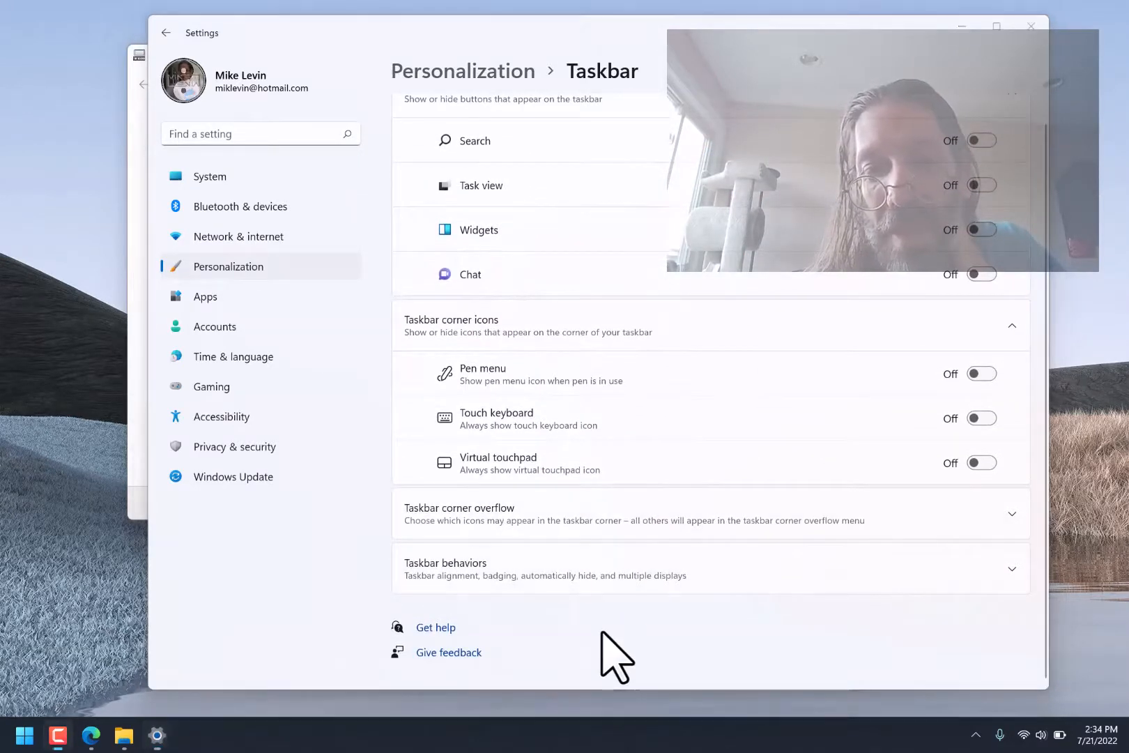
mouse_move(602, 353)
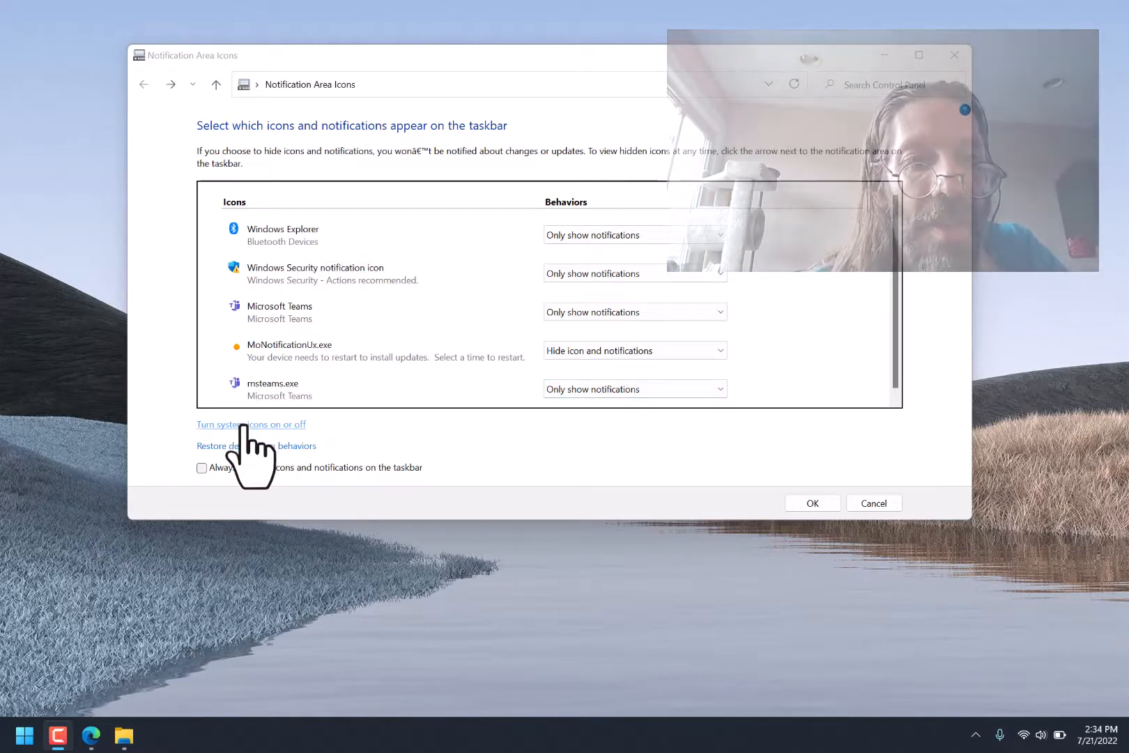
Open the Windows help & learning support page in Edge, skim it, then close its tab.
left_click(250, 423)
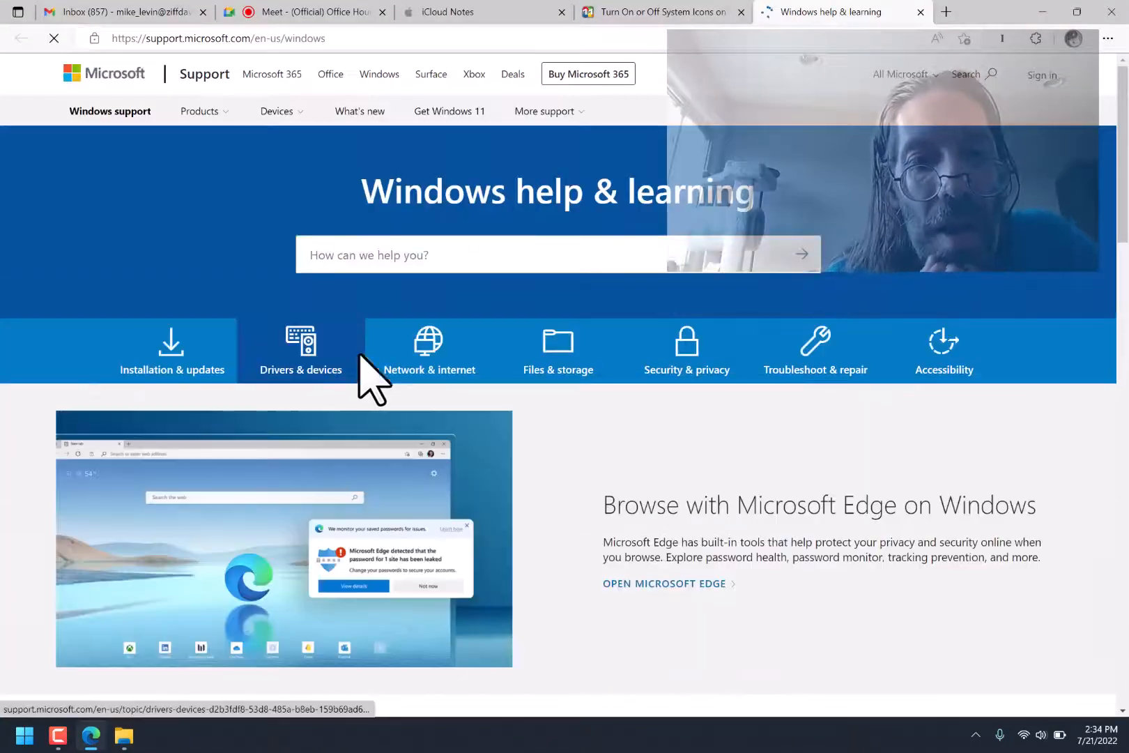
scroll("down", 3)
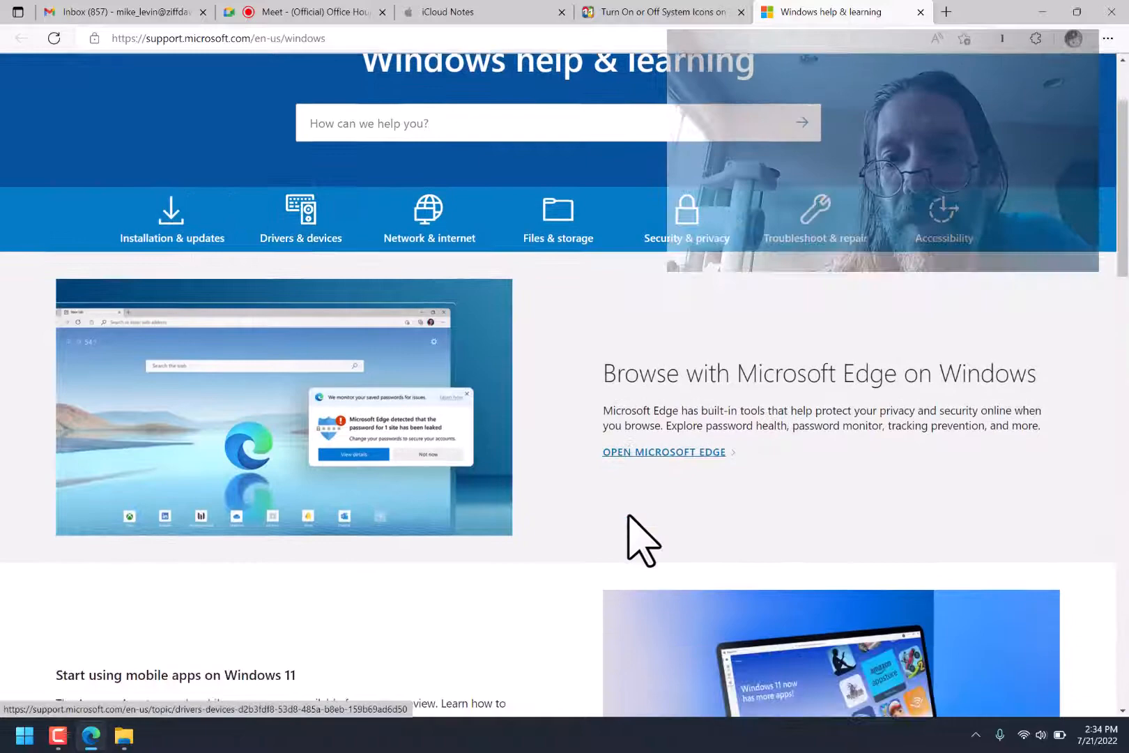
scroll("down", 3)
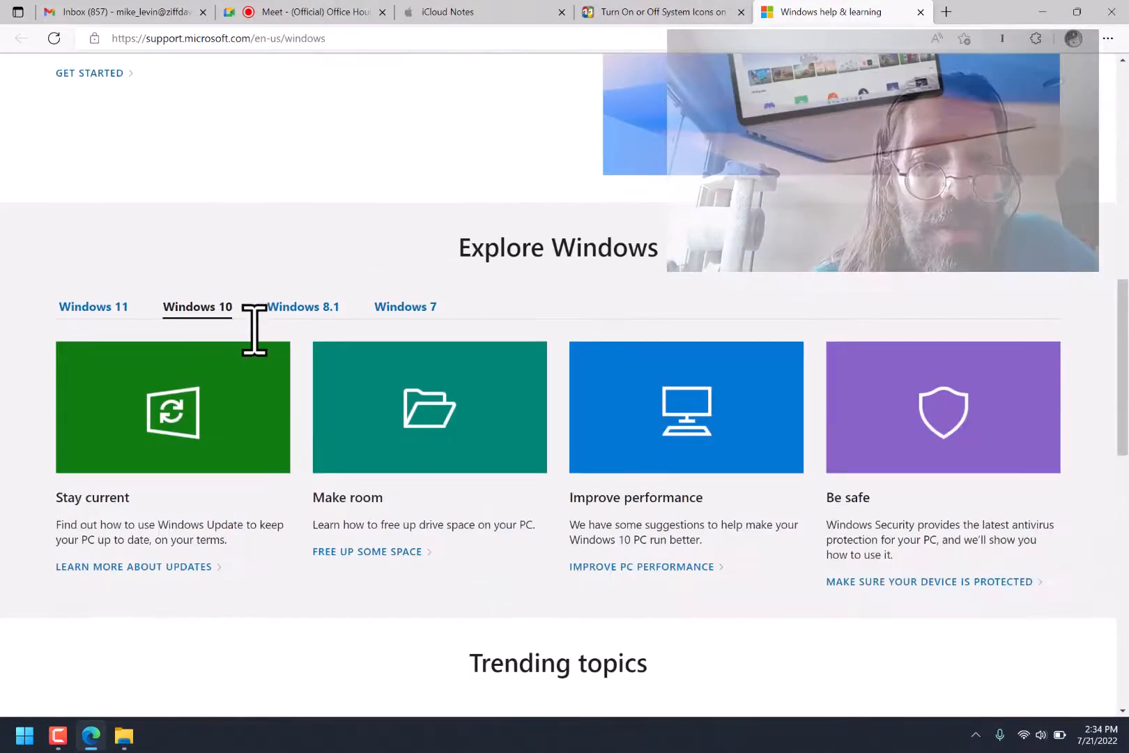
scroll("up", 3)
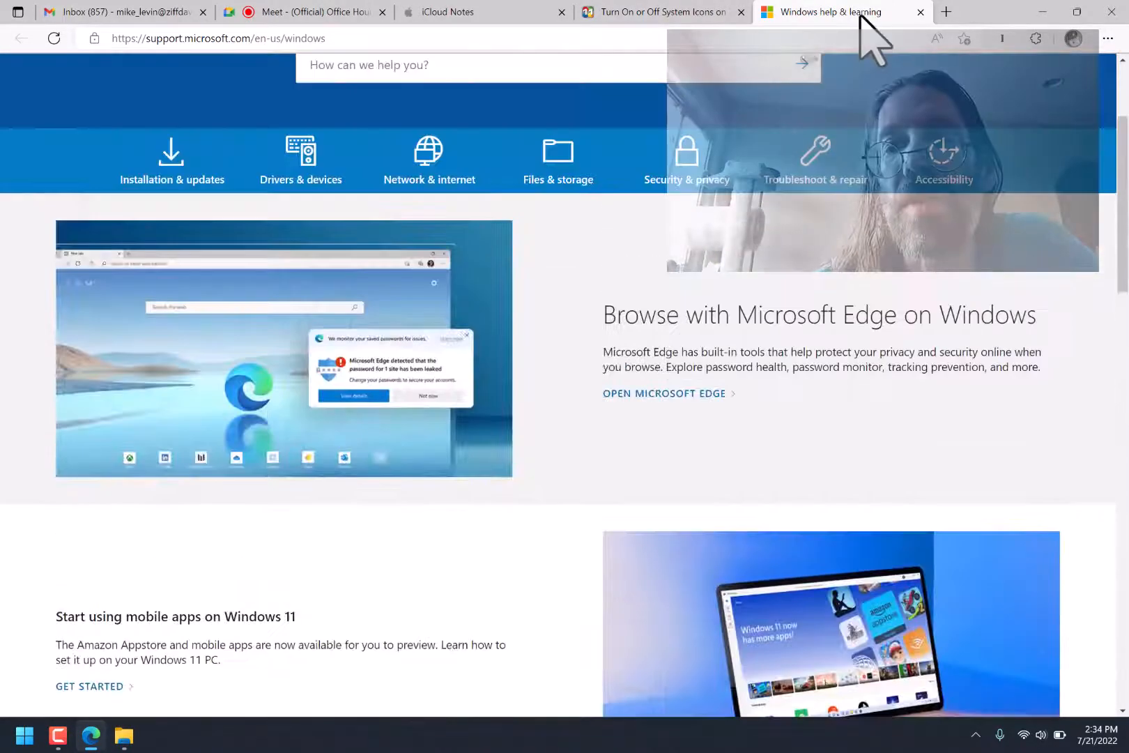
left_click(656, 12)
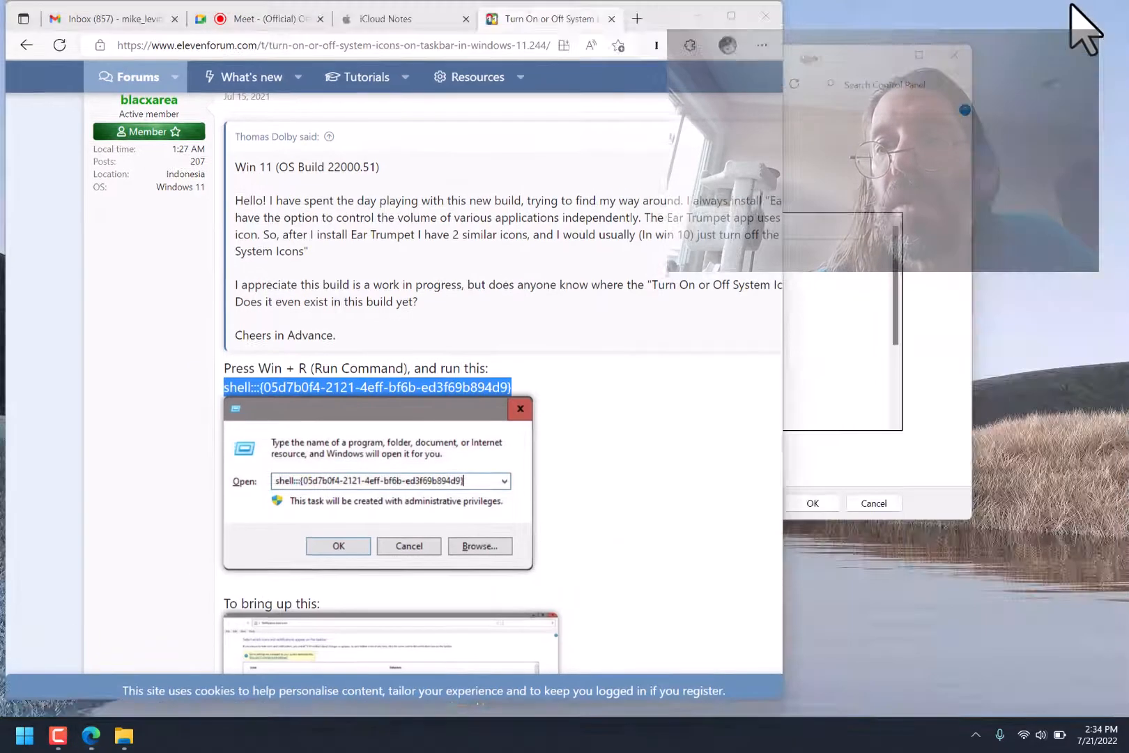
Bring the System Icons window back to front, then go to the Start button for Run.
left_click(338, 546)
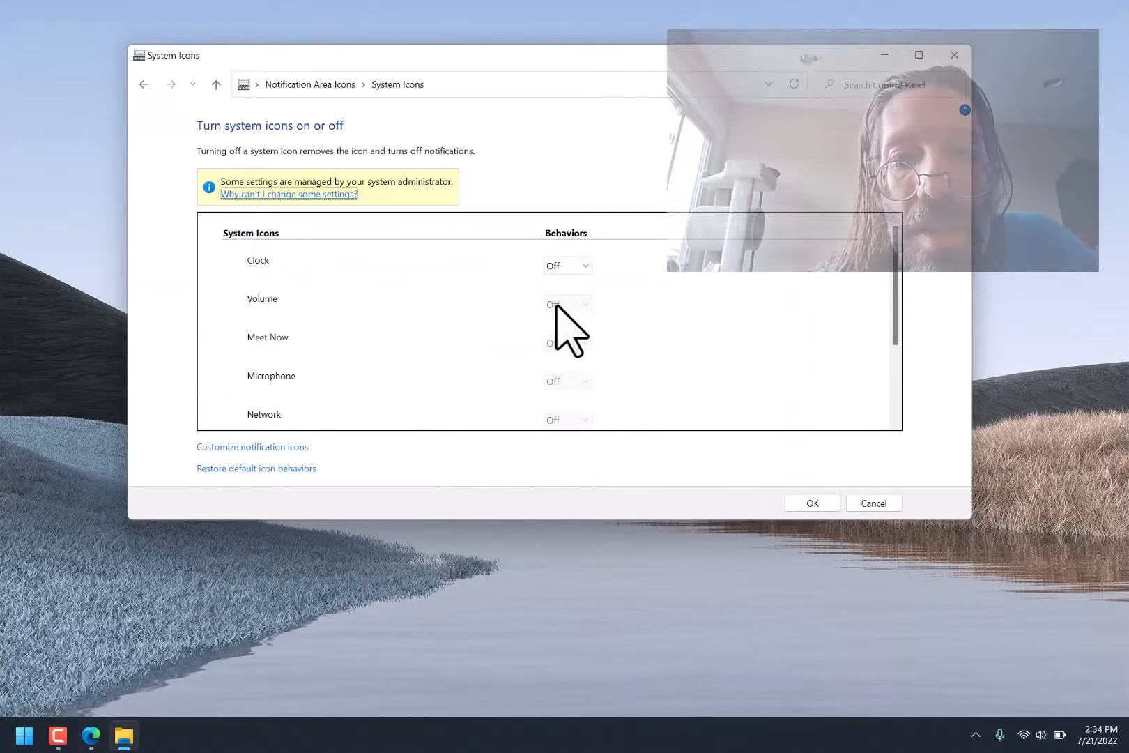
mouse_move(594, 338)
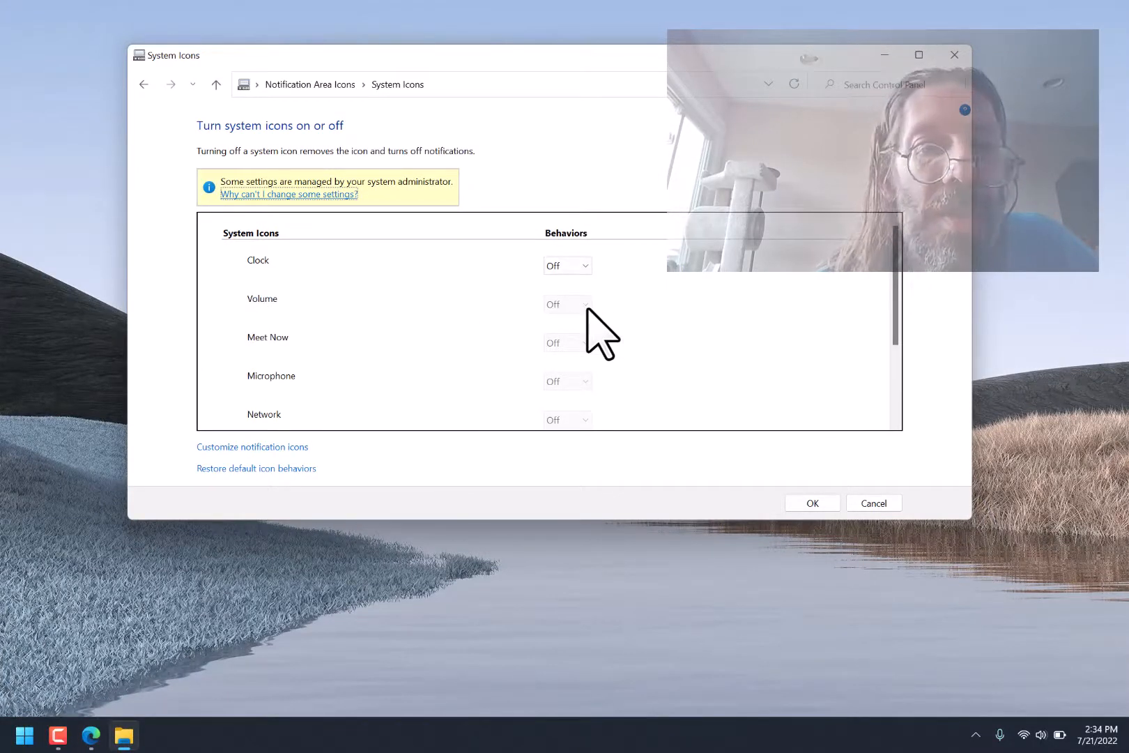
mouse_move(217, 131)
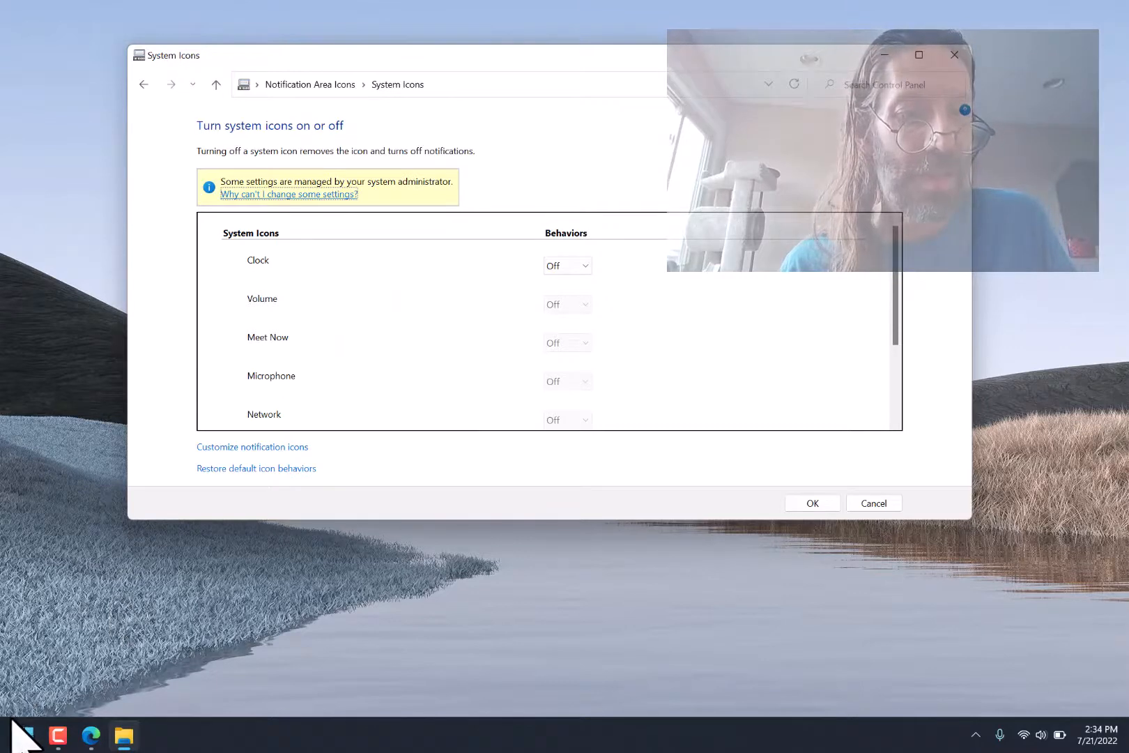
left_click(26, 737)
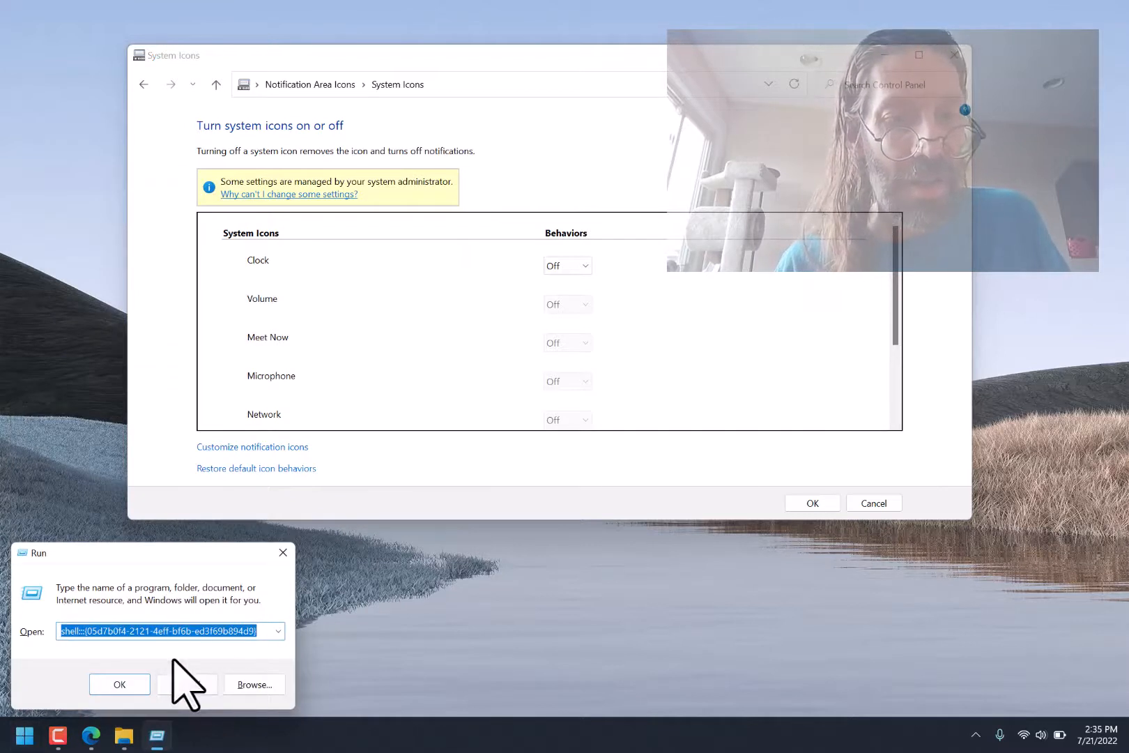
Recall the earlier shell command from Run history and return Control Panel to Notification Area Icons.
left_click(278, 631)
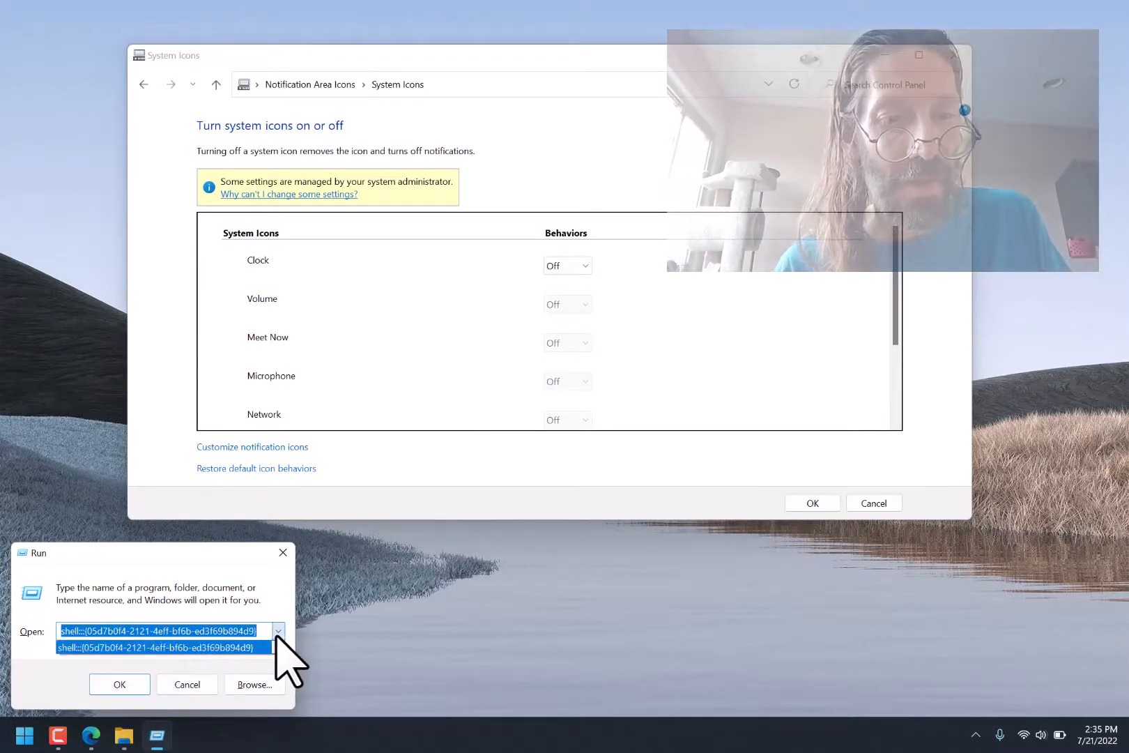
left_click(167, 647)
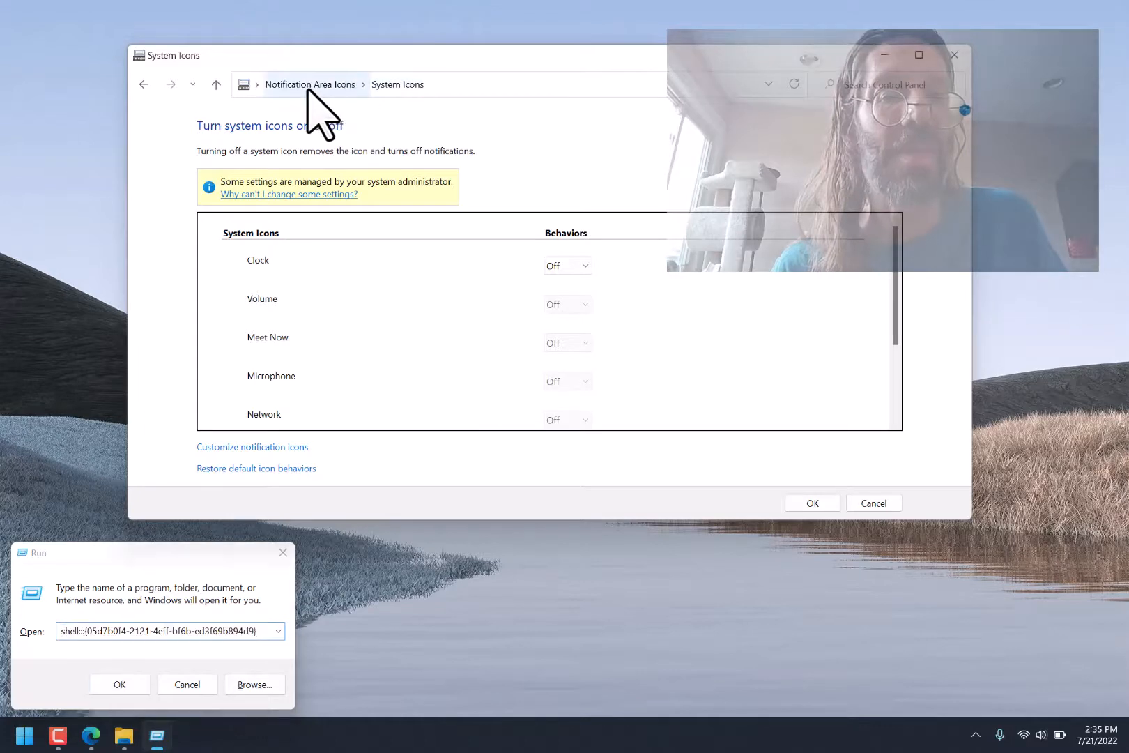
left_click(310, 85)
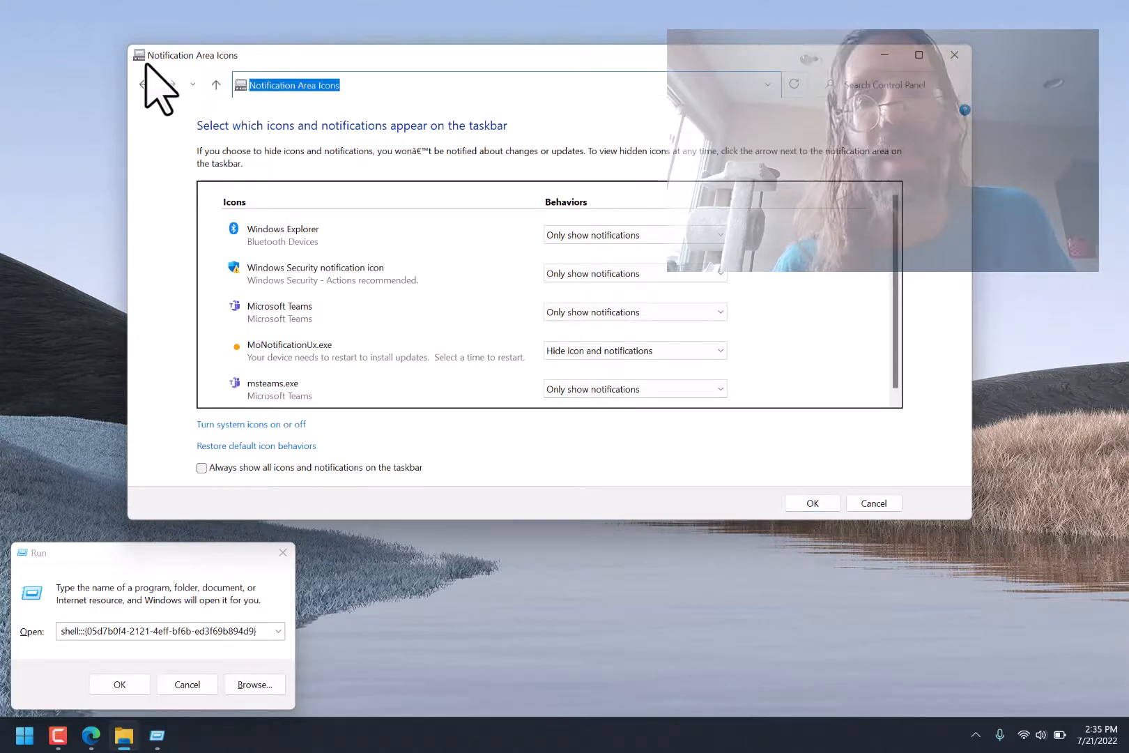
mouse_move(953, 55)
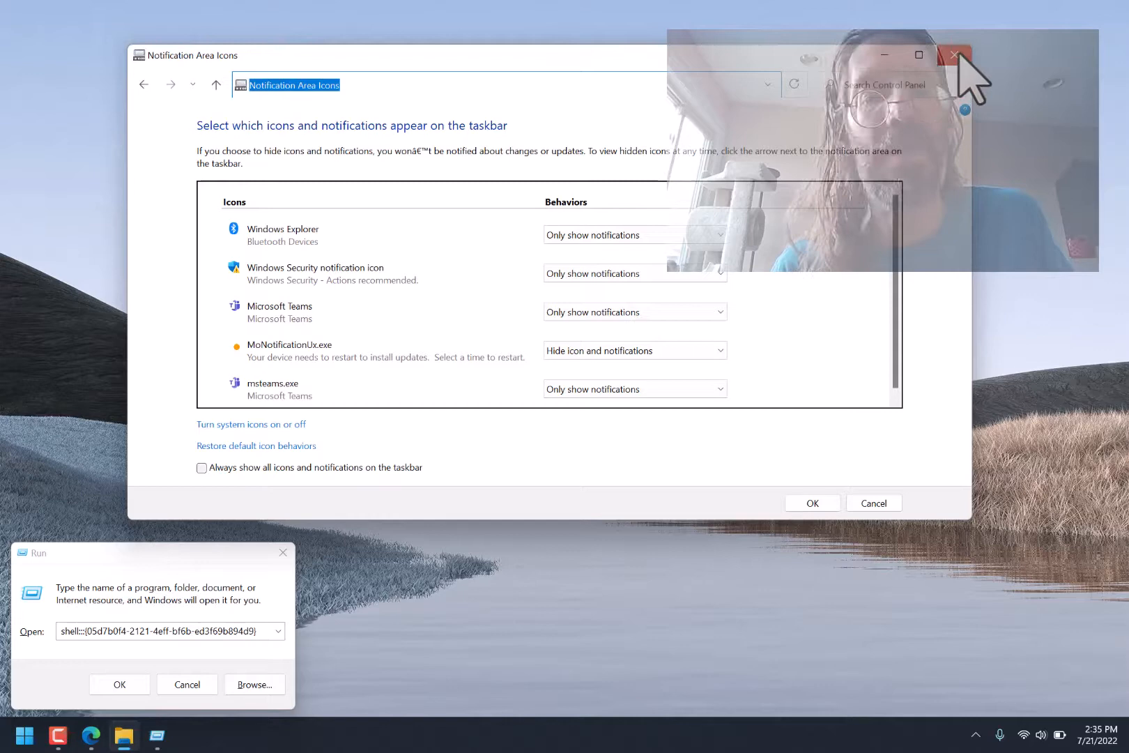
Close Notification Area Icons, try running 'Notification Area Icons' from Run, and dismiss the not-found error.
left_click(954, 53)
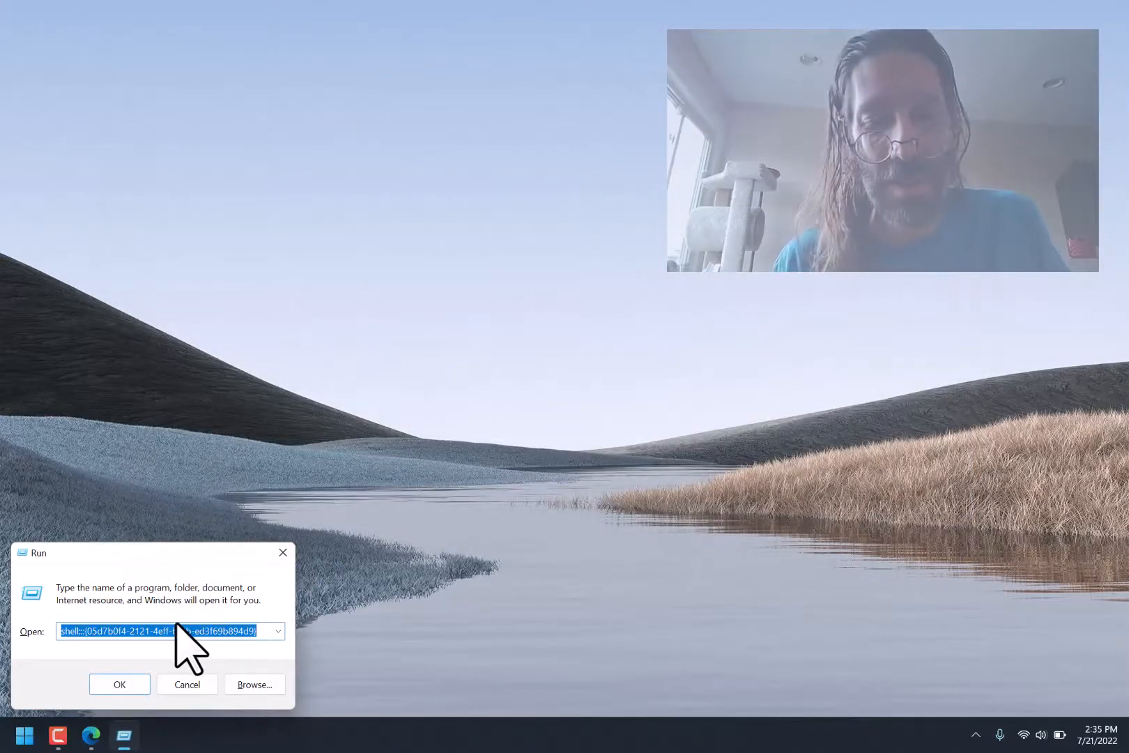
type("noti")
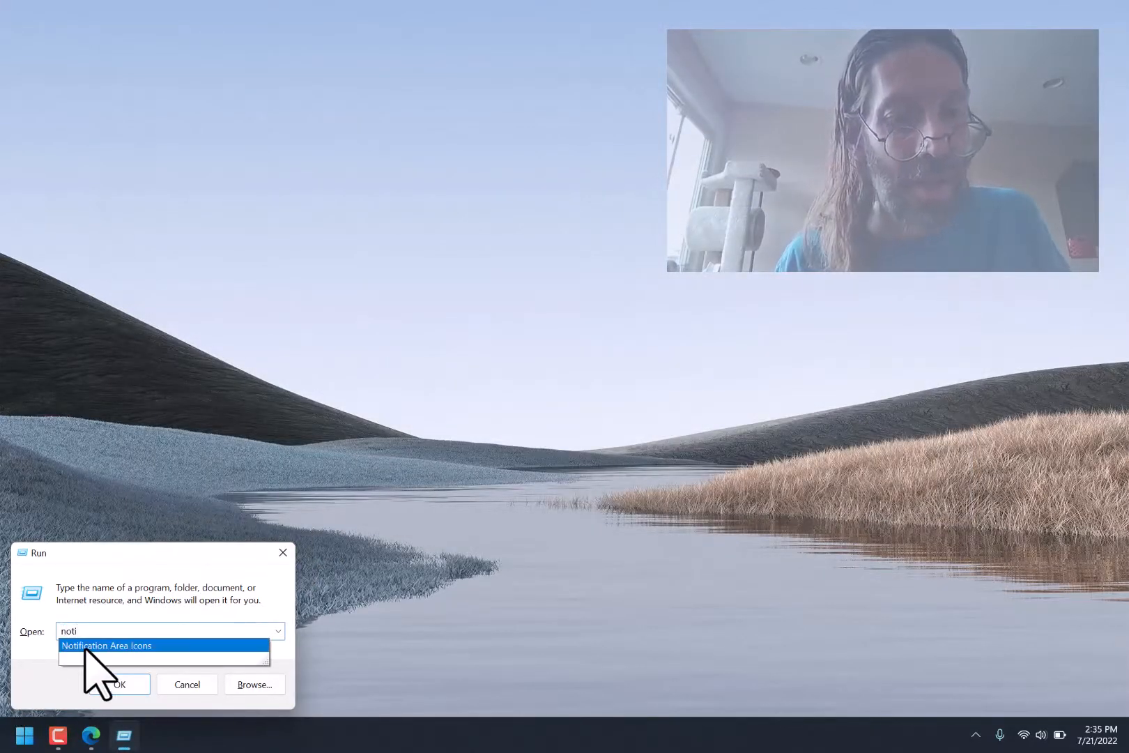
left_click(106, 645)
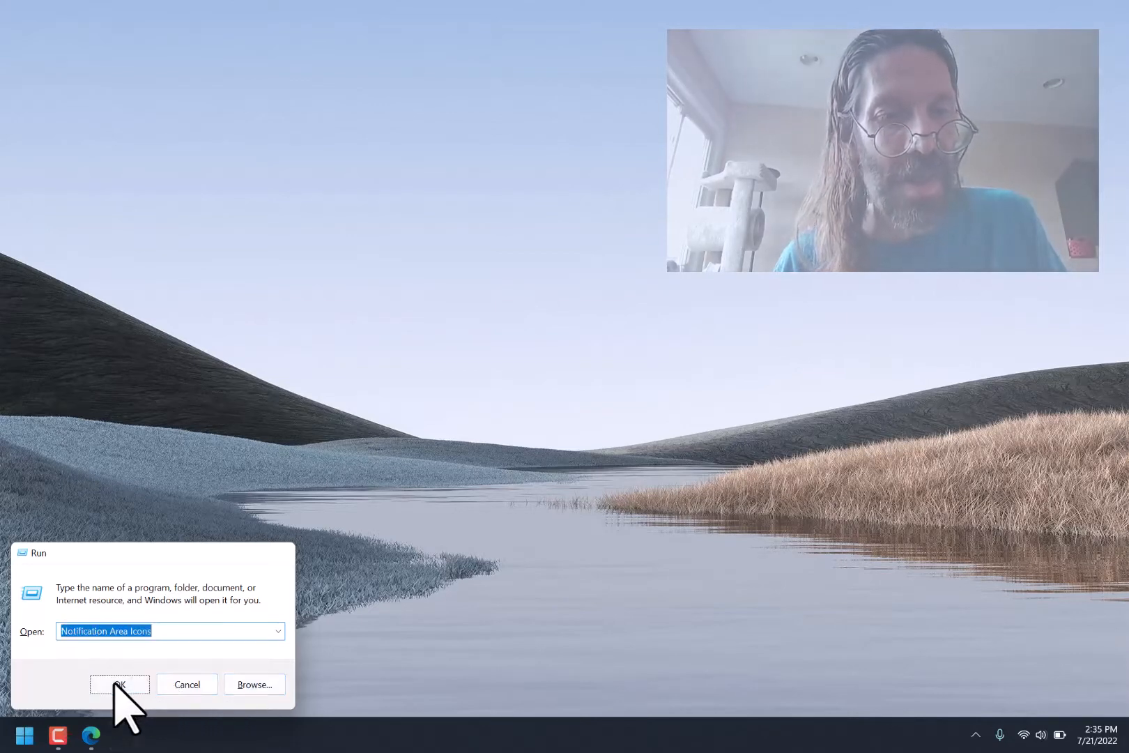
left_click(118, 684)
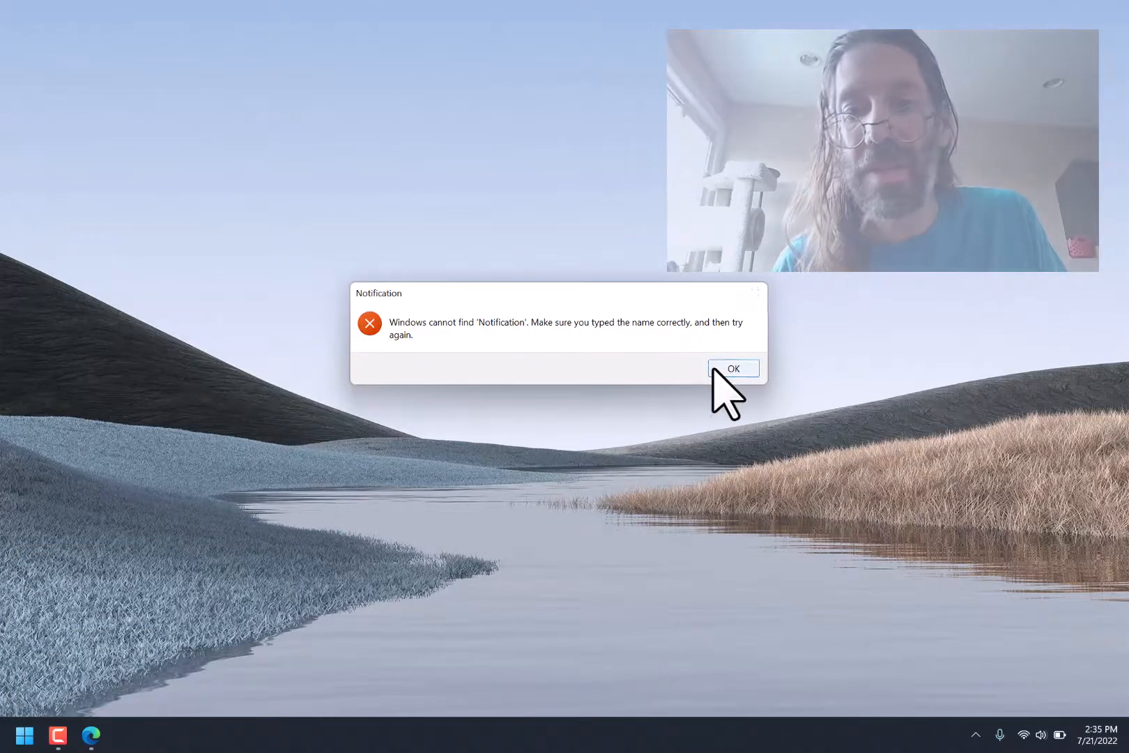
left_click(733, 368)
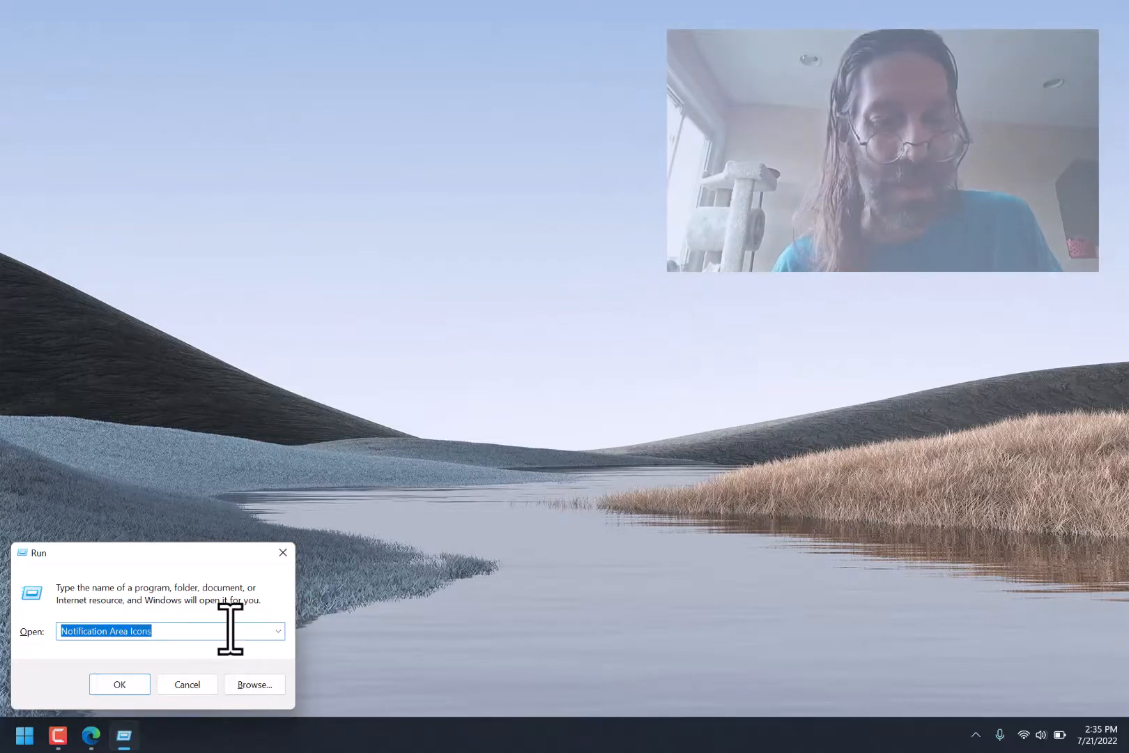
Enter shell:::{05d7b0f4-2121-4eff-bf6b-ed3f69b894d9} in Run and close the Browse window unused.
type("shell:::{05d7b0f4-2121-4eff-bf6b-ed3f69b894d9}")
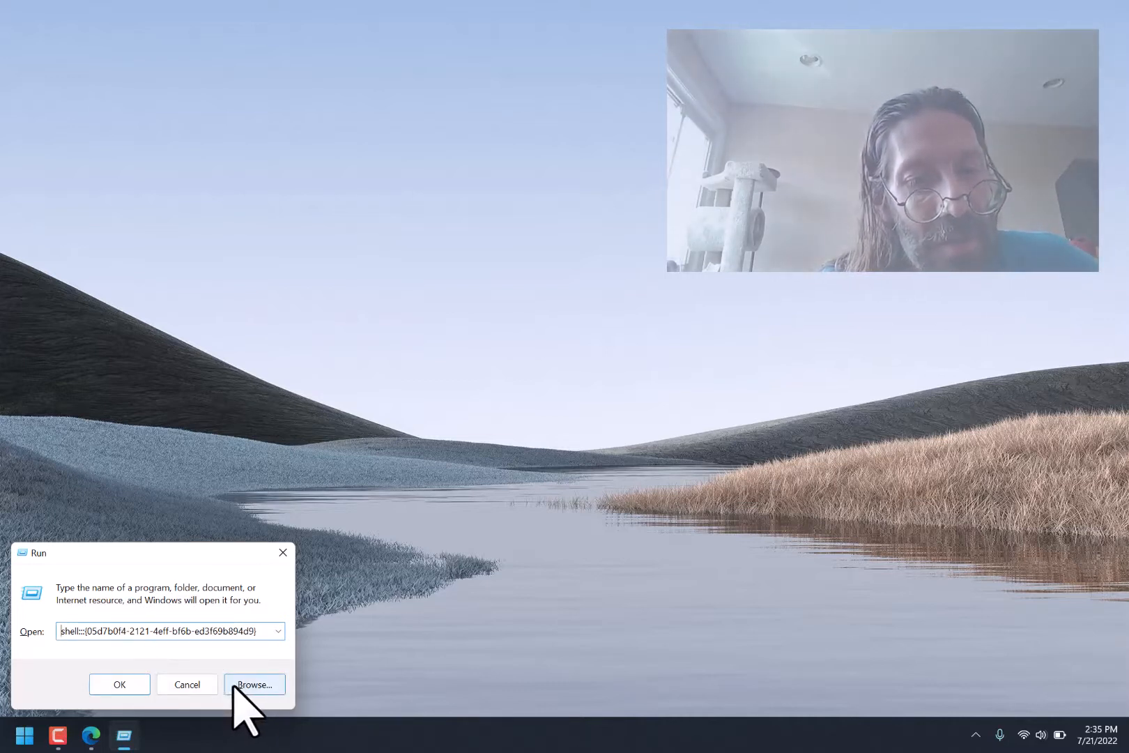
left_click(255, 684)
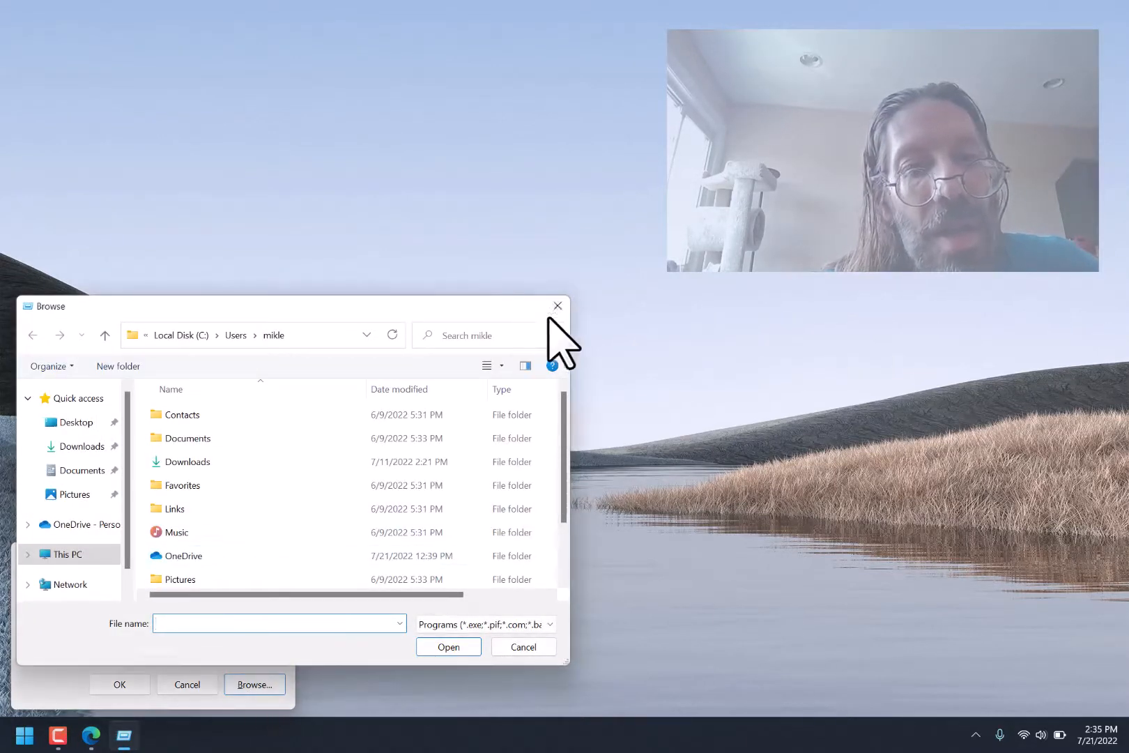
left_click(557, 305)
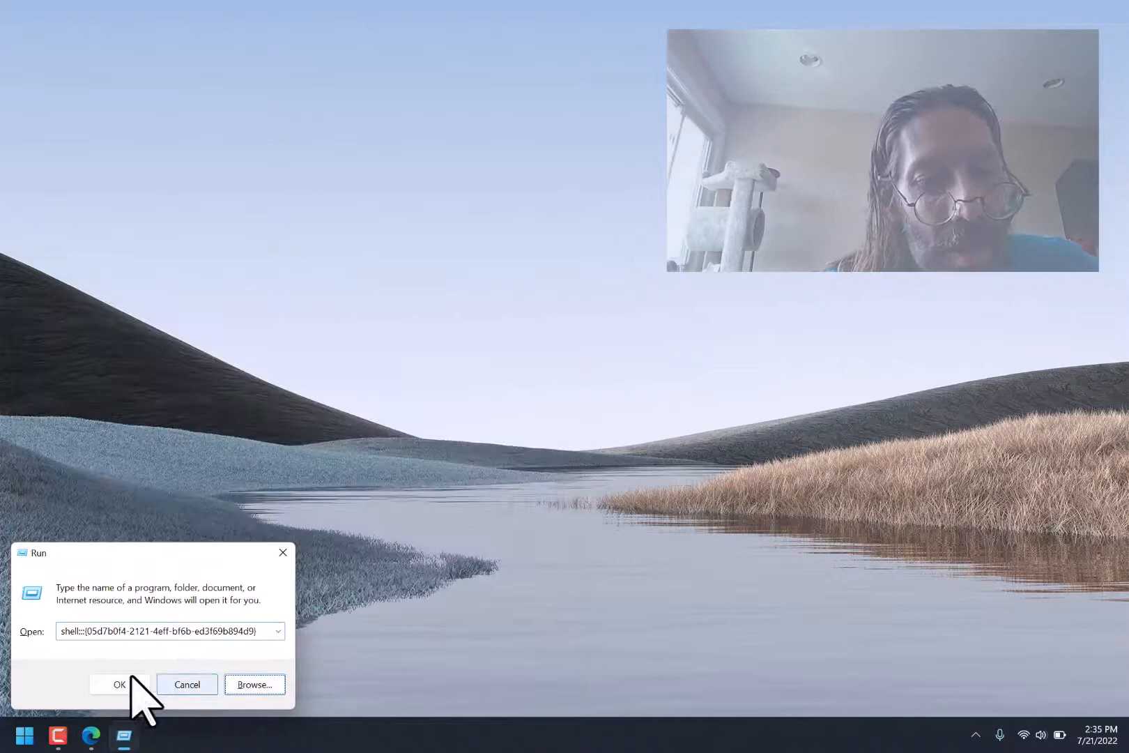
Run the shell command, open 'Turn system icons on or off', and scroll the greyed-out list.
left_click(117, 684)
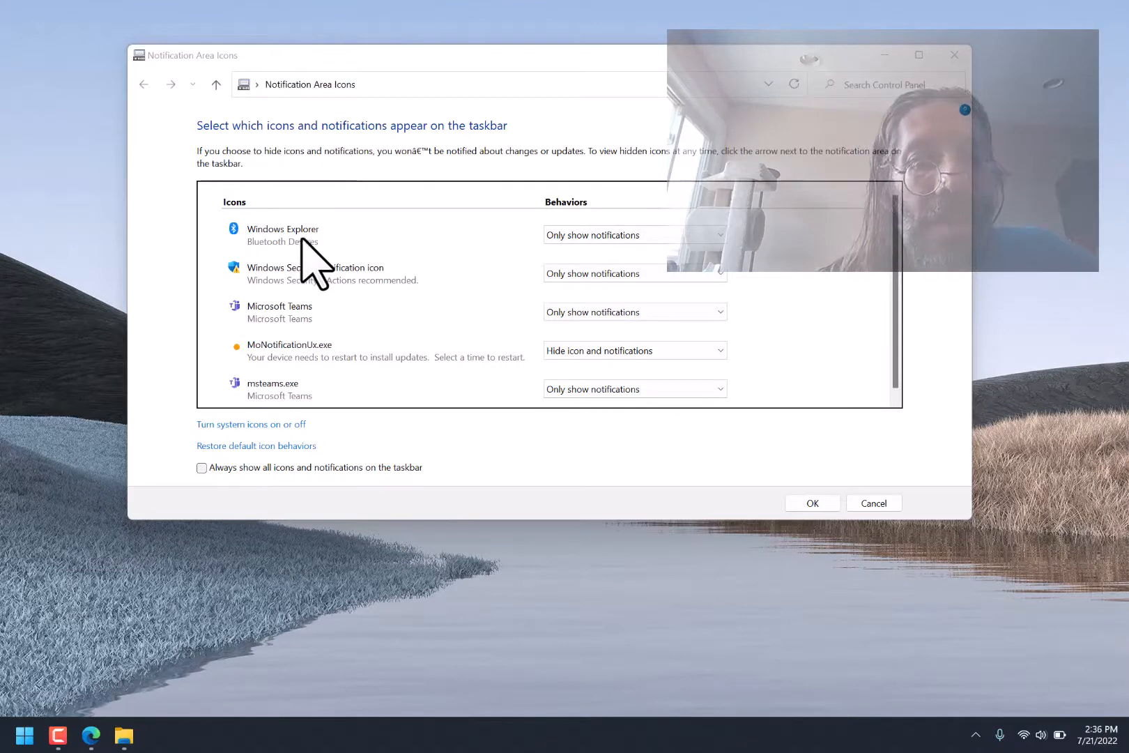
mouse_move(385, 407)
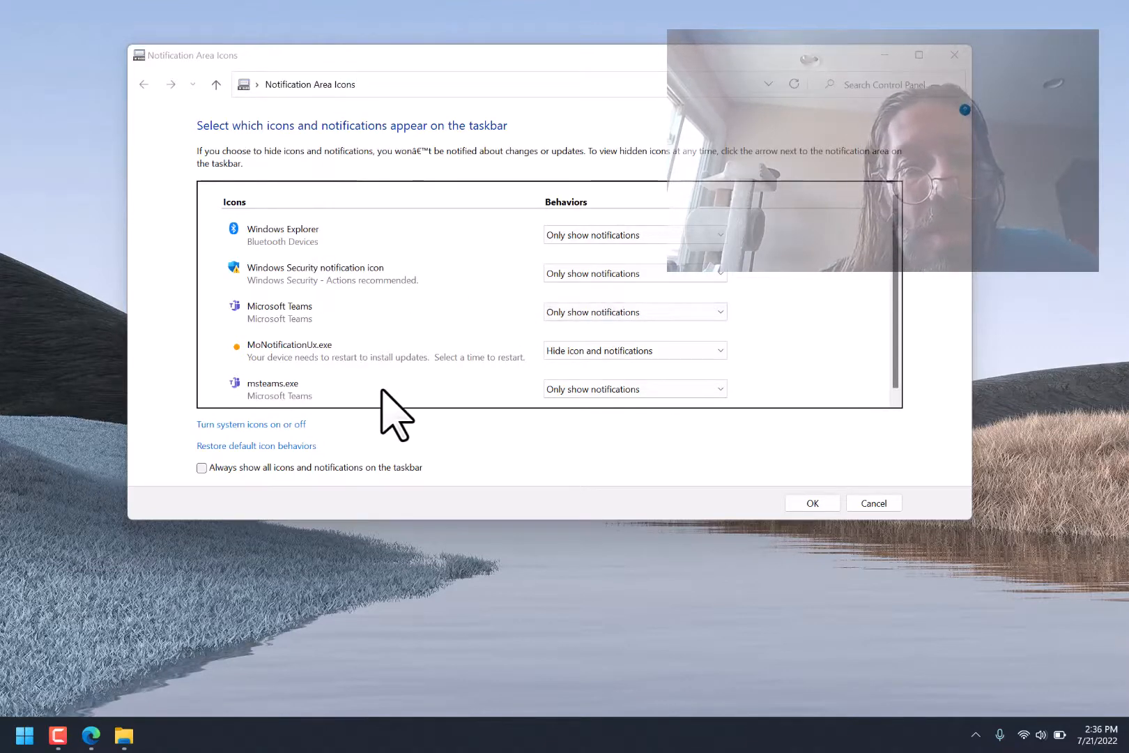
left_click(251, 424)
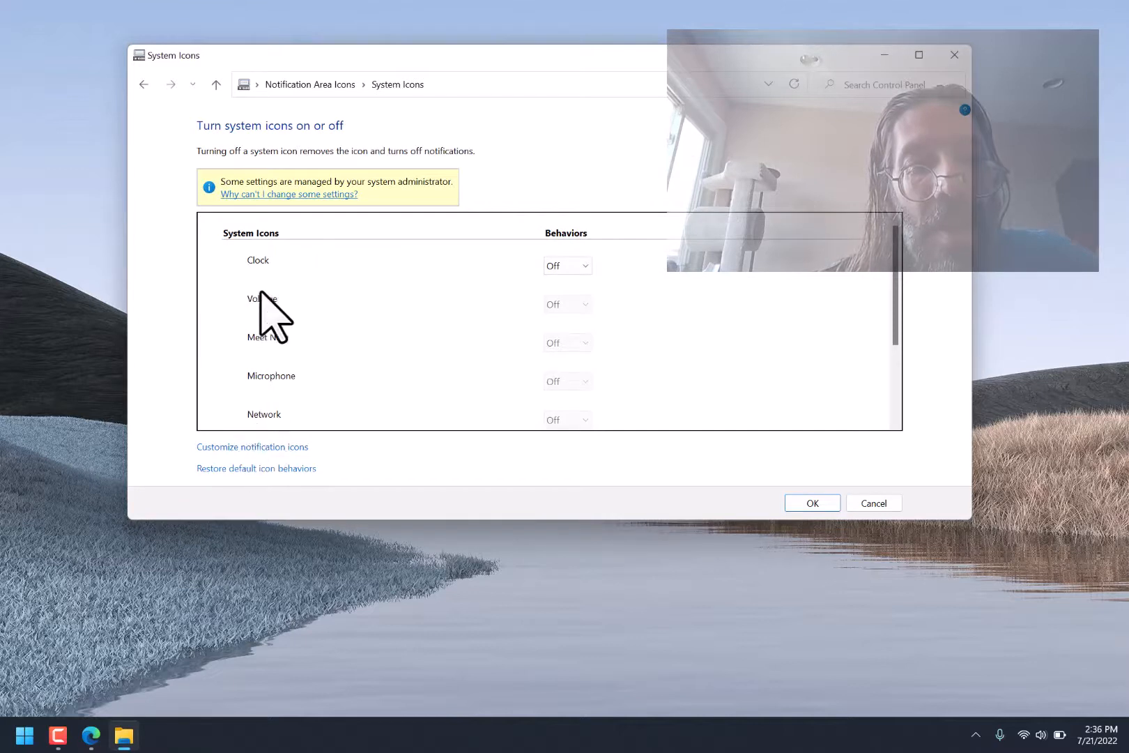
mouse_move(354, 180)
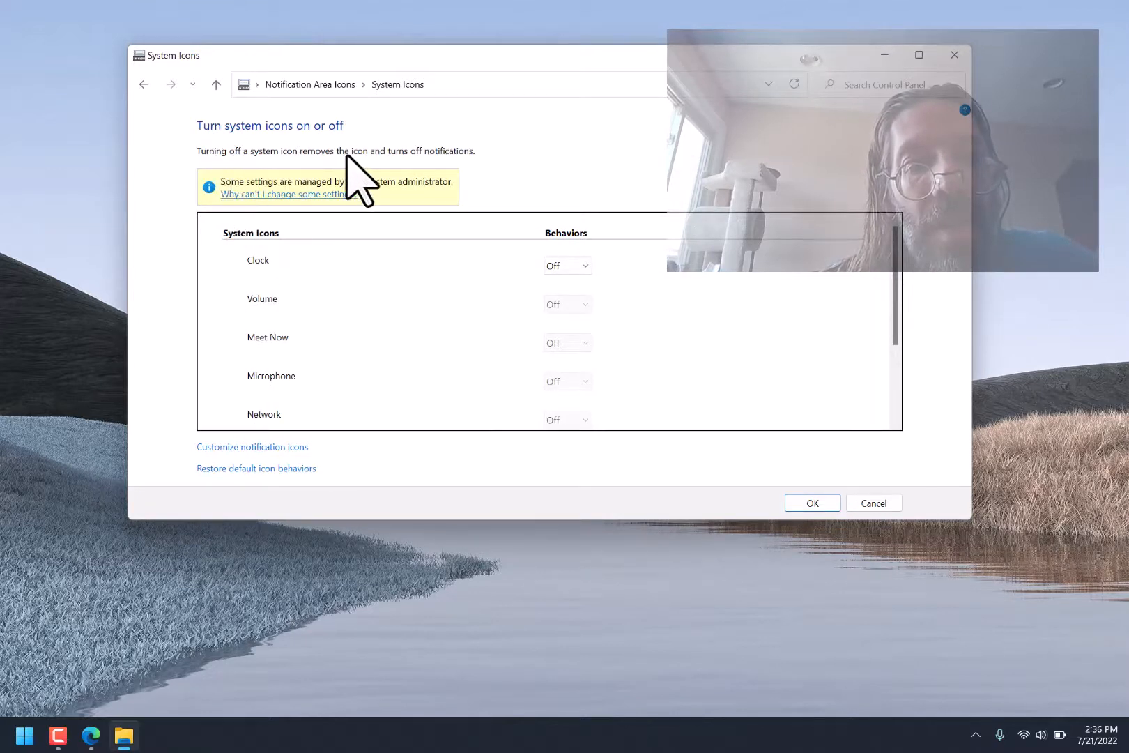
mouse_move(264, 167)
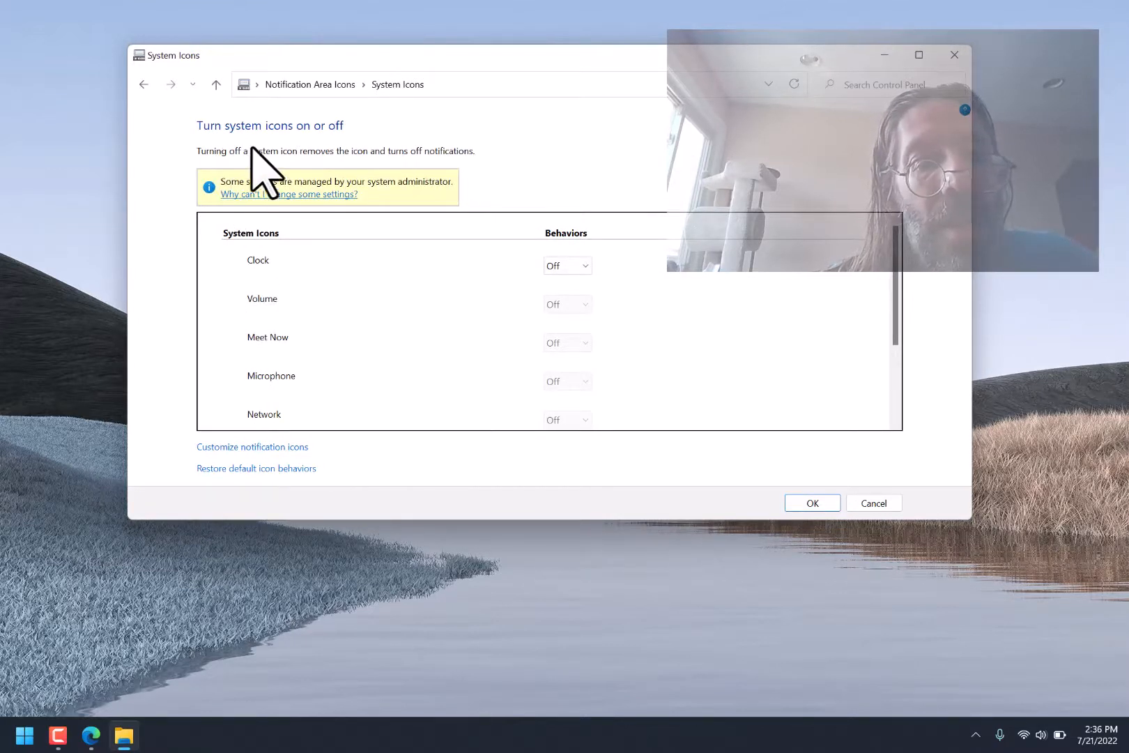
mouse_move(532, 284)
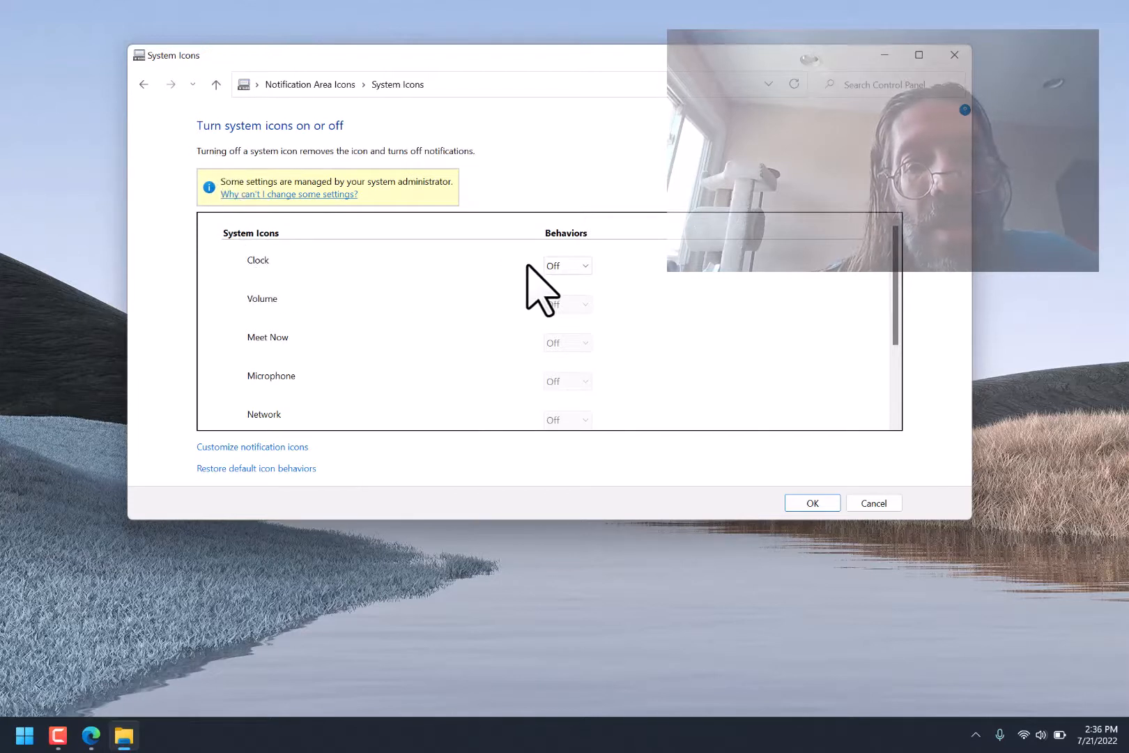
mouse_move(457, 277)
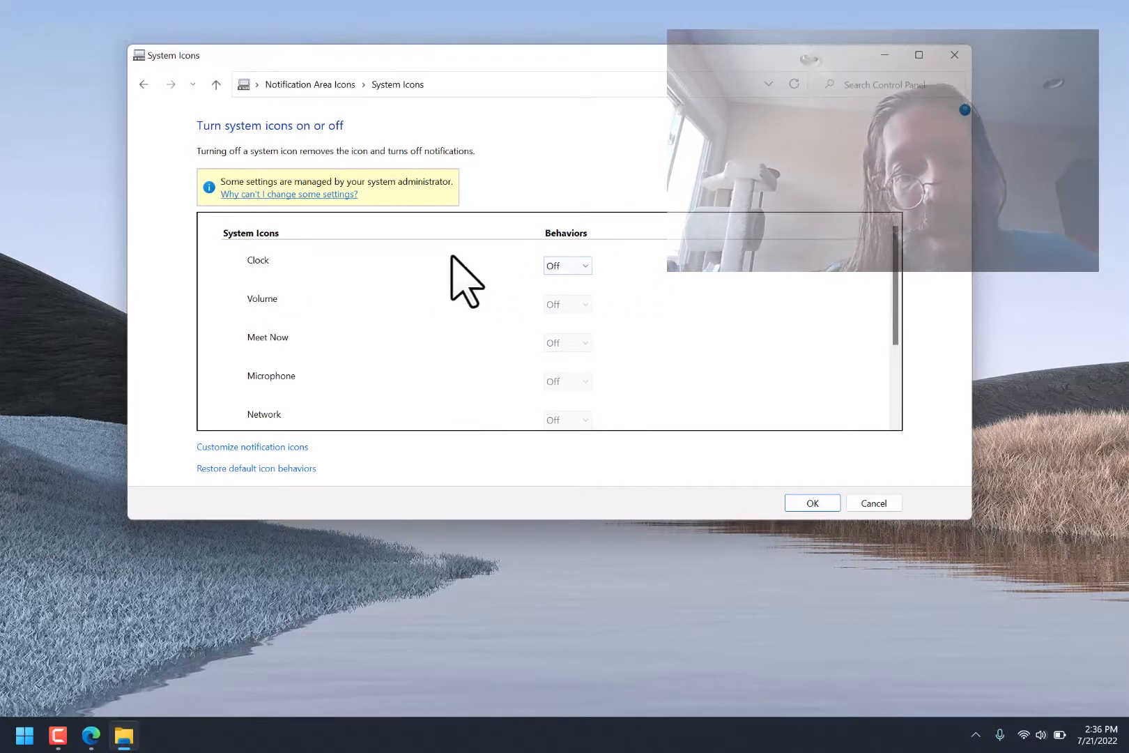
mouse_move(568, 371)
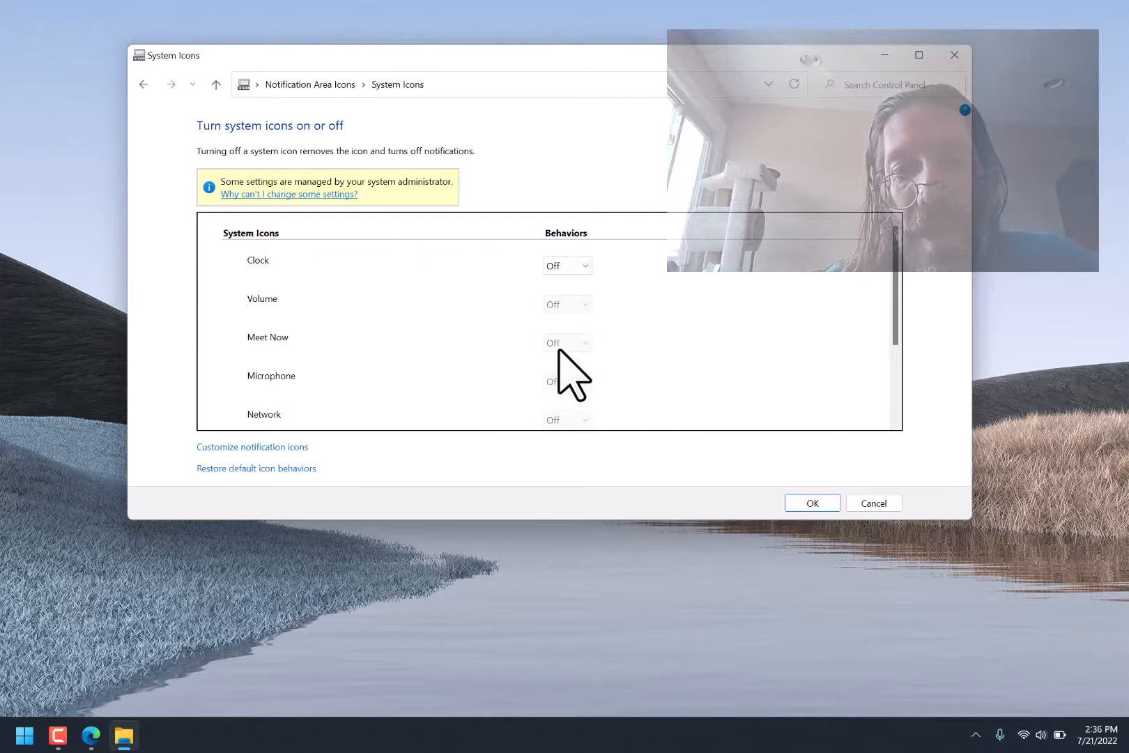
scroll("down", 3)
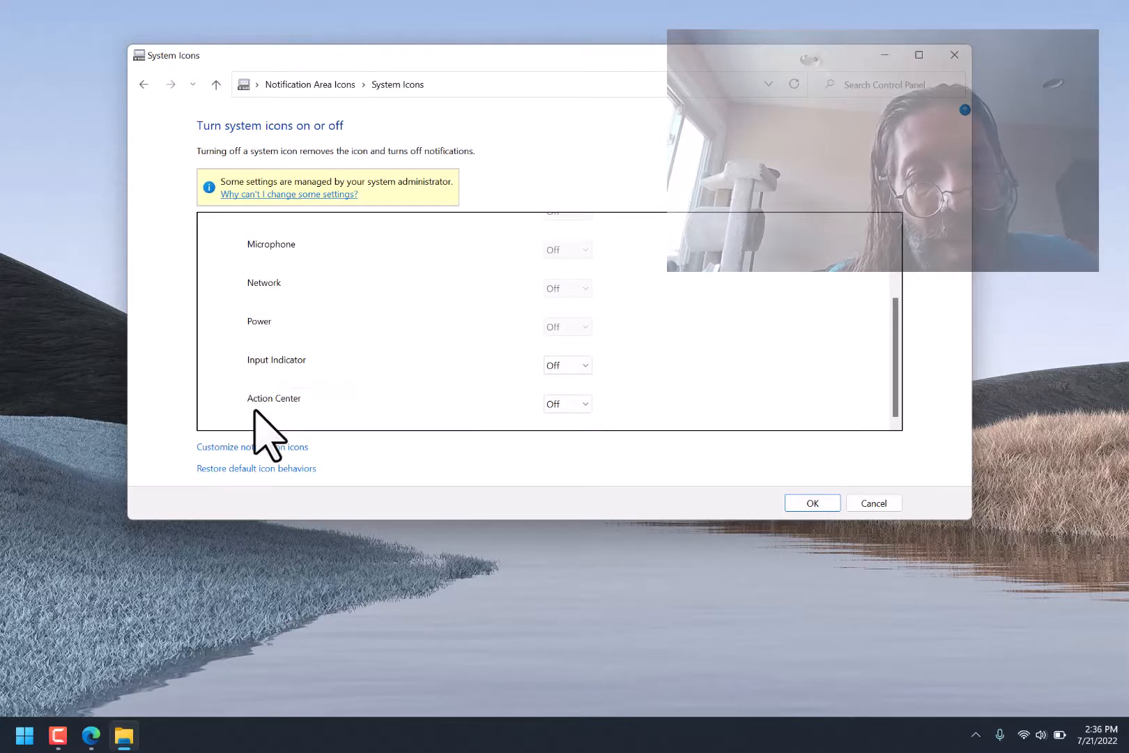
mouse_move(651, 366)
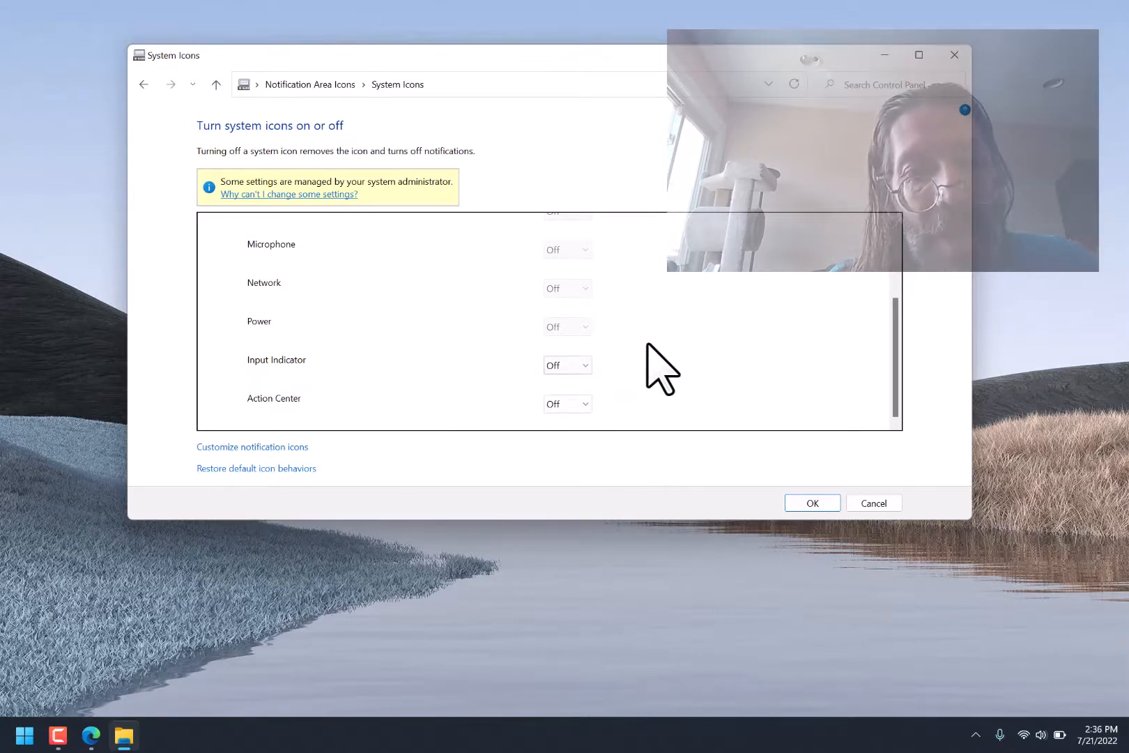
mouse_move(612, 360)
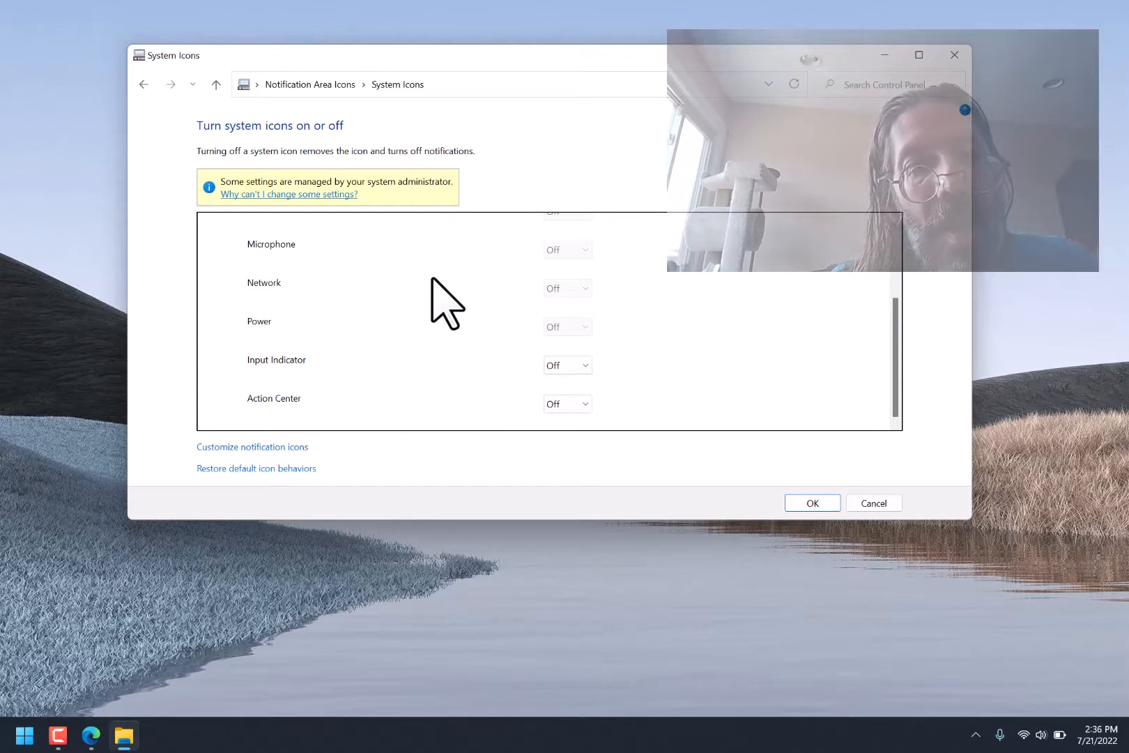
mouse_move(459, 217)
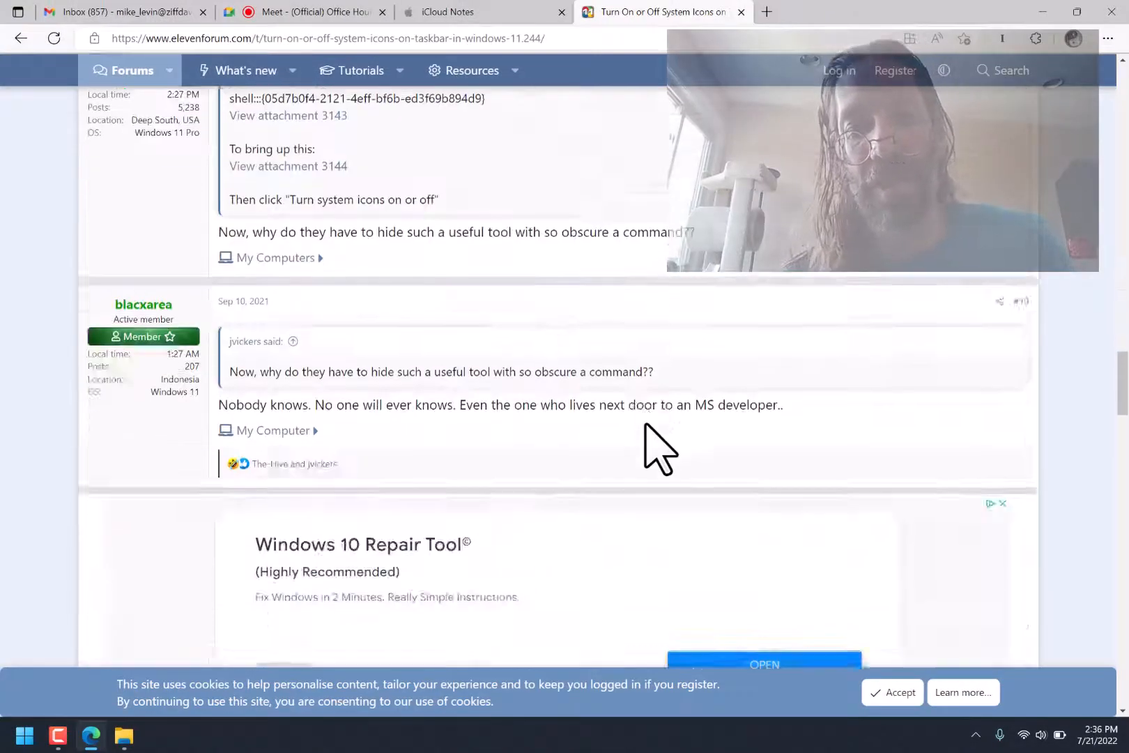
Scroll the ElevenForum thread to the reply about greyed-out system icons on Build 22454.
scroll("down", 3)
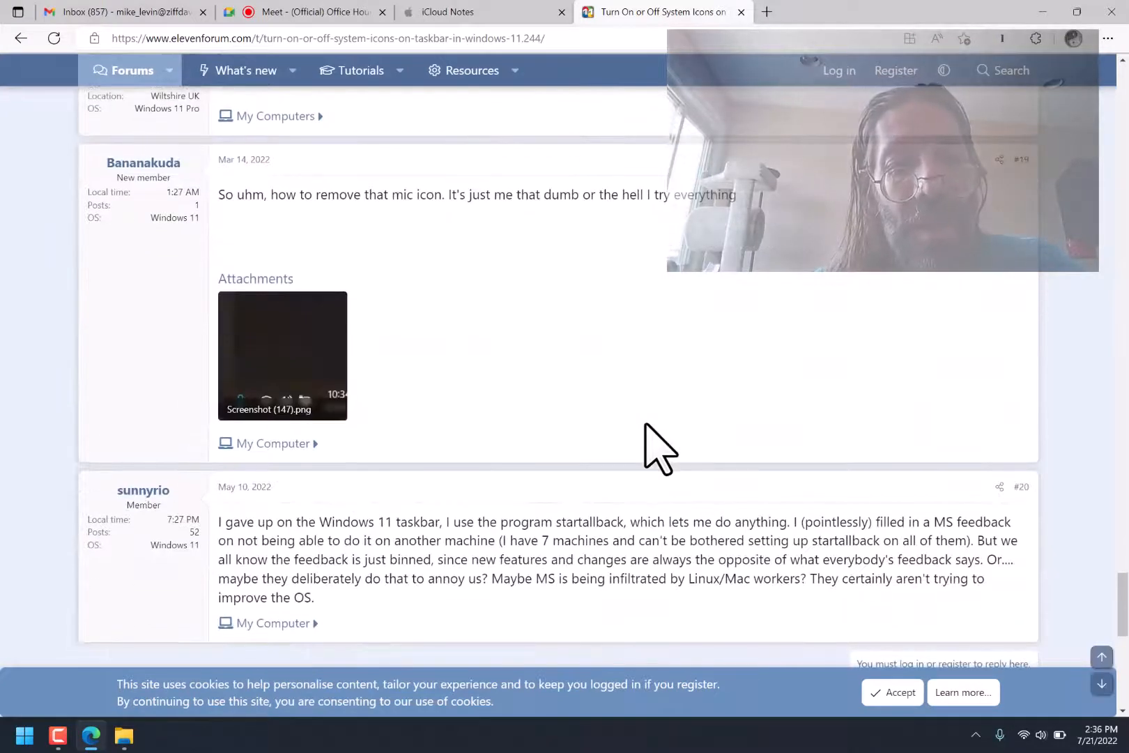
scroll("down", 3)
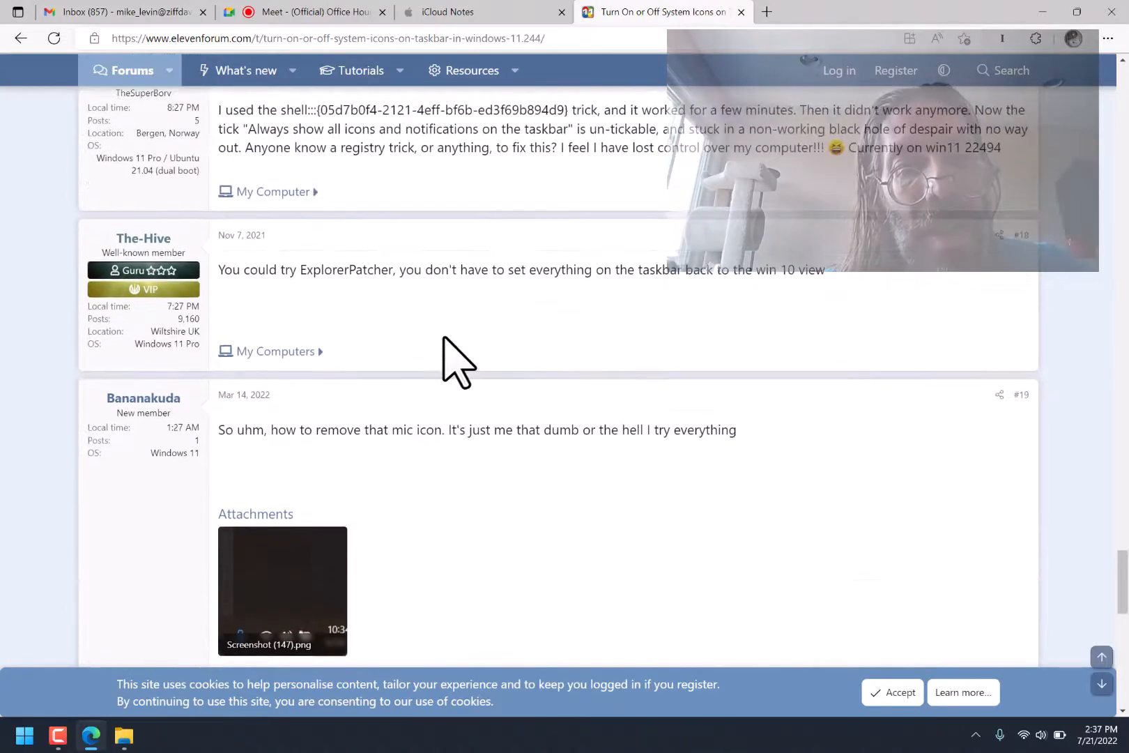
scroll("down", 3)
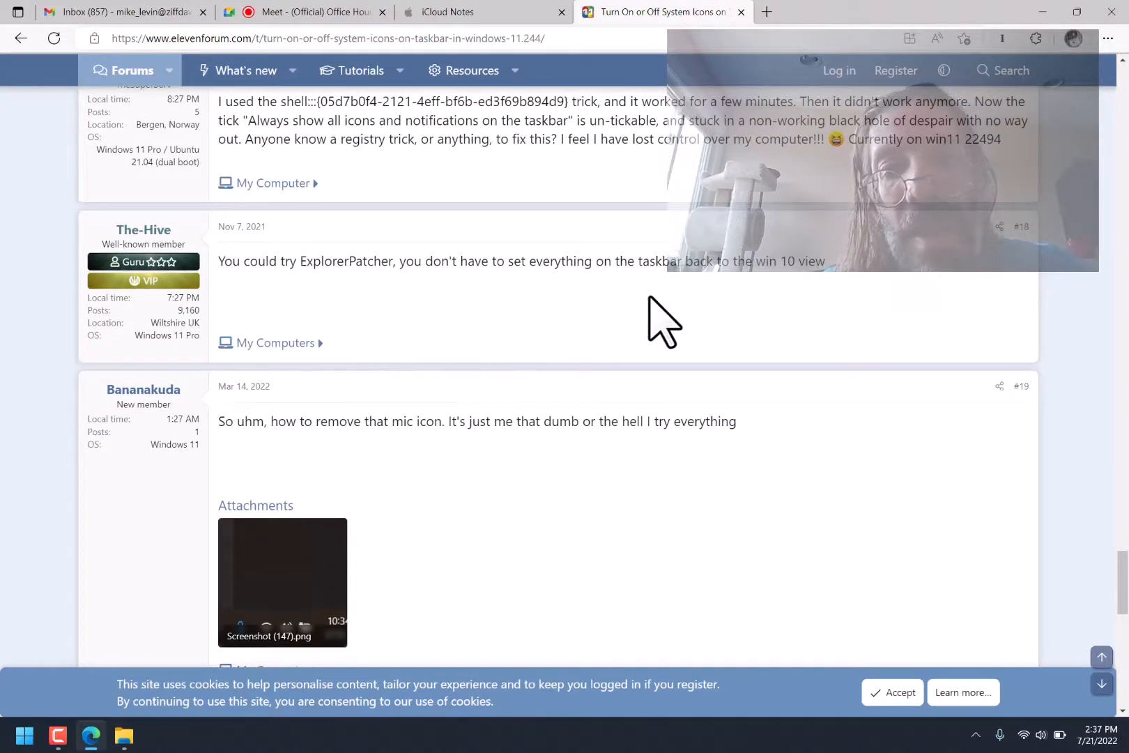
mouse_move(752, 309)
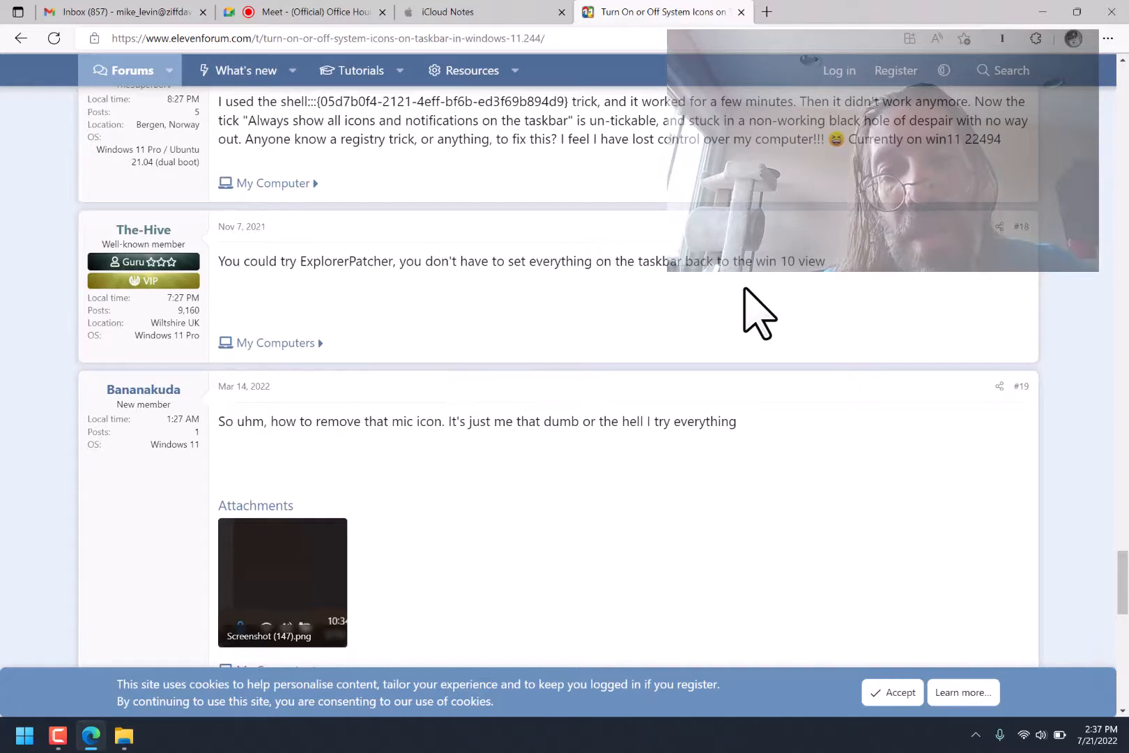
scroll("up", 3)
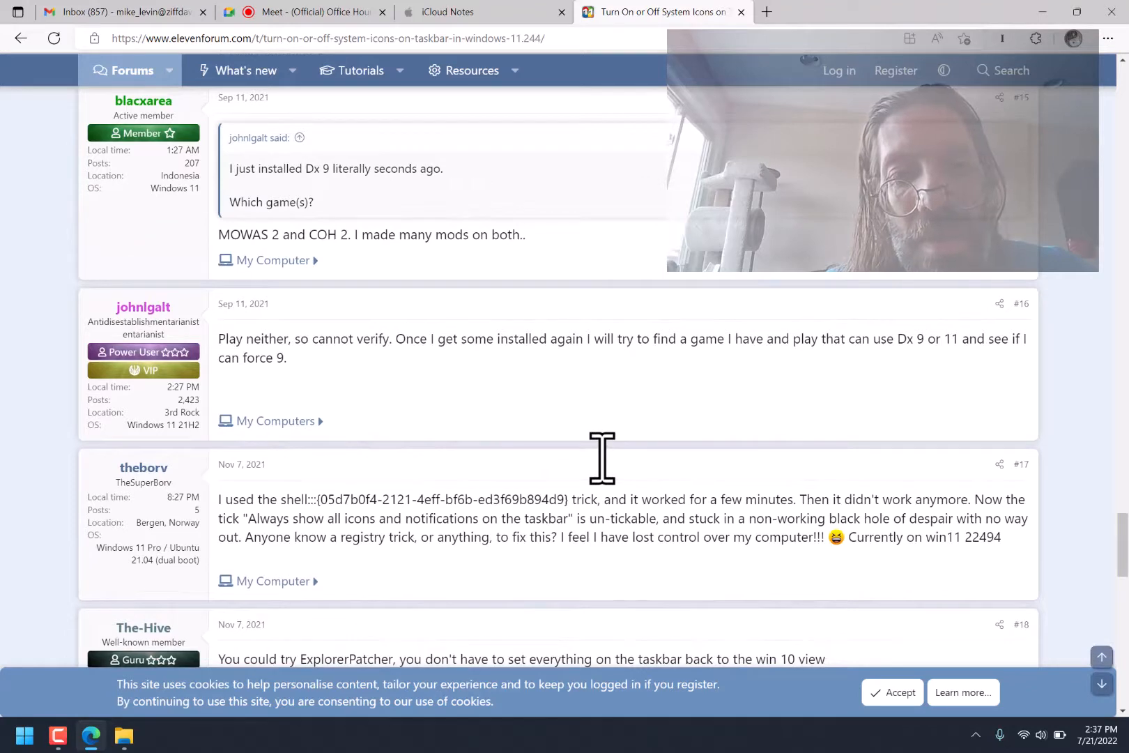
scroll("up", 3)
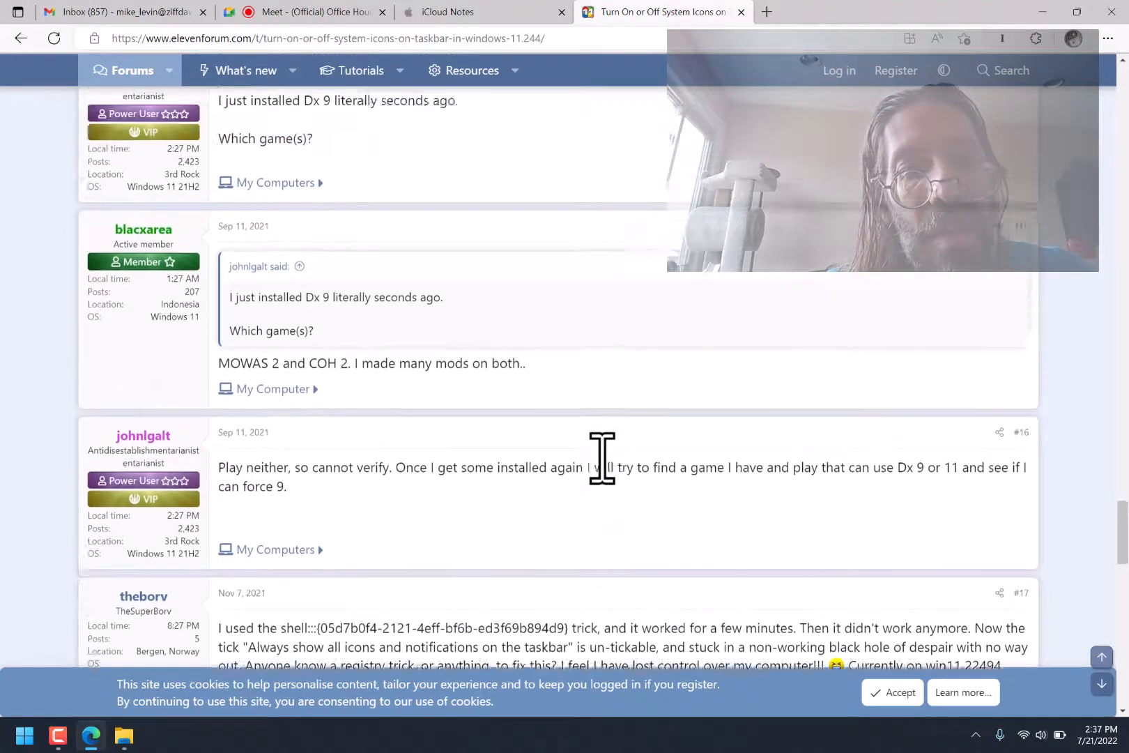
scroll("up", 3)
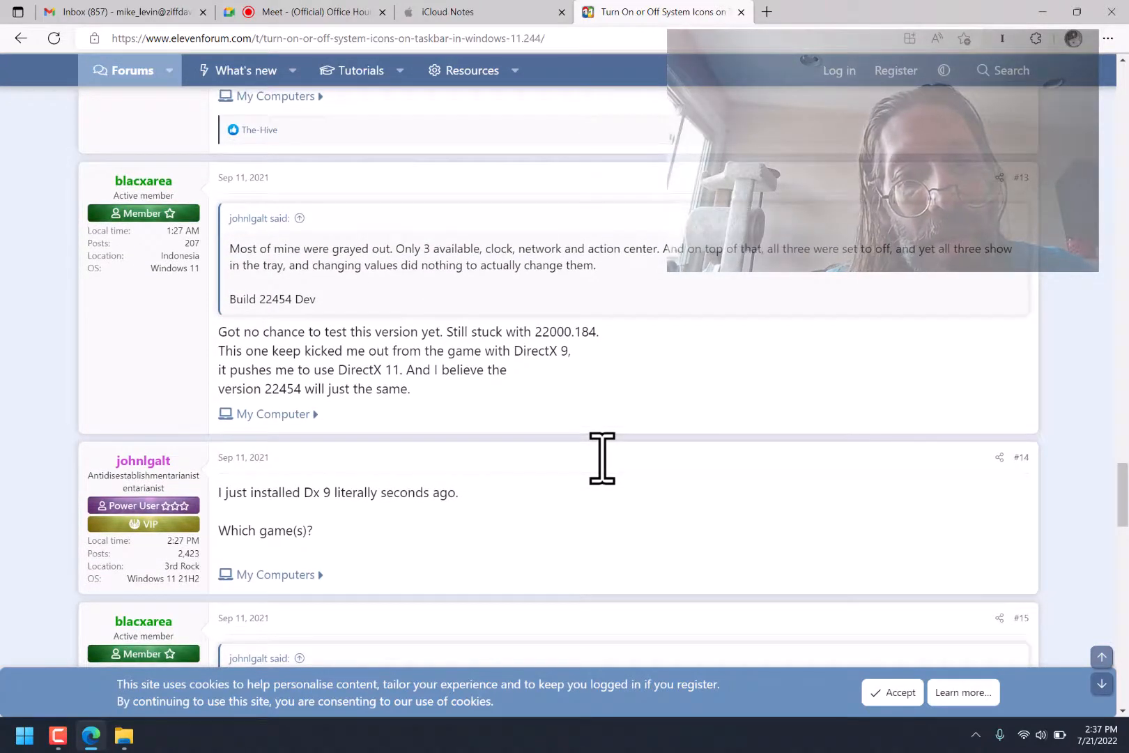
scroll("up", 3)
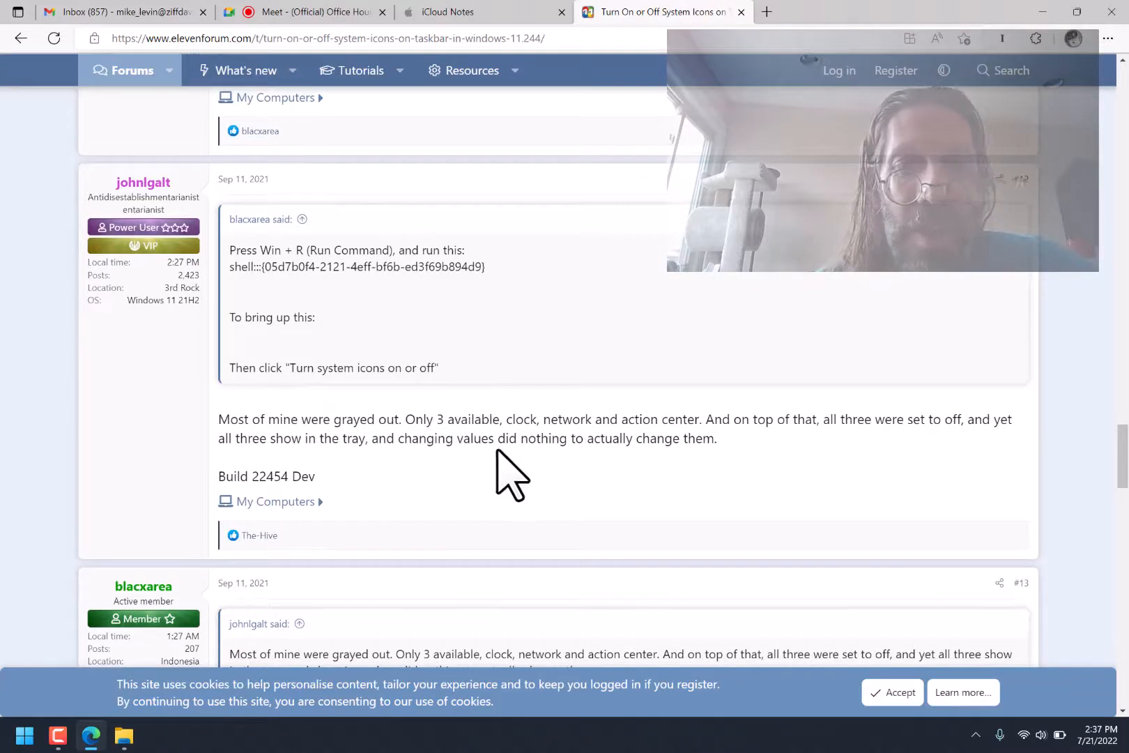
mouse_move(755, 501)
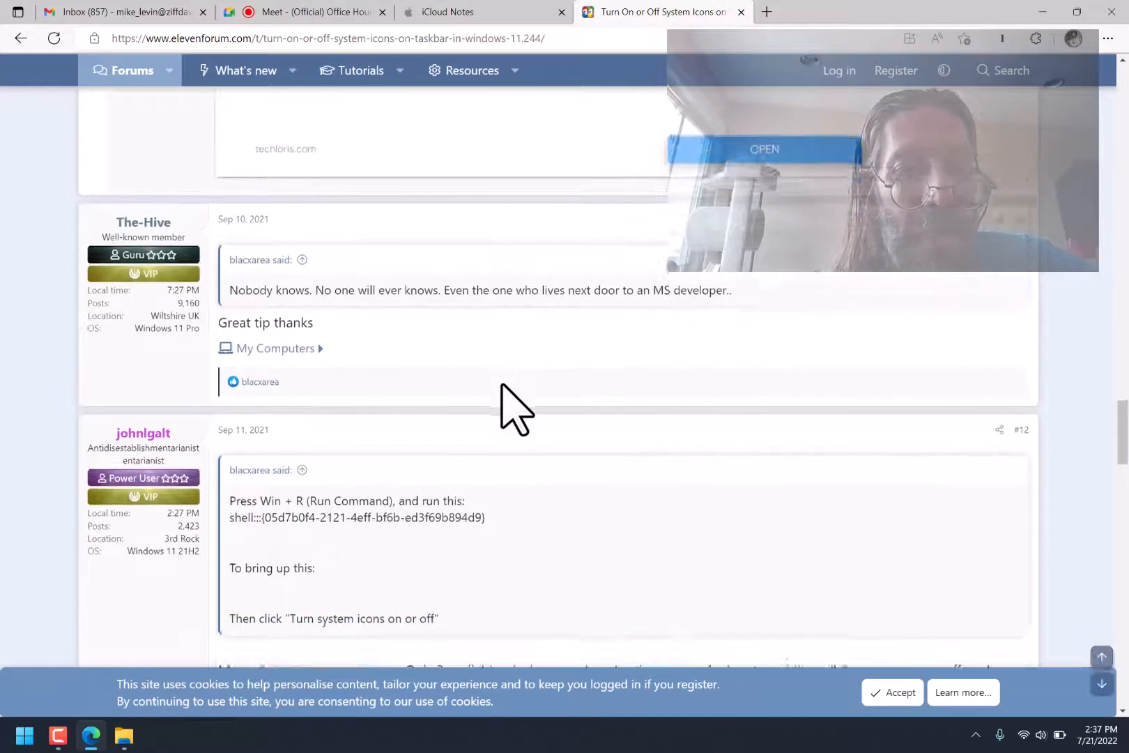
scroll("down", 3)
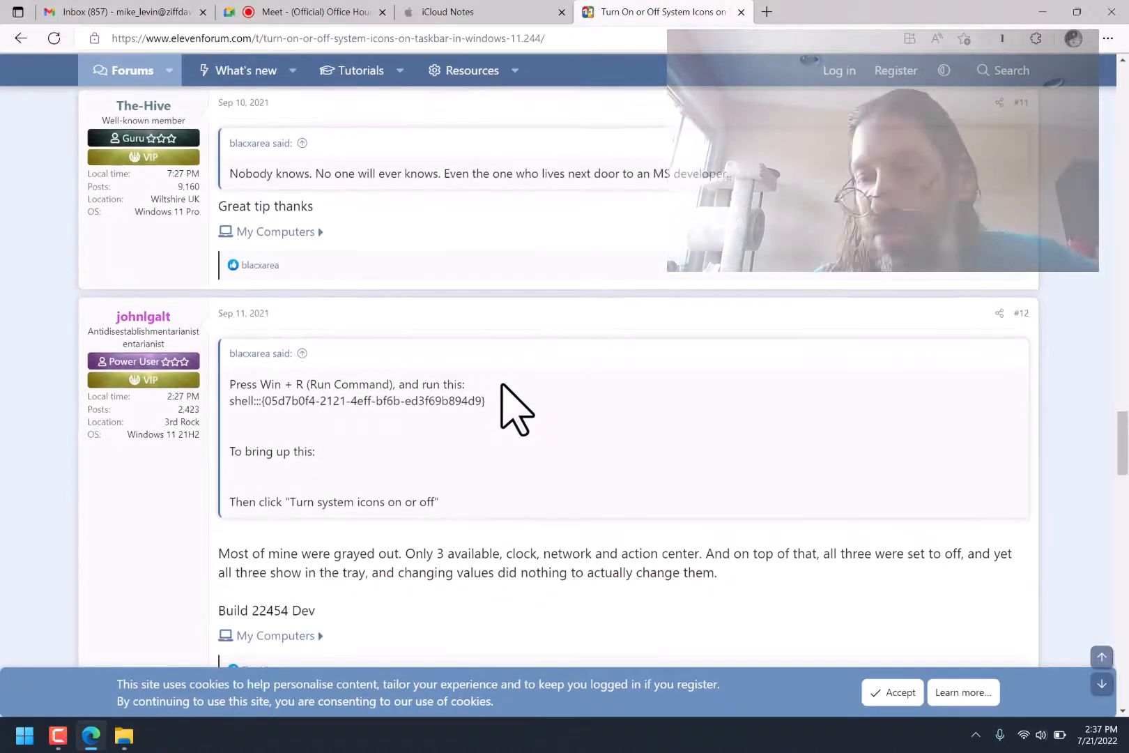
mouse_move(1089, 244)
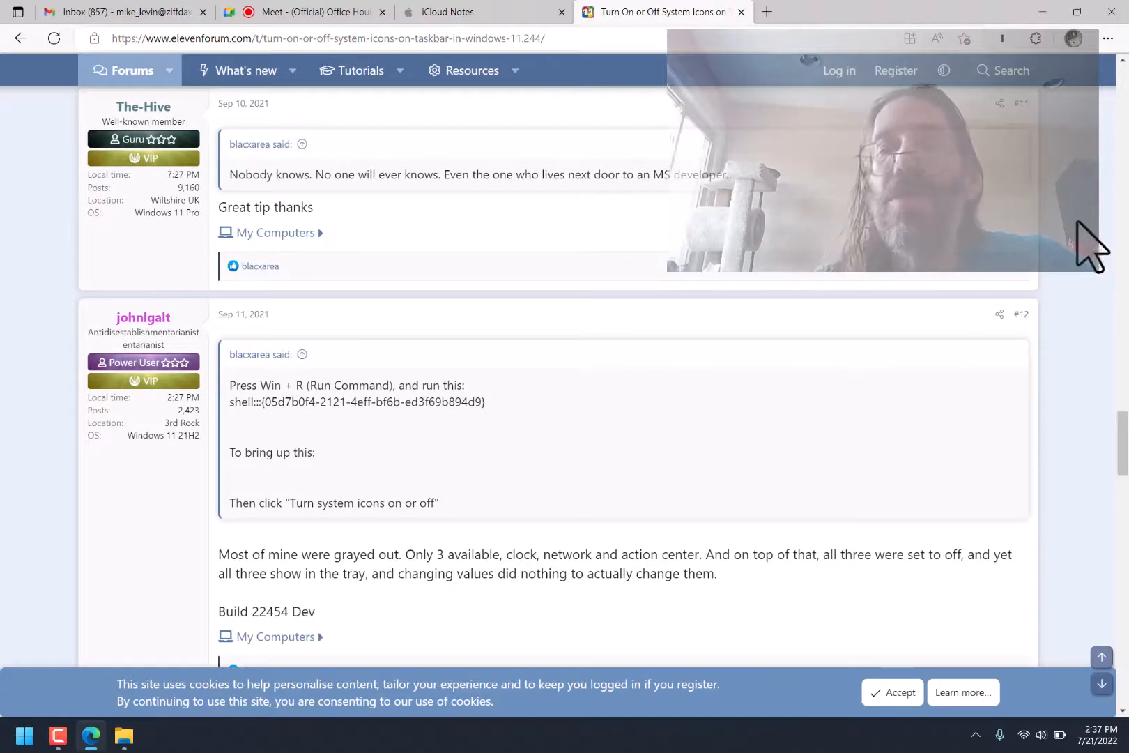
mouse_move(890, 317)
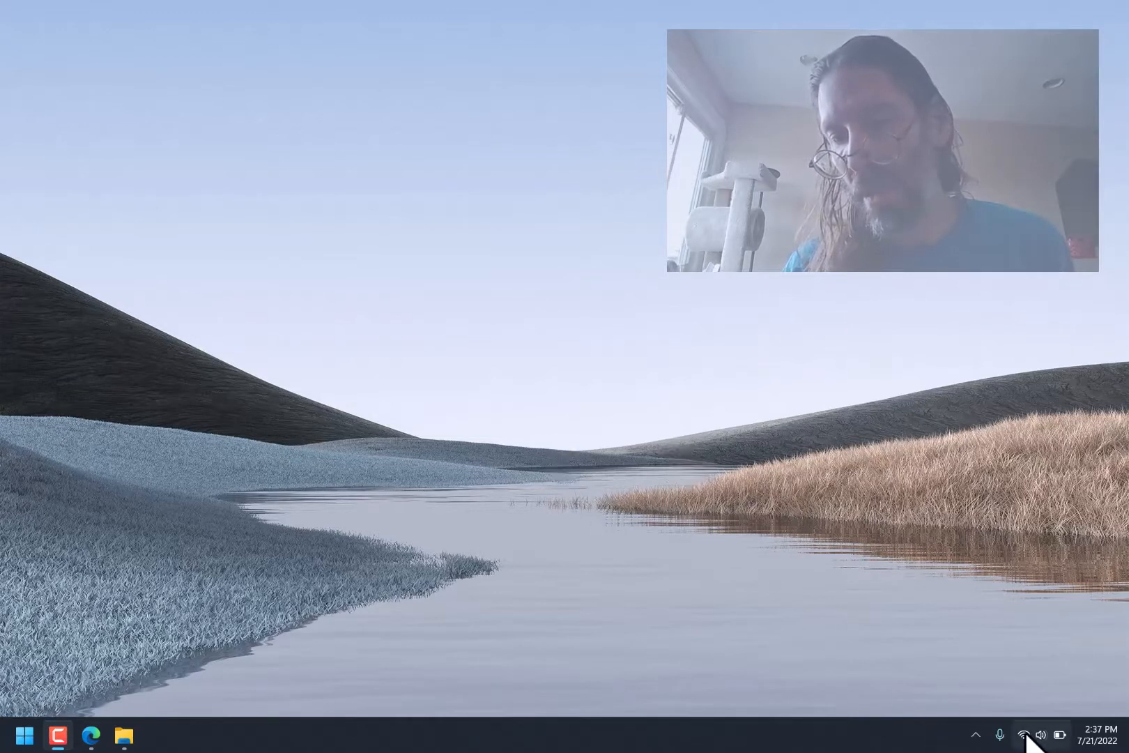
mouse_move(1022, 734)
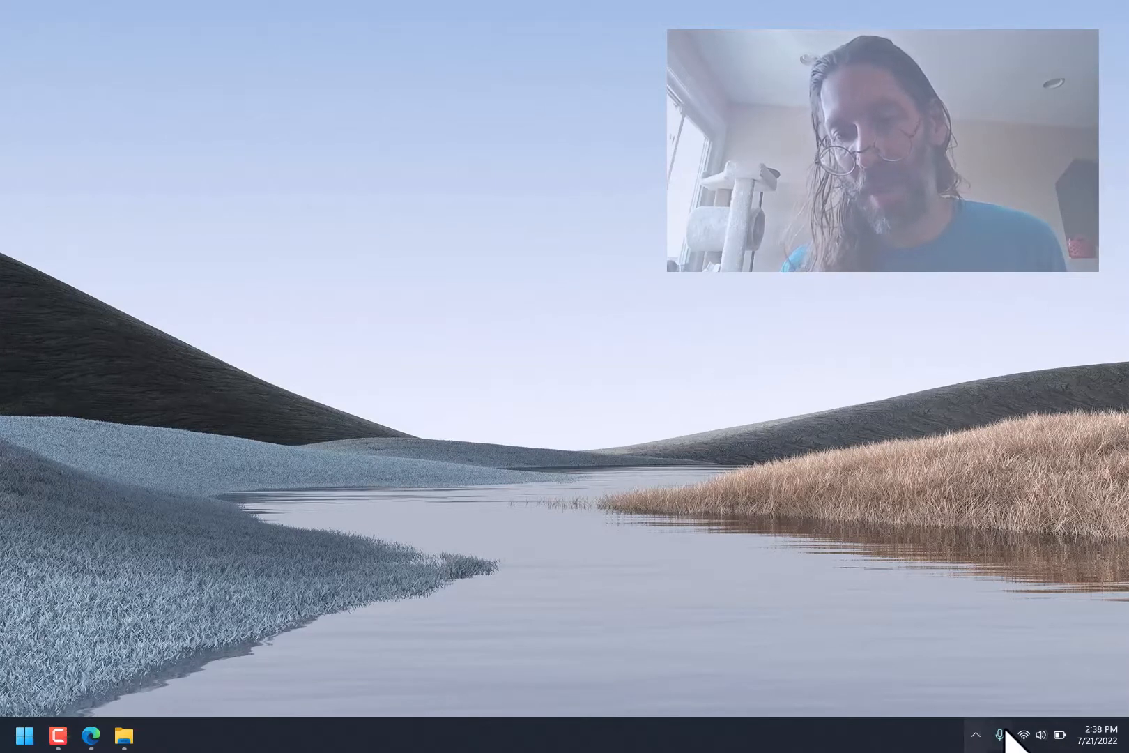
mouse_move(836, 498)
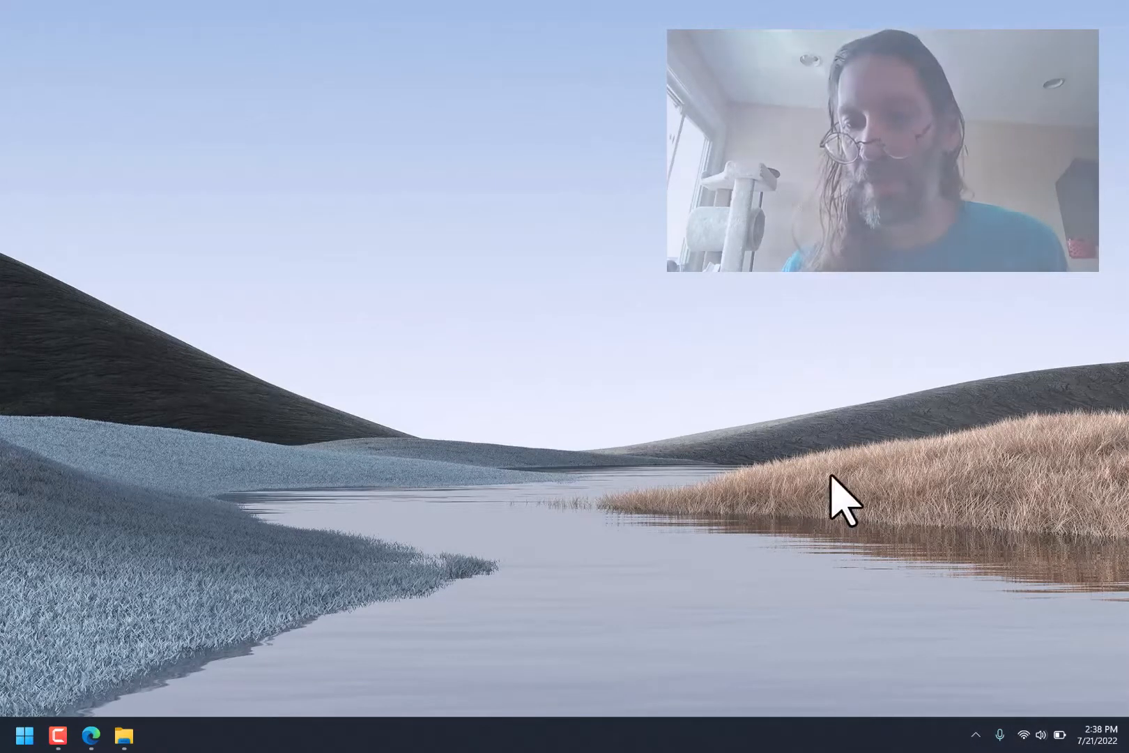